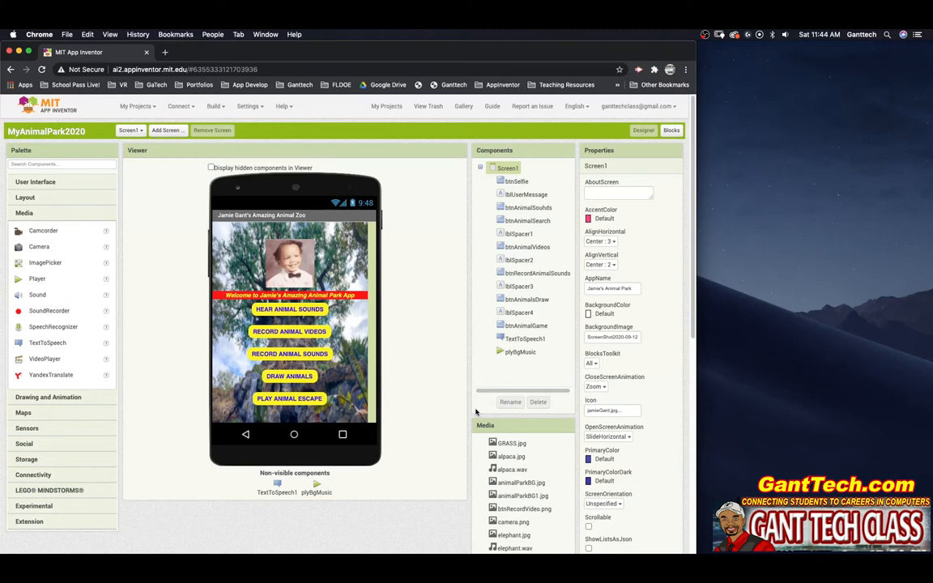
mouse_move(455, 407)
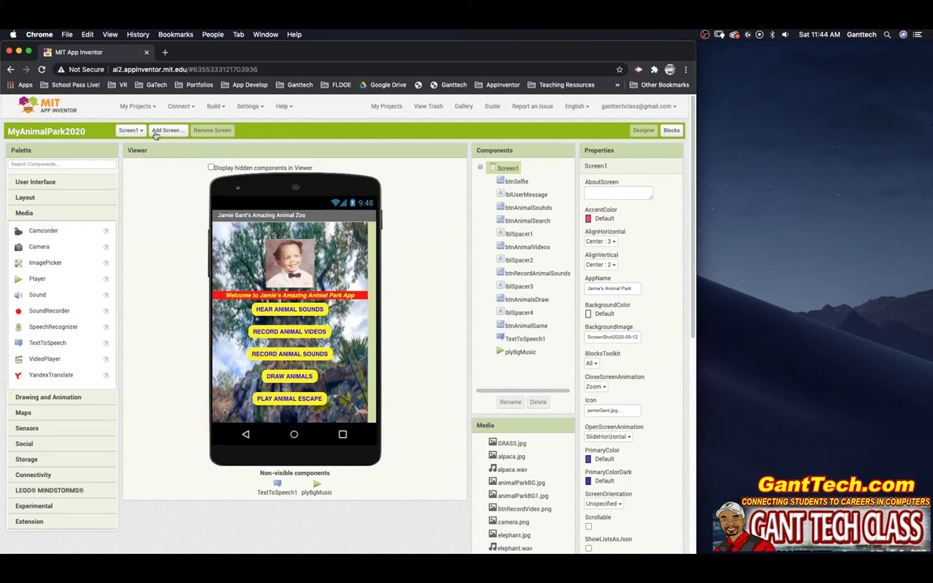
Step: Run the app in the Android emulator and view TextToSpeech1's properties
left_click(179, 106)
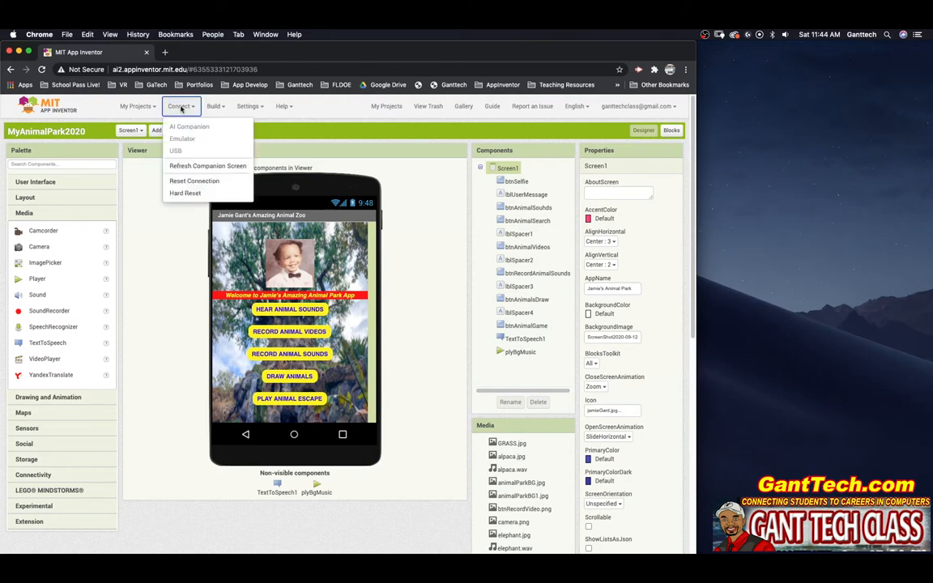
left_click(183, 139)
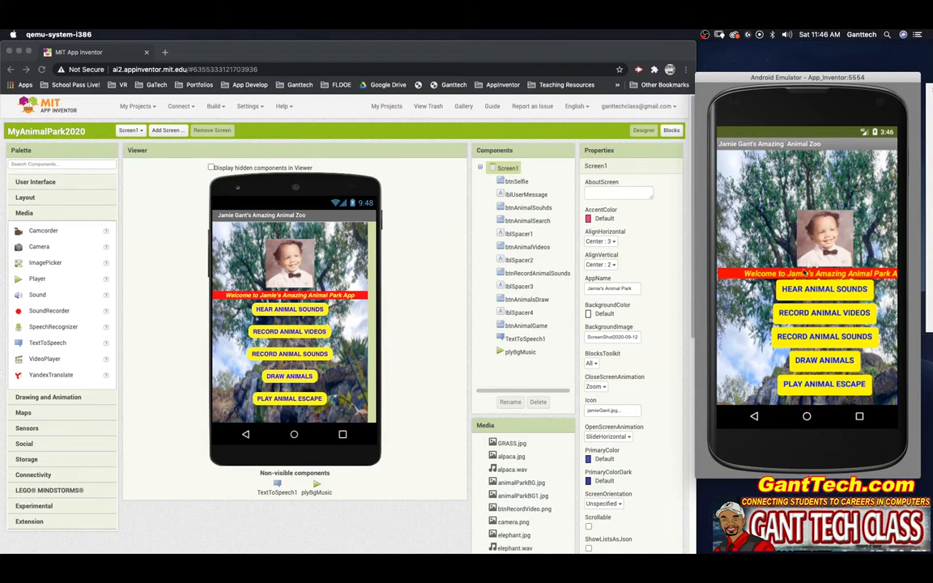
mouse_move(541, 300)
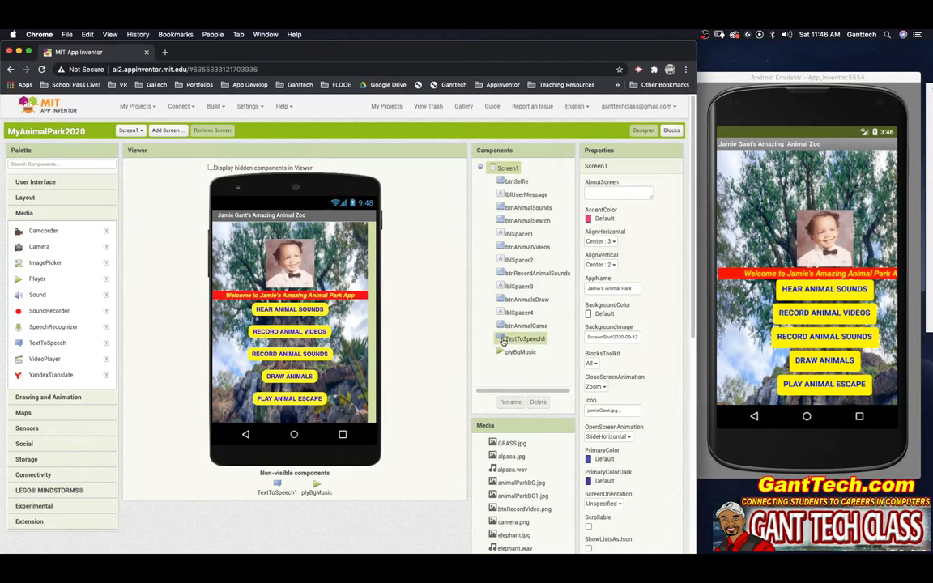
left_click(525, 338)
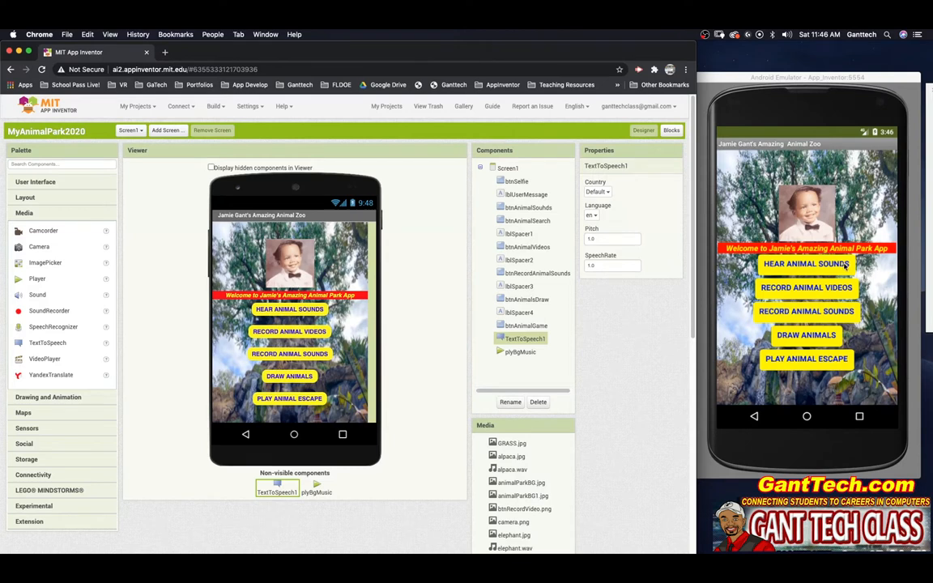
mouse_move(812, 257)
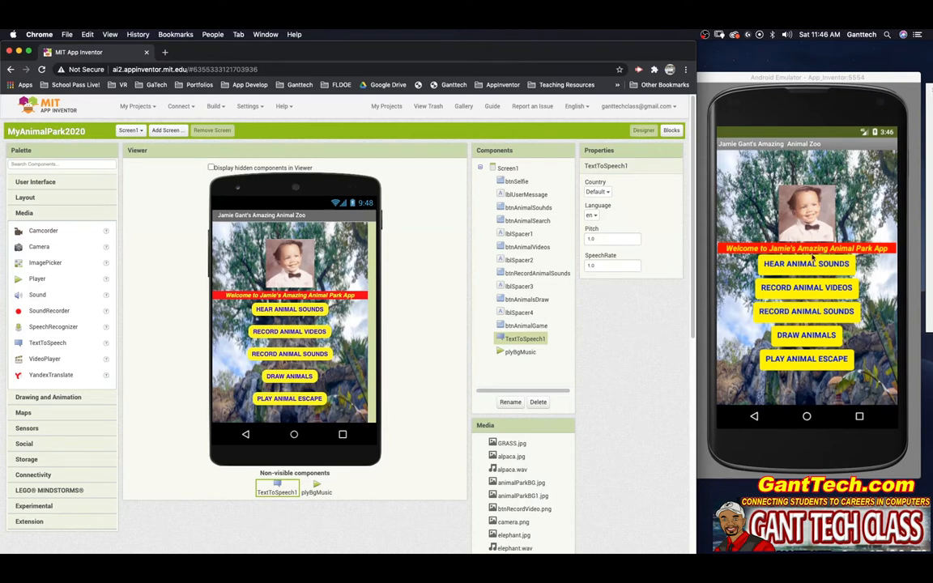
Step: Set AnimalSounds' TextToSpeech1 language to en, test PLAY ALL, and return to Screen1
left_click(671, 129)
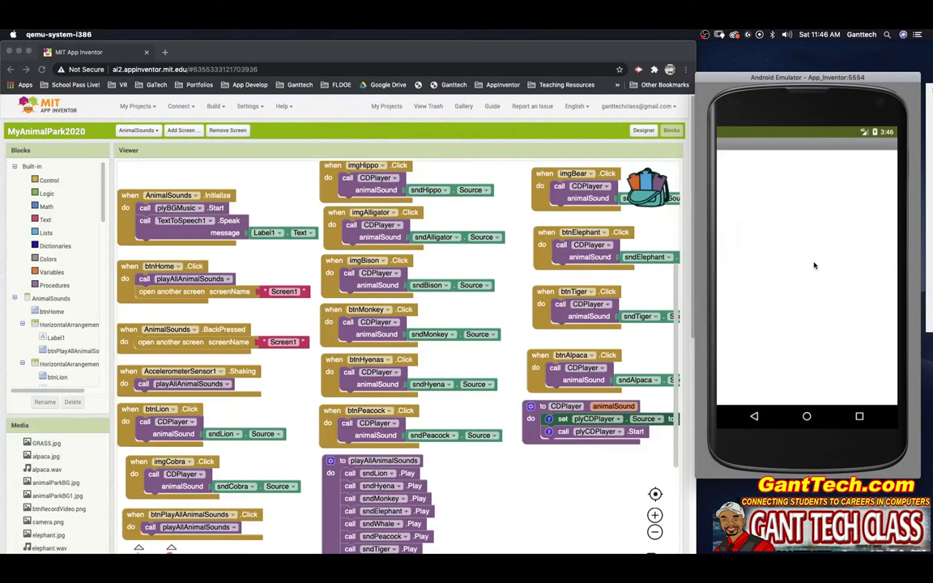
left_click(643, 130)
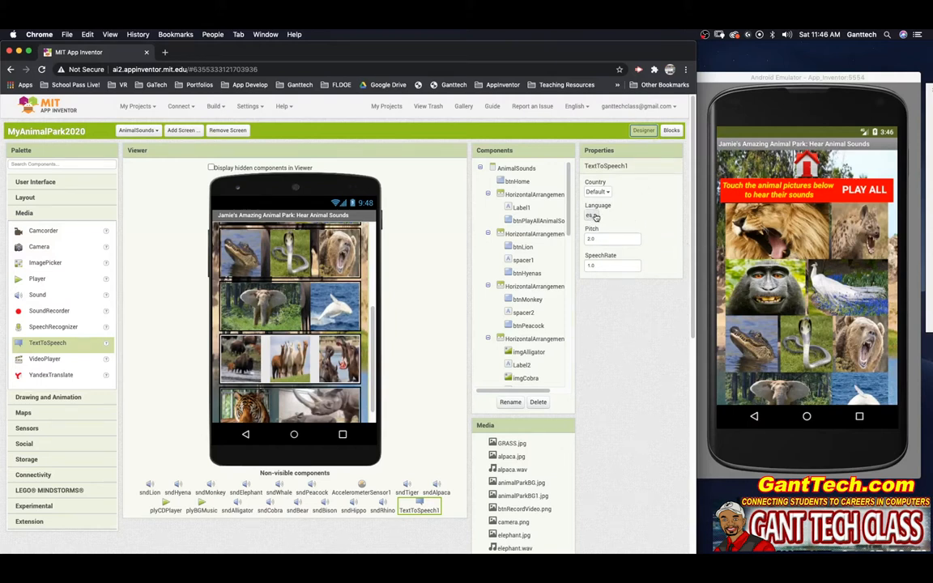
left_click(595, 216)
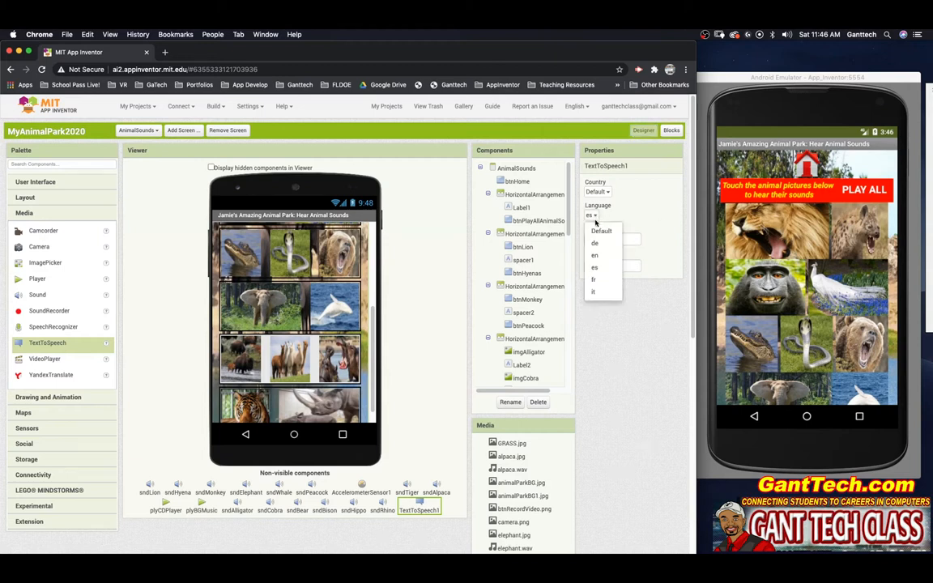
left_click(594, 254)
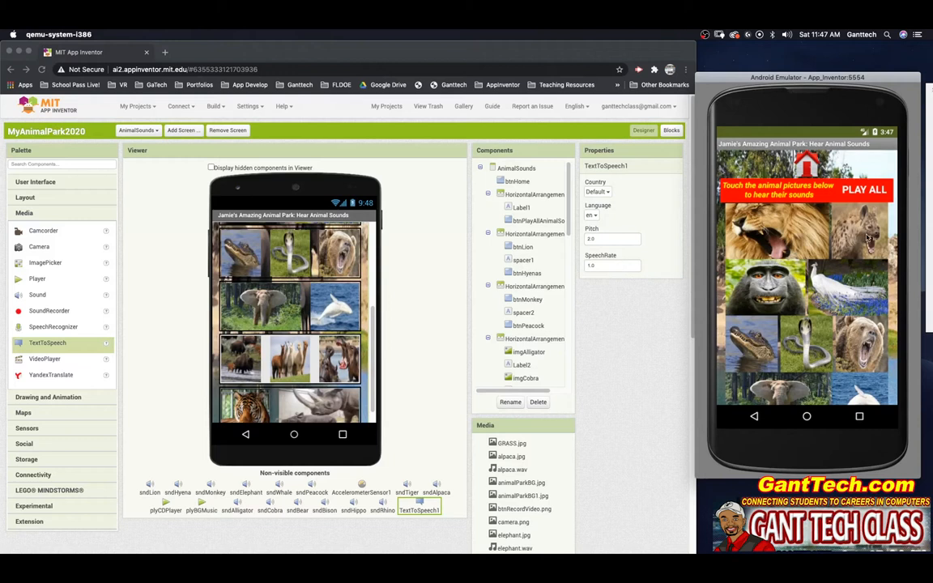
mouse_move(852, 330)
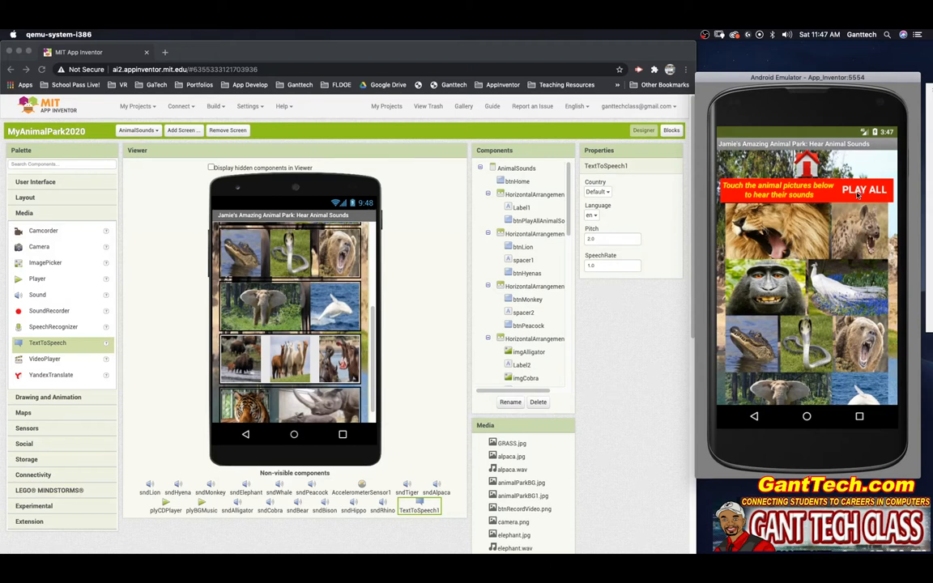
left_click(671, 130)
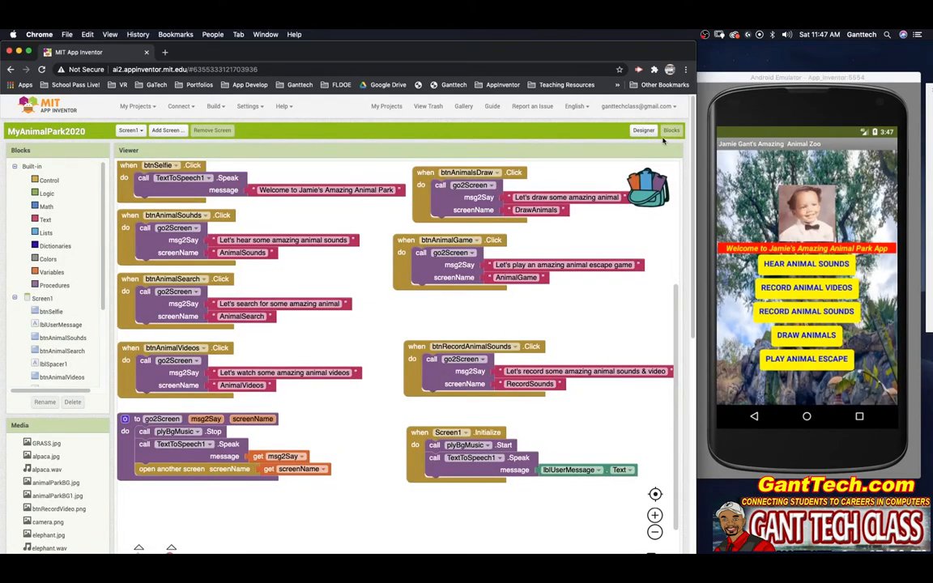
left_click(643, 130)
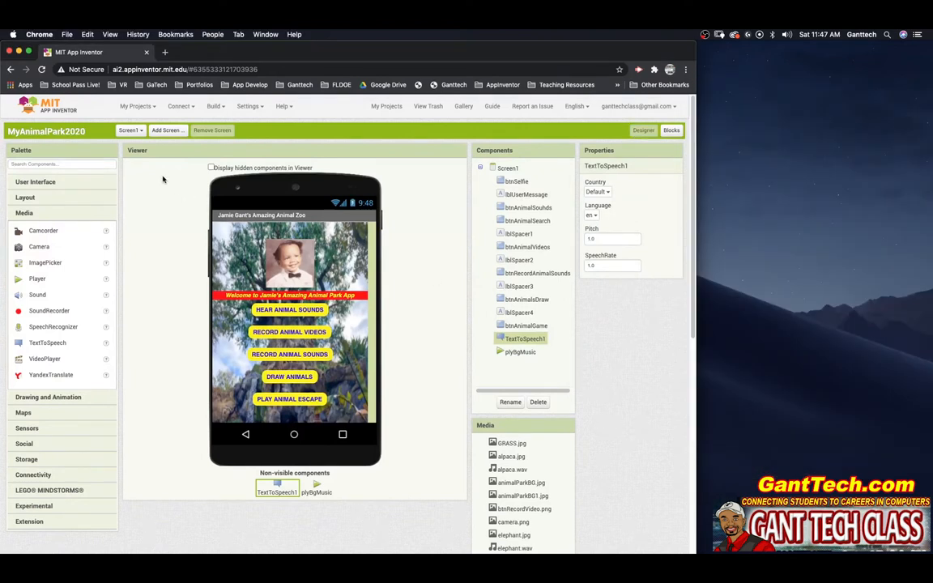
Step: Create the MyAnimalPark project and title Screen1 'Jamie Gant's Amazing Animal Park'
left_click(136, 106)
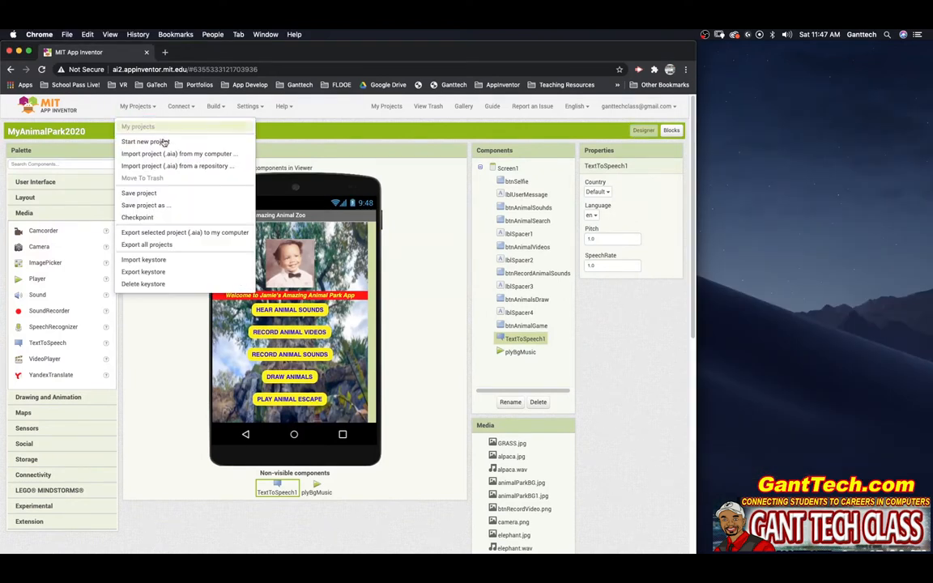
left_click(147, 141)
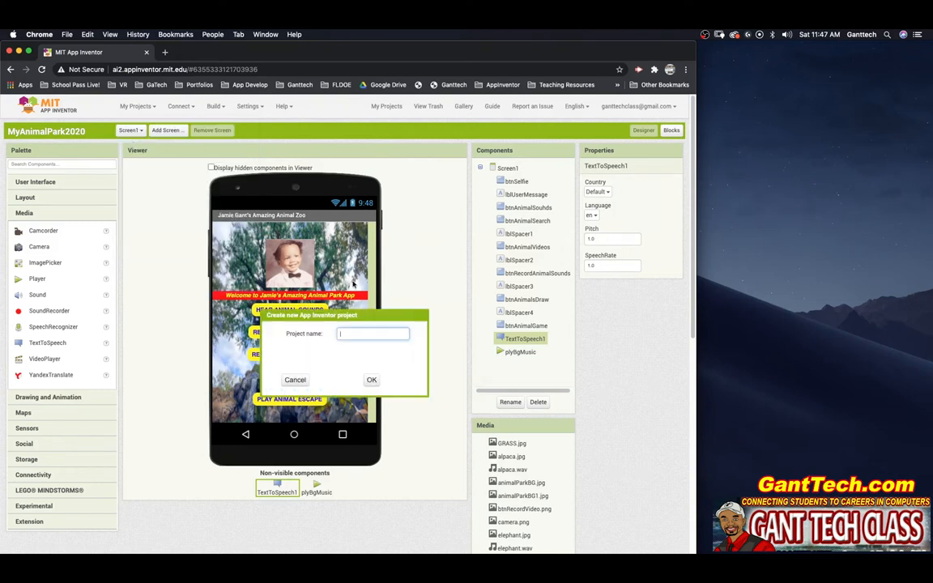
type("MyA")
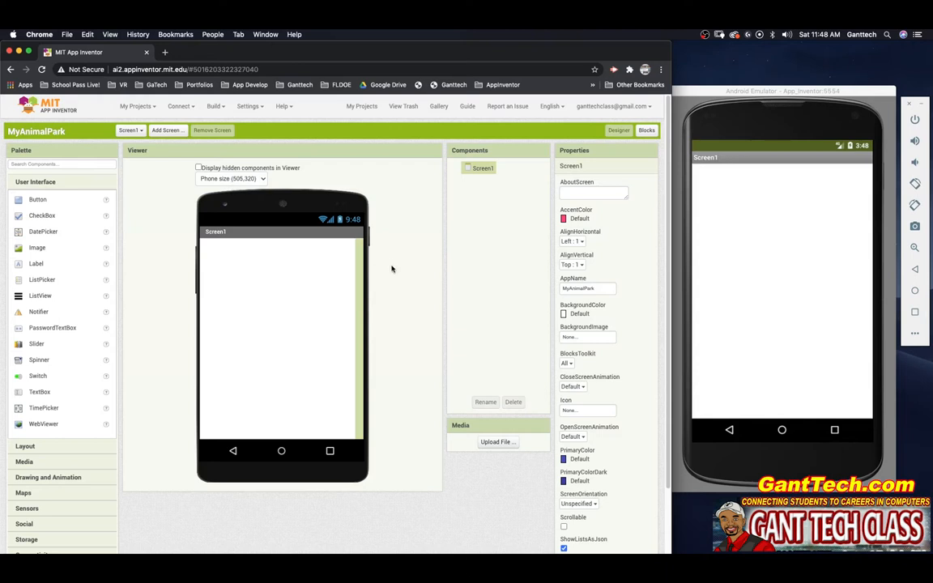
mouse_move(206, 238)
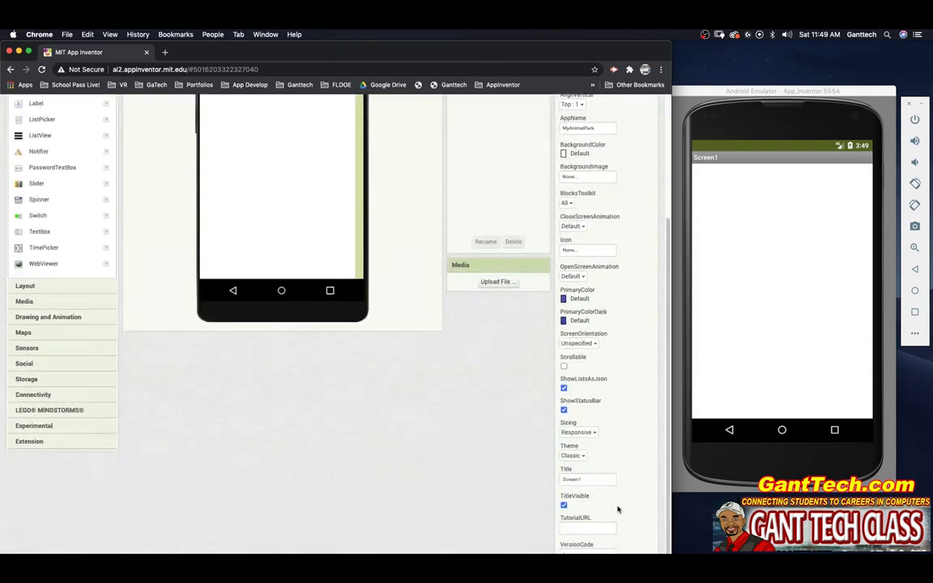
left_click(587, 479)
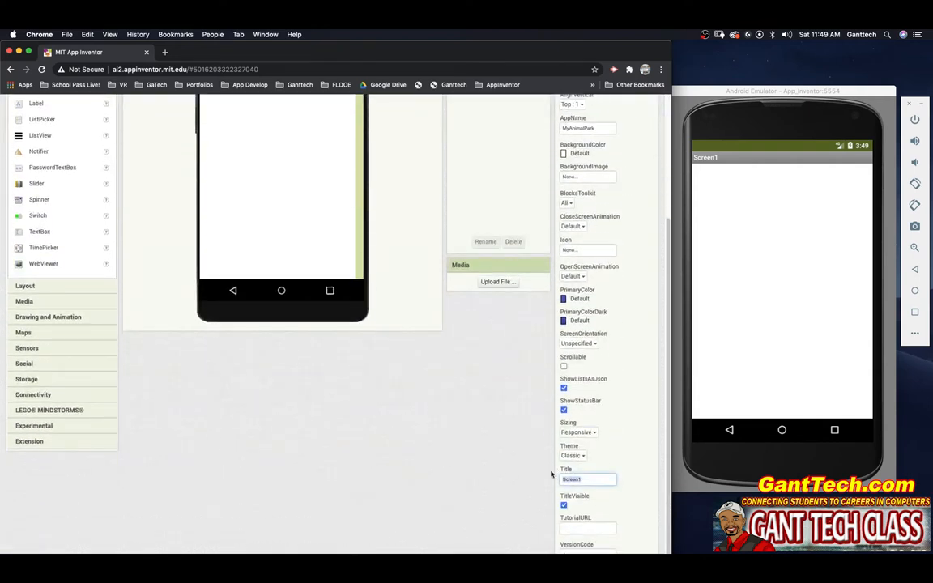
type("Jamie Gant's")
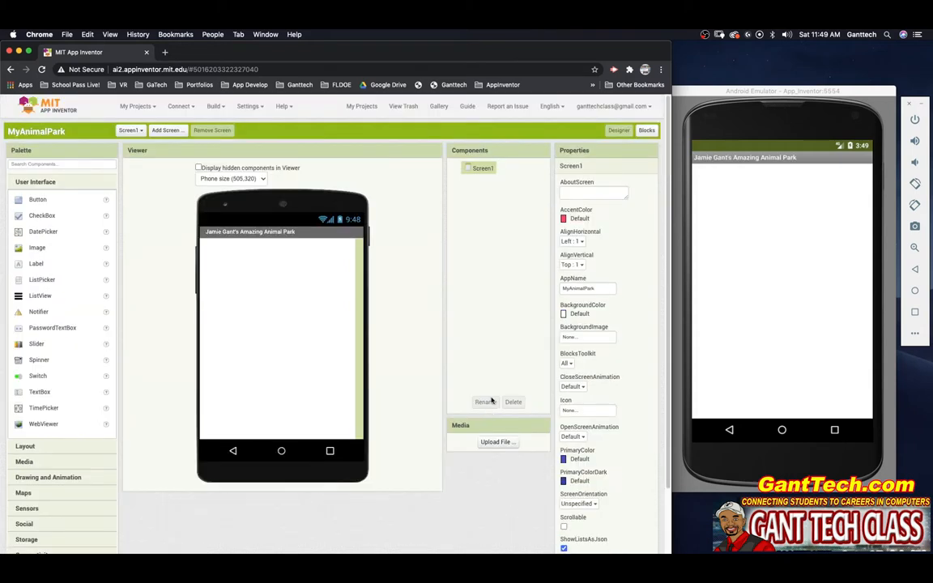
mouse_move(288, 282)
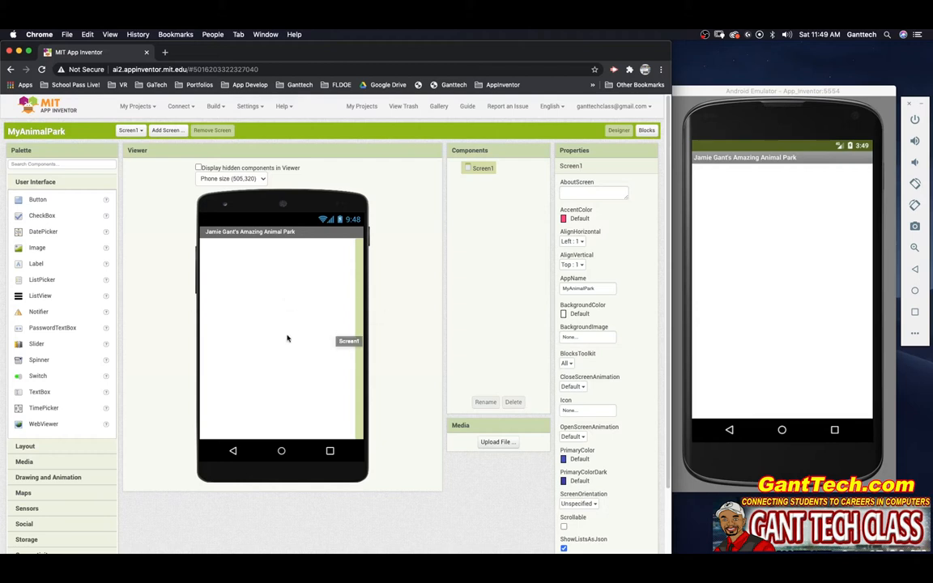
mouse_move(262, 318)
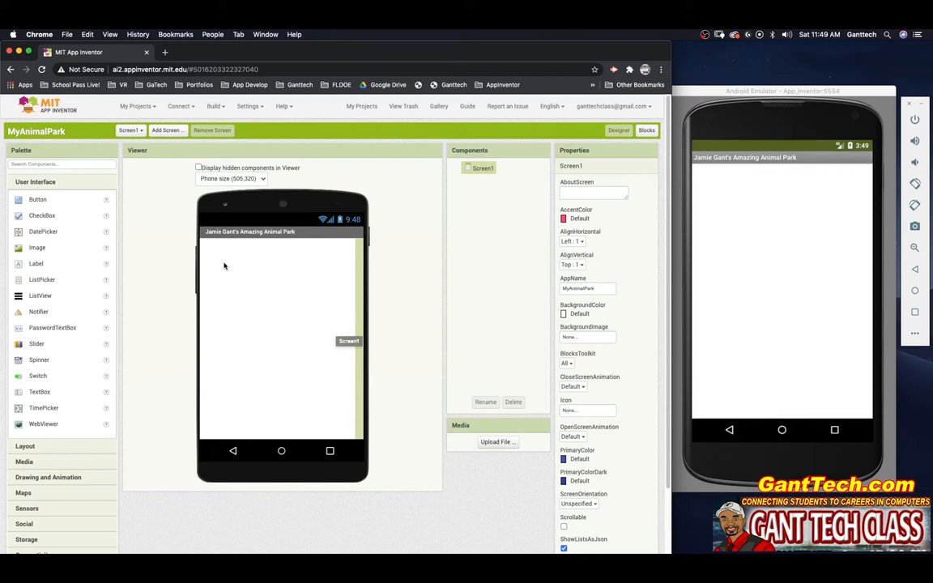
mouse_move(244, 285)
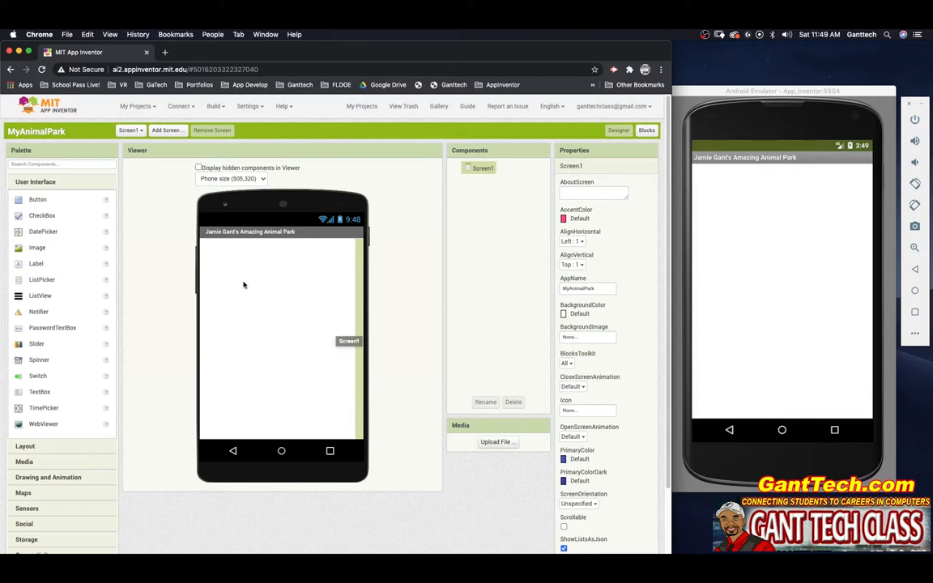
mouse_move(195, 161)
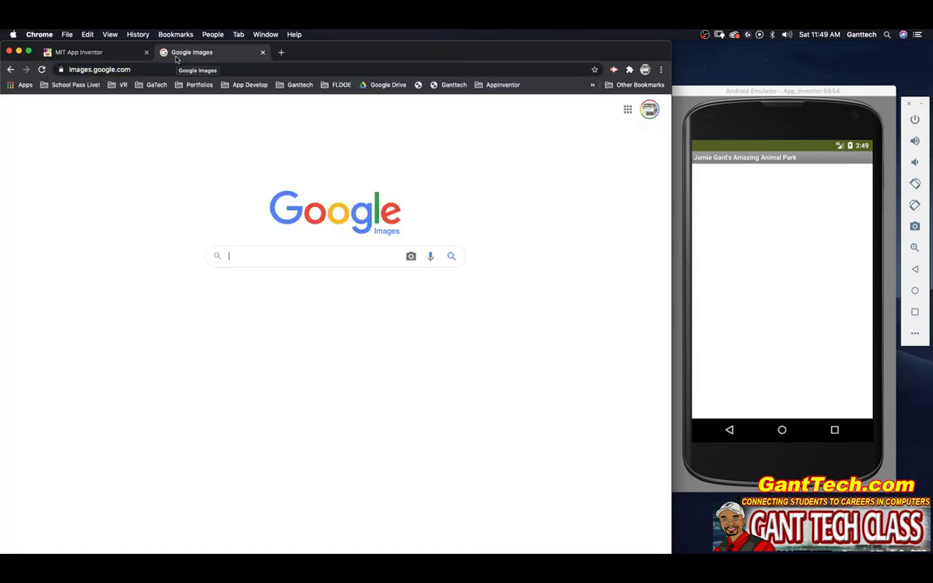
Step: Limit Google Images results to Creative Commons usage rights
type("animal park")
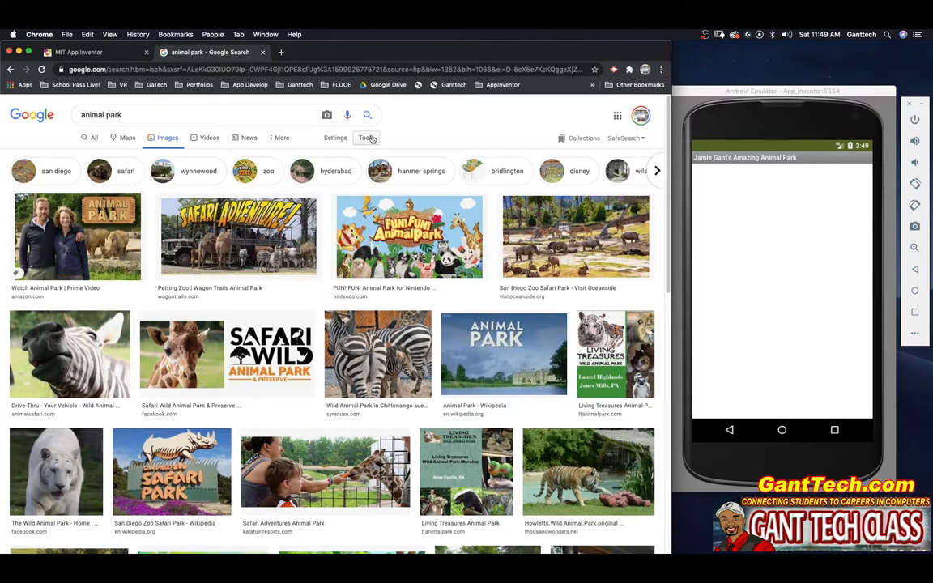
left_click(365, 137)
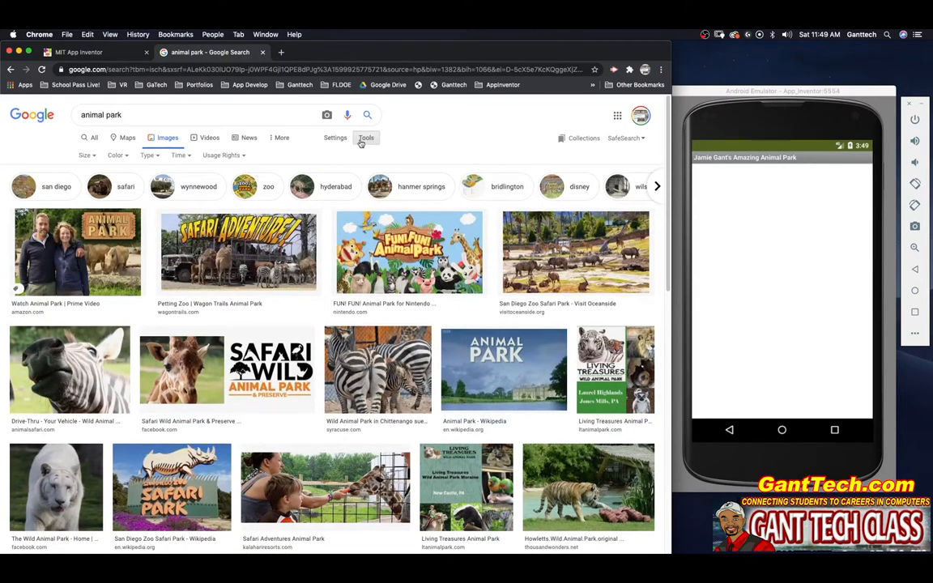
left_click(222, 155)
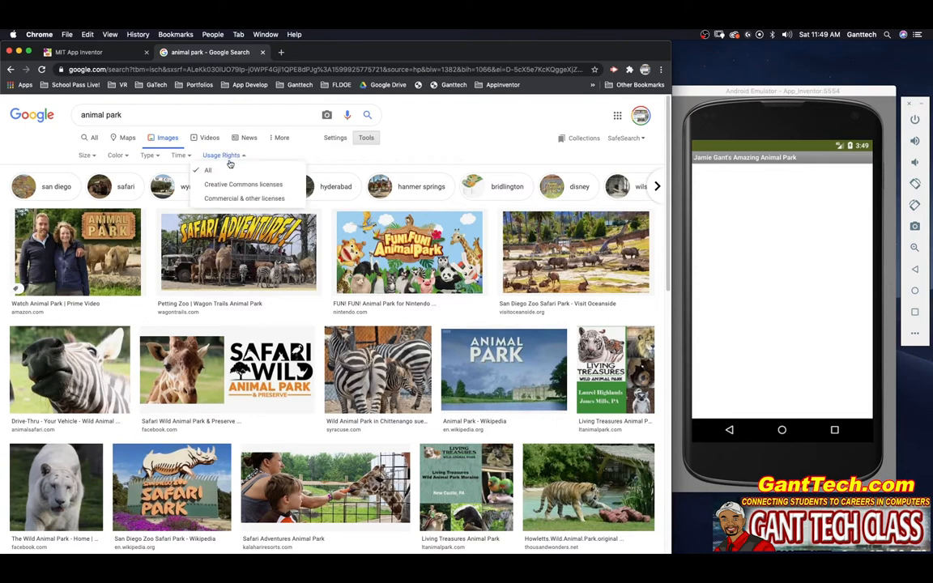
mouse_move(236, 185)
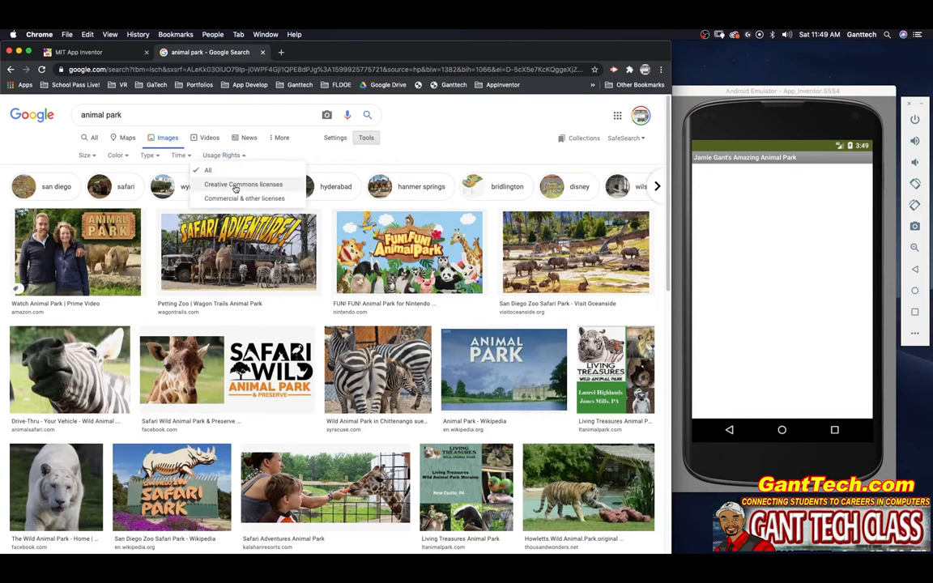
left_click(244, 185)
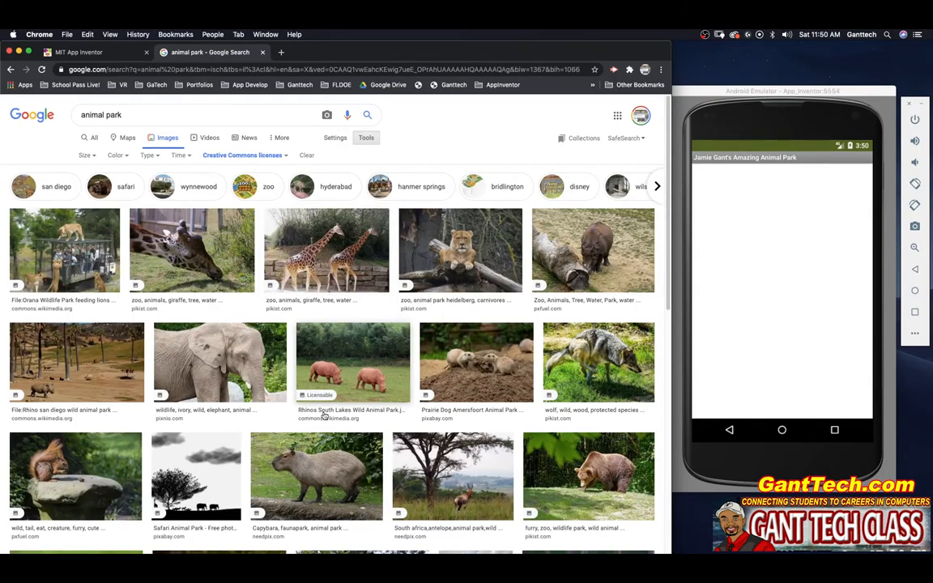
scroll("down", 3)
type("forest")
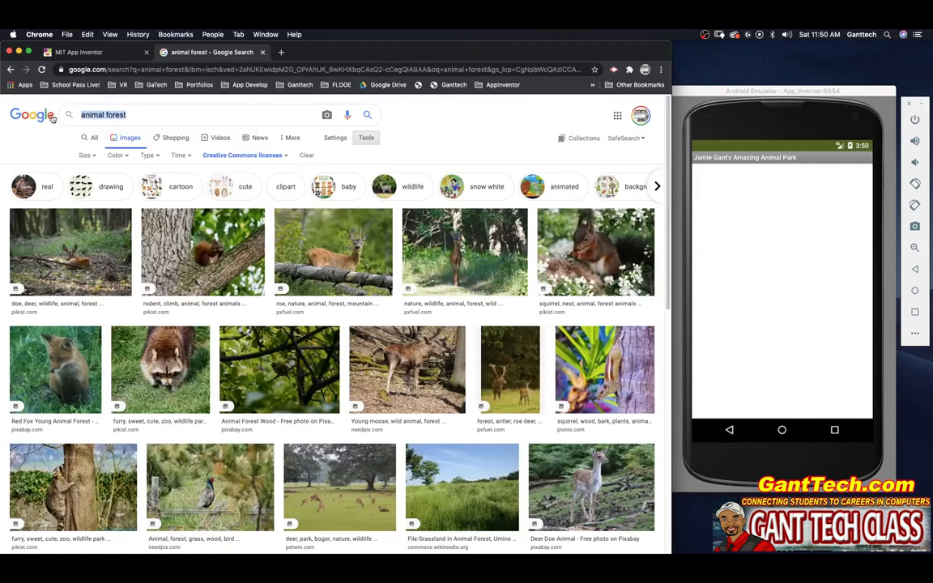
Step: Search 'tree of life' and save the wood carving photo as treeOfLifeBackgrond.jpg
type("zoo background")
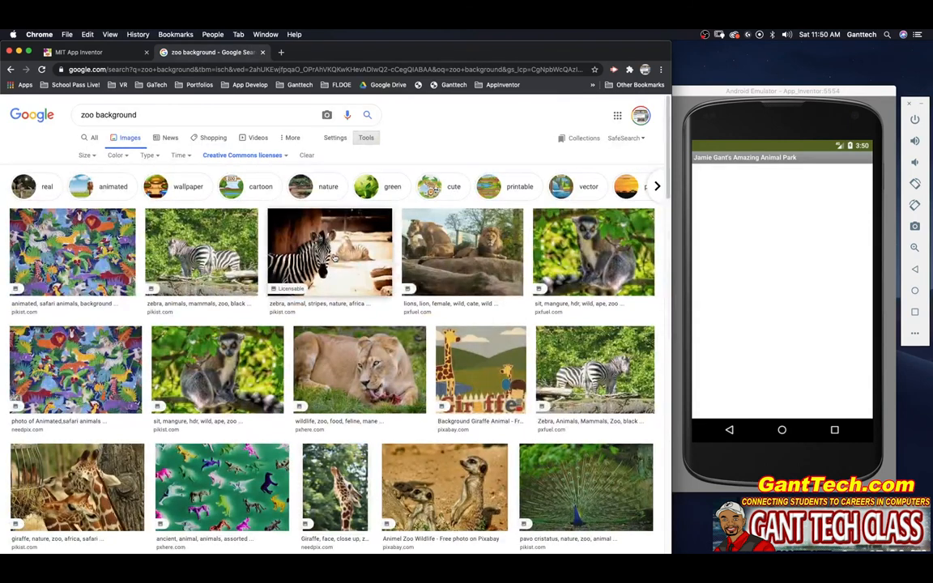
type("tree of life")
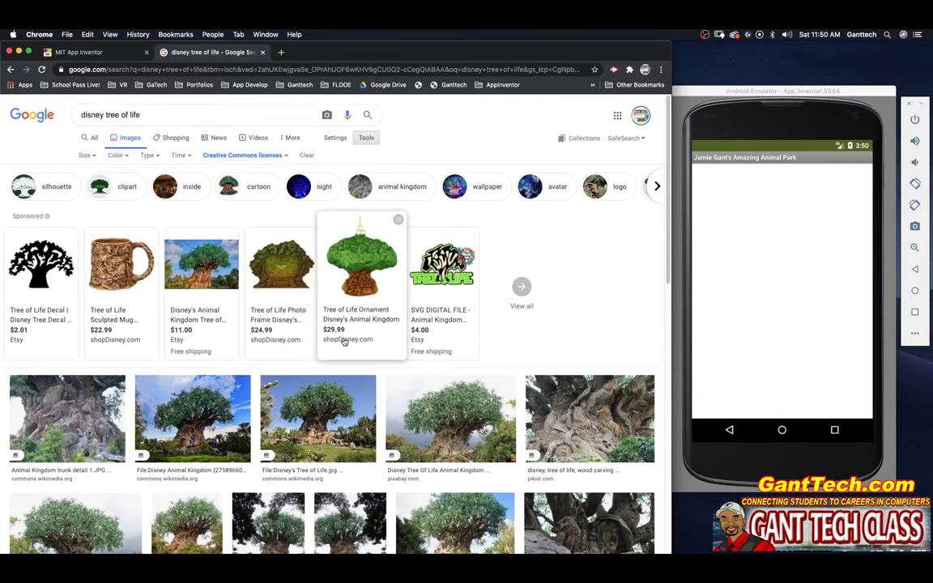
scroll("down", 3)
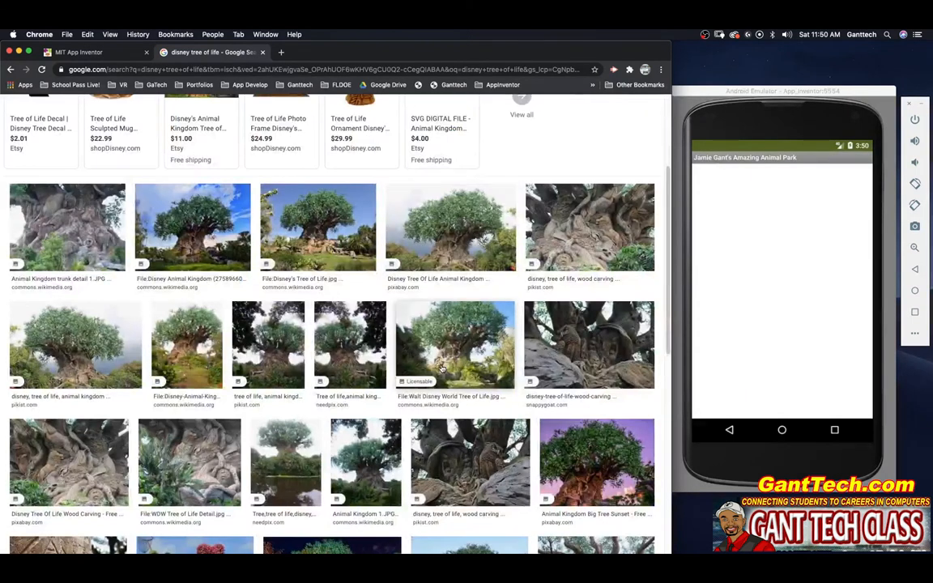
left_click(451, 344)
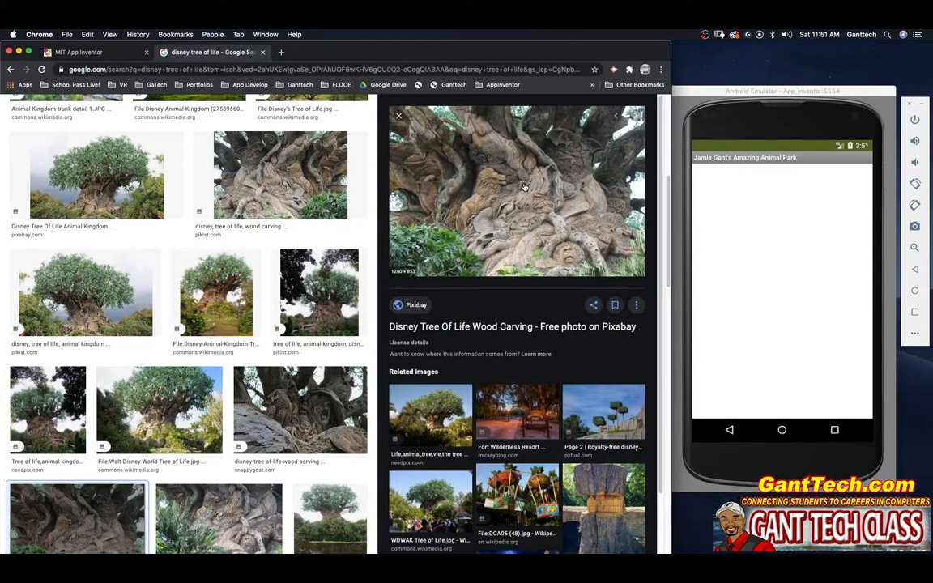
right_click(525, 186)
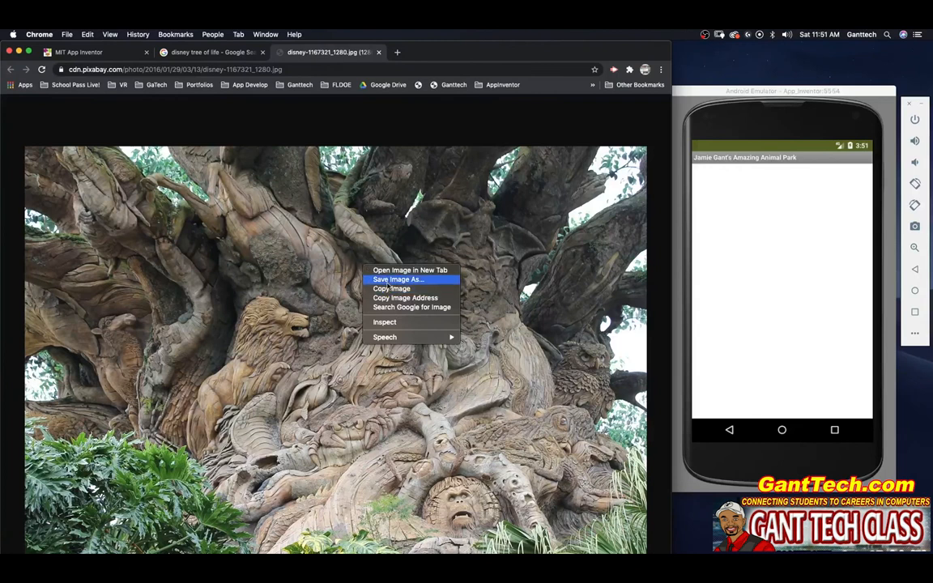
left_click(398, 280)
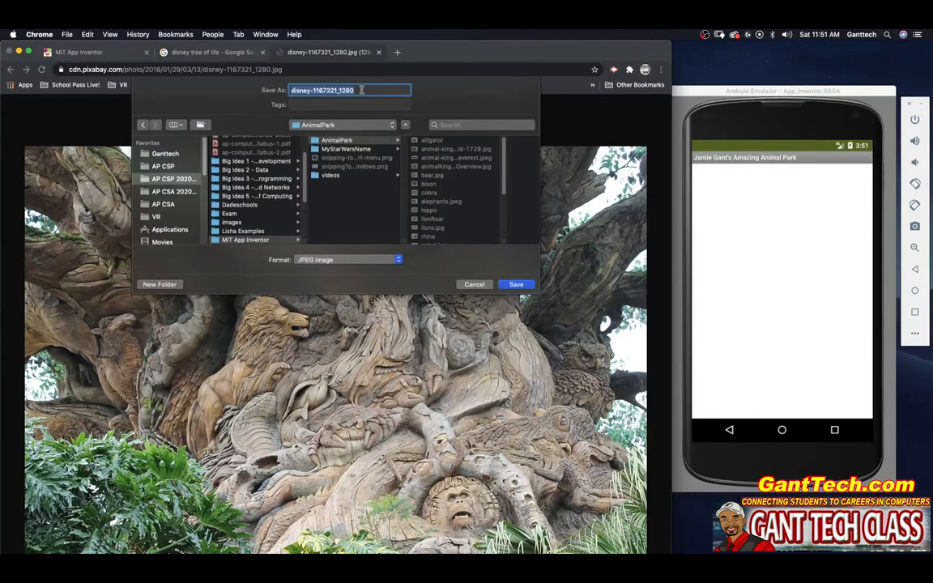
type("treeOf")
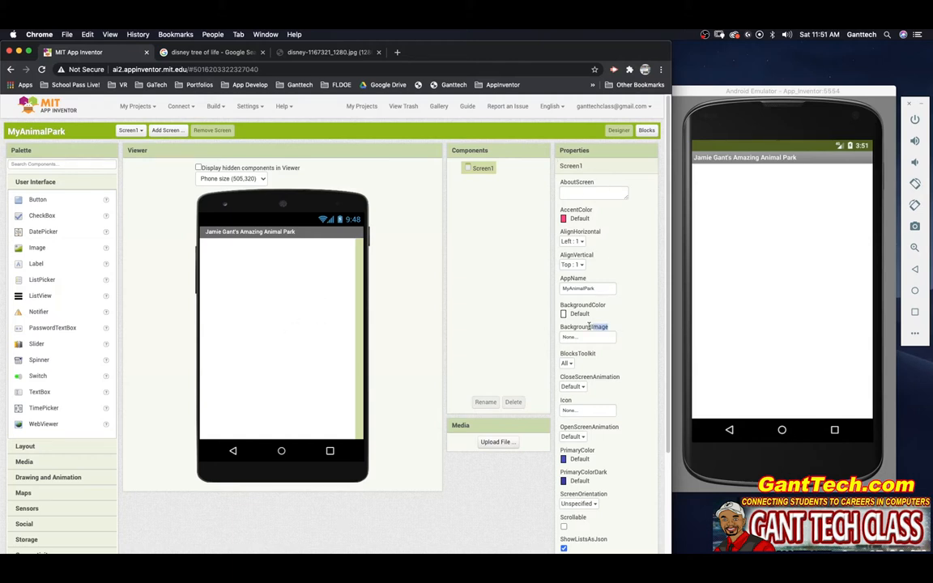
Step: Upload treeOfLifeBackgrond.jpg from AnimalPark as Screen1's BackgroundImage
left_click(588, 337)
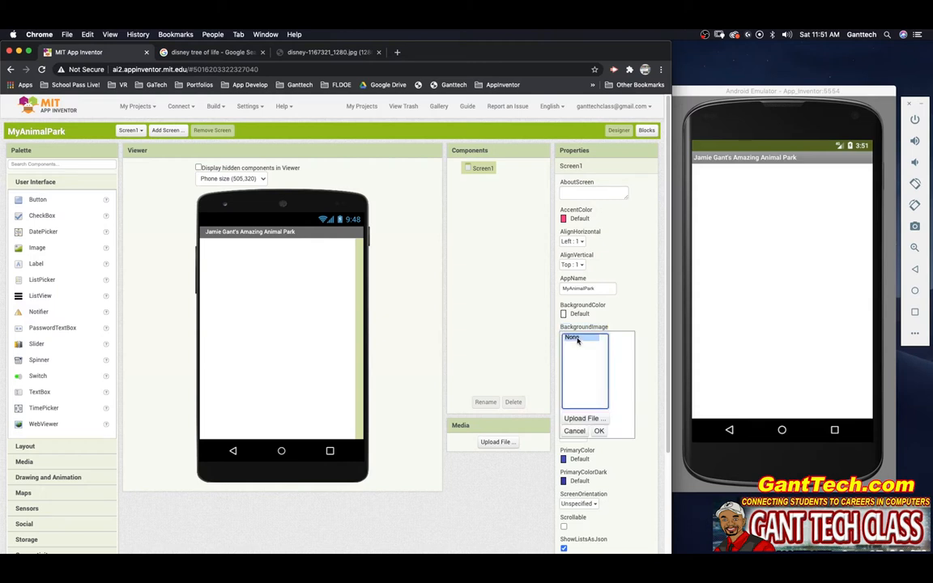
left_click(585, 418)
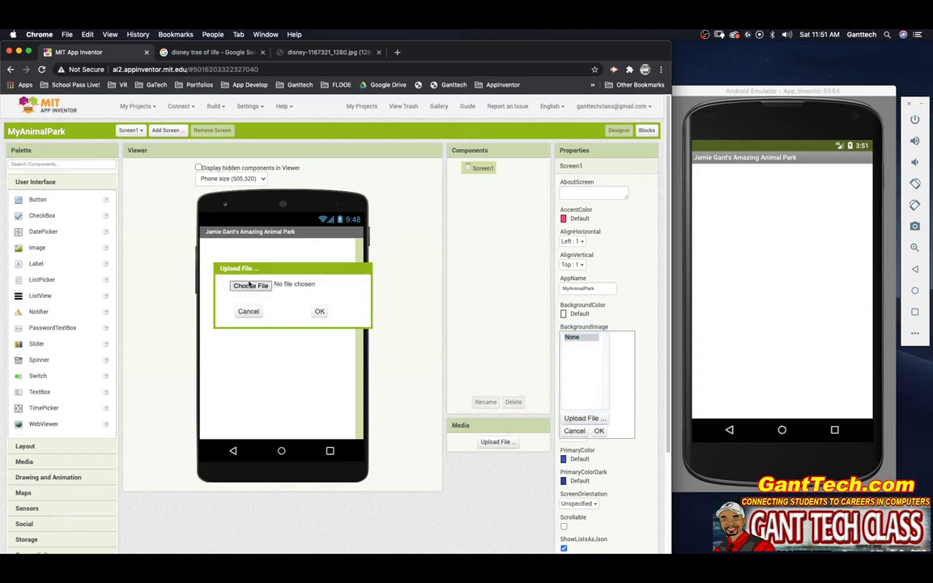
left_click(251, 285)
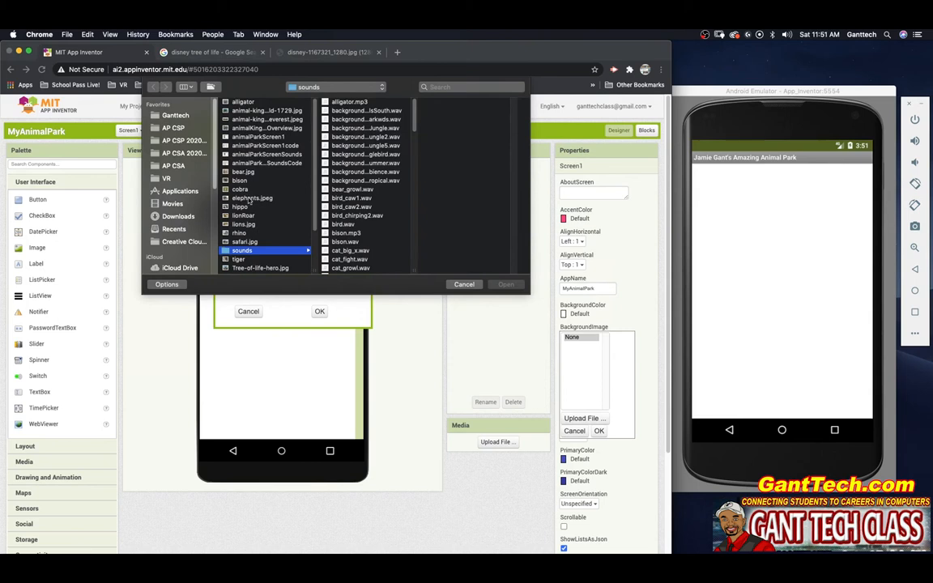
left_click(266, 234)
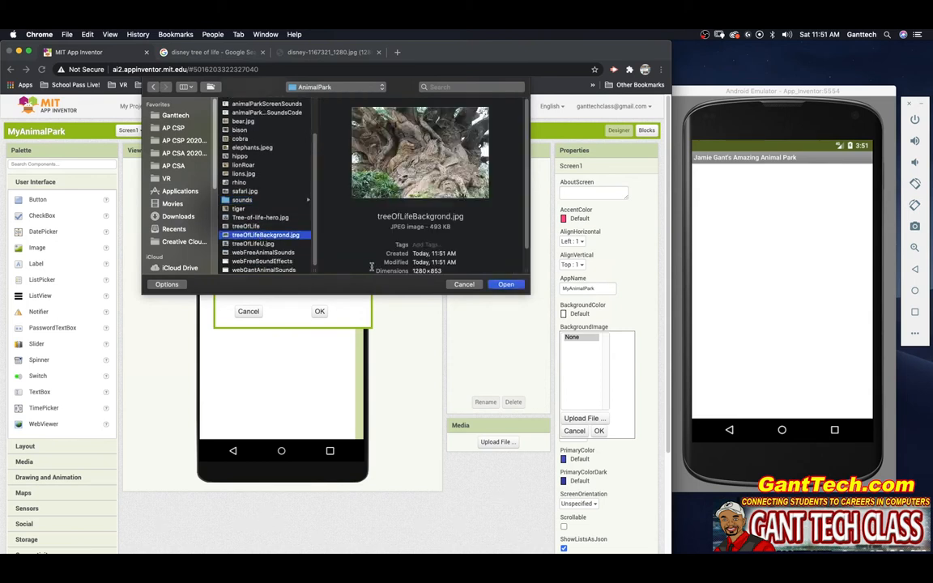
left_click(506, 284)
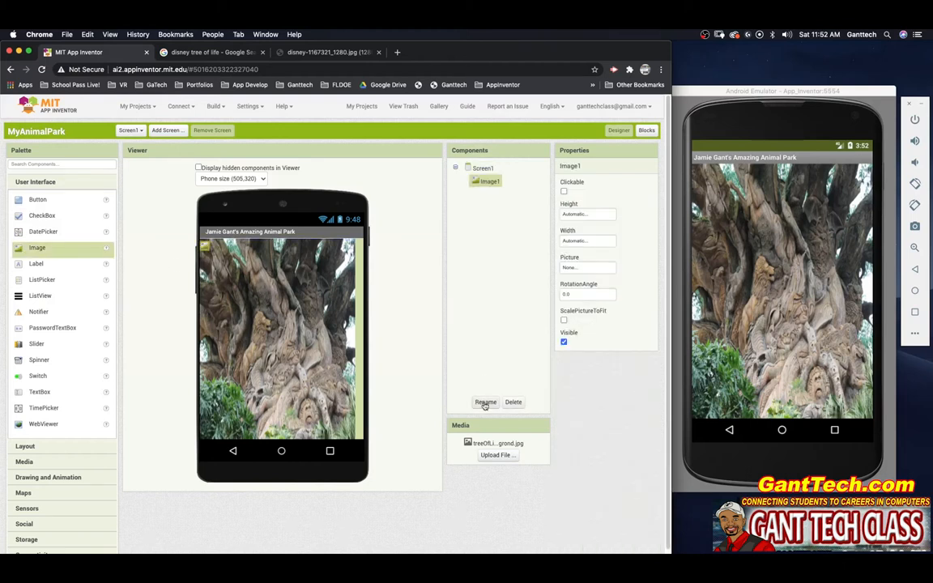
Step: Rename Image1 to imgSelfie and tick its Clickable property
left_click(485, 402)
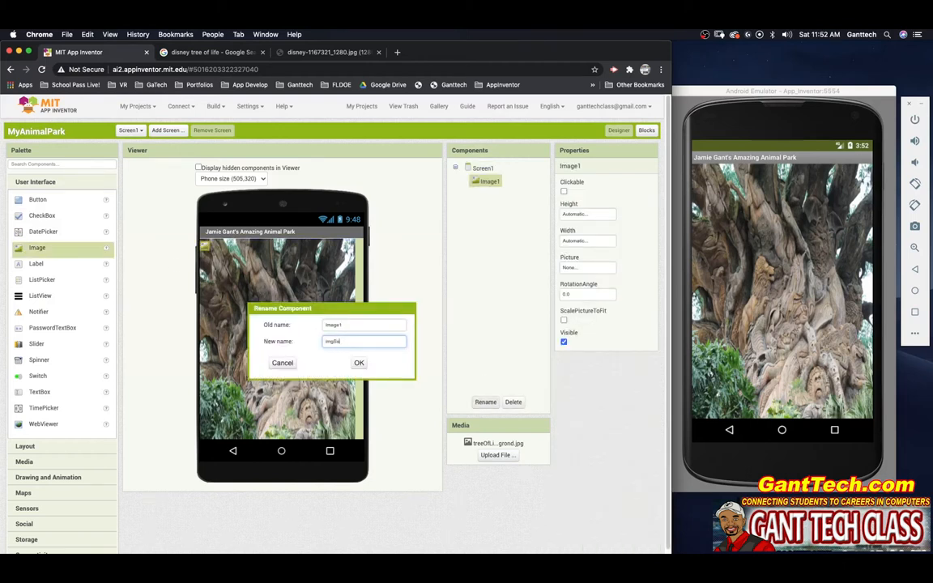
left_click(358, 362)
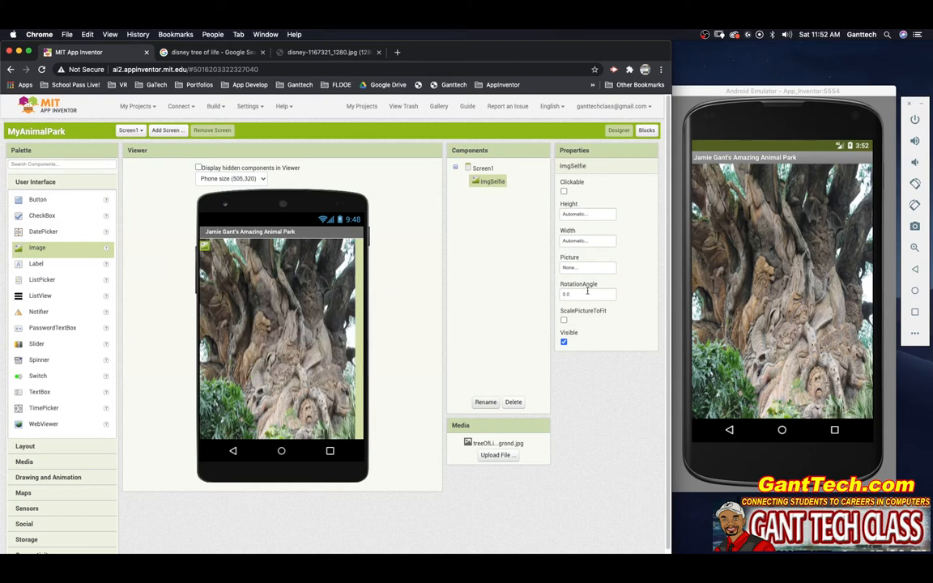
left_click(564, 191)
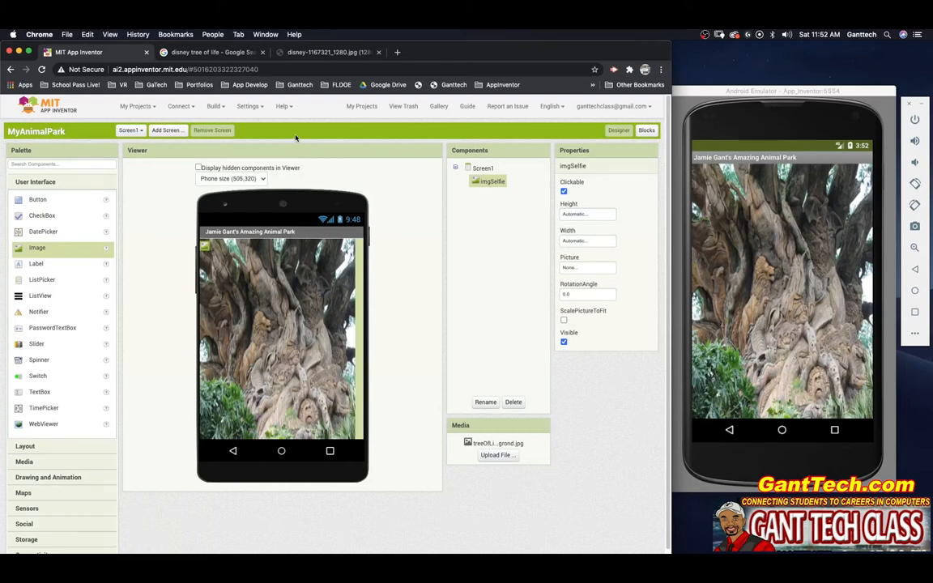
mouse_move(296, 138)
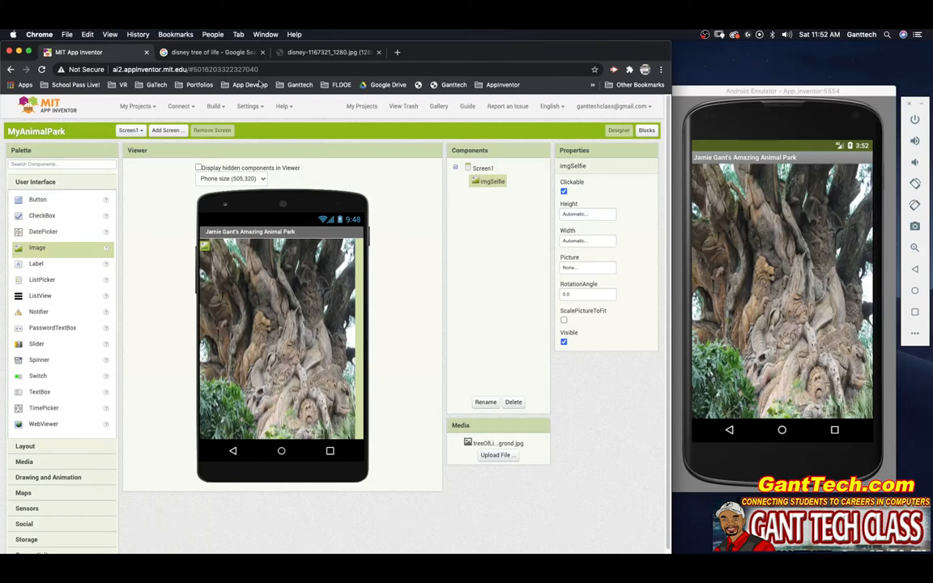
left_click(212, 52)
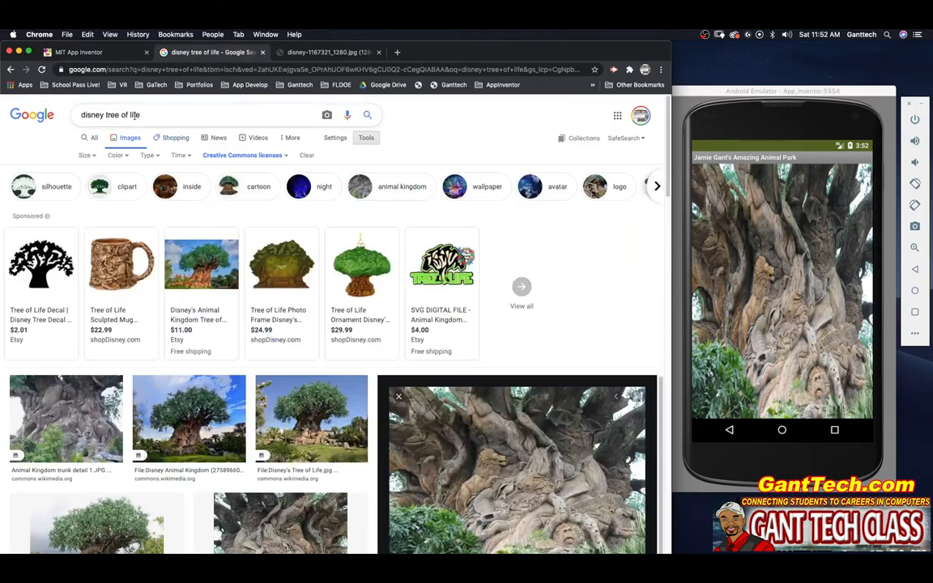
type("jamie gal")
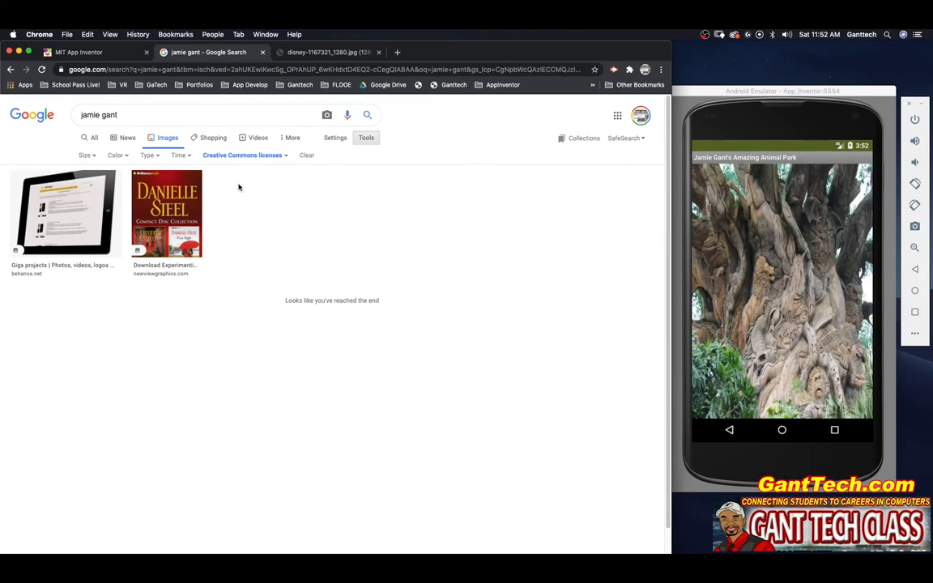
left_click(241, 154)
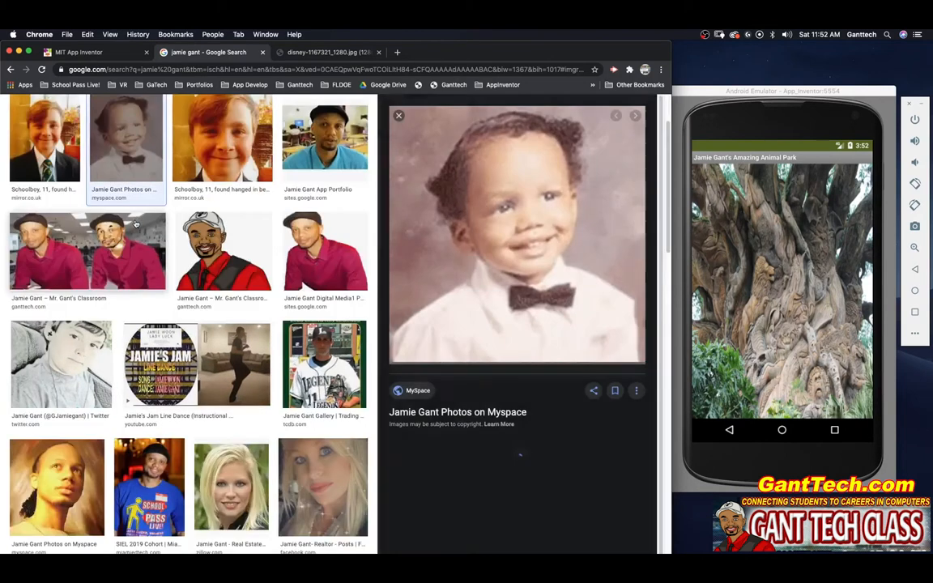
right_click(517, 234)
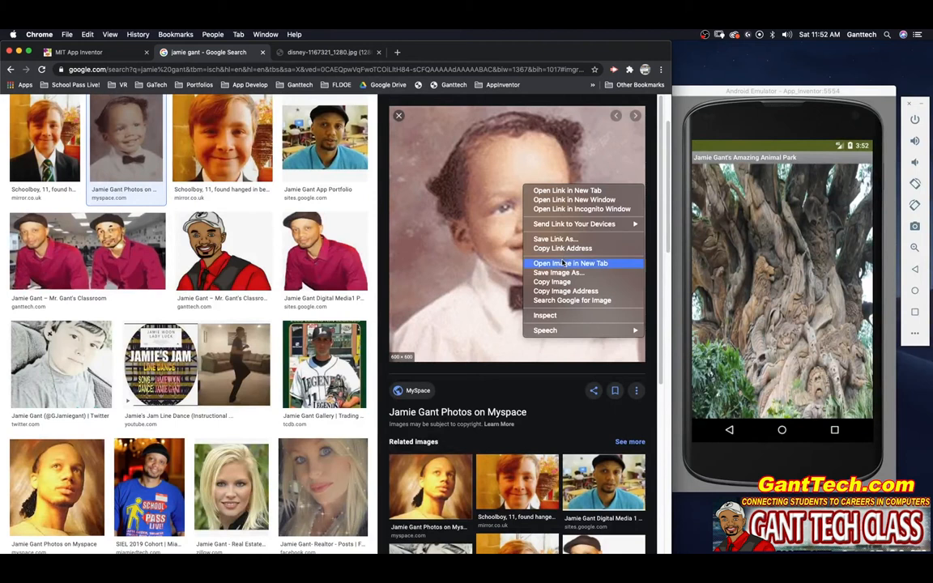
left_click(558, 272)
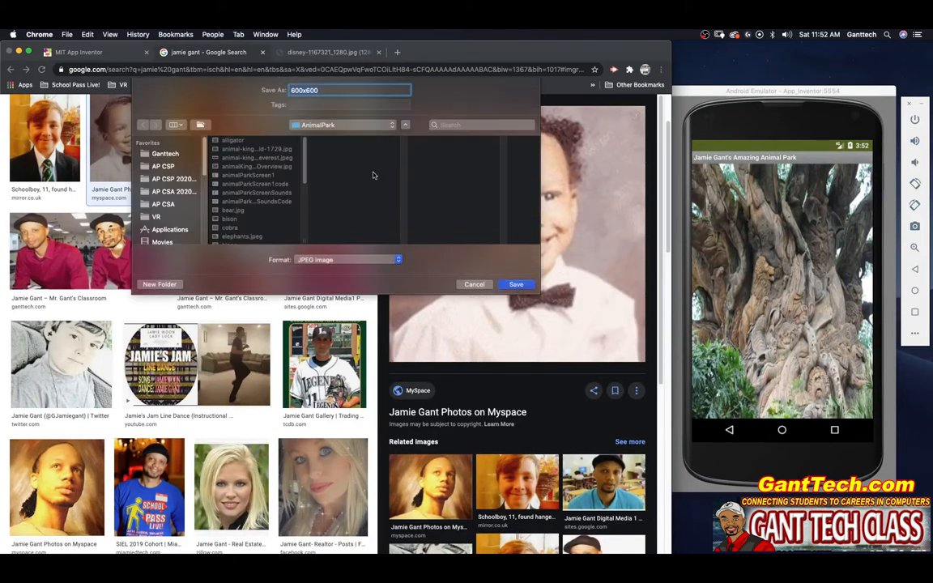
type("JamieGantBab")
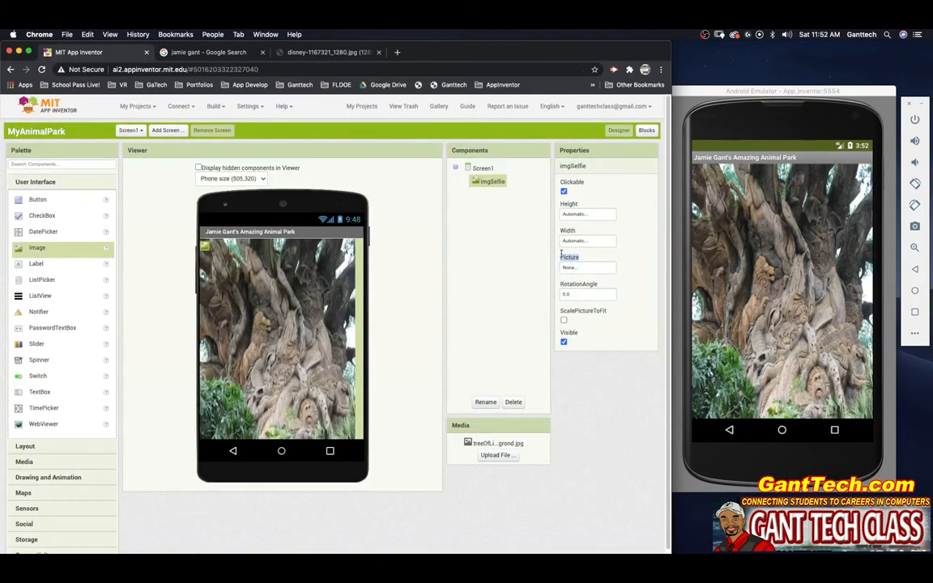
Step: Upload the baby photo as imgSelfie's Picture
left_click(587, 268)
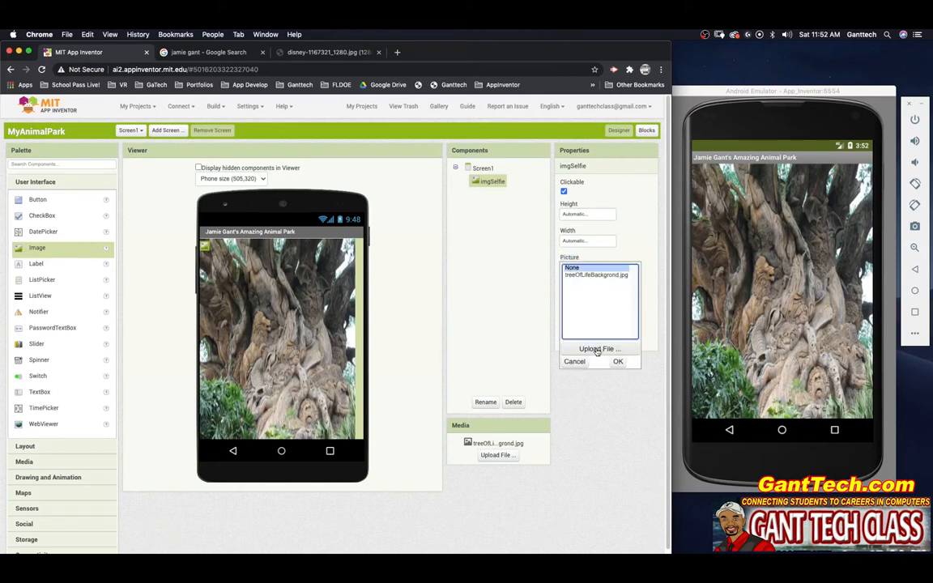
left_click(599, 349)
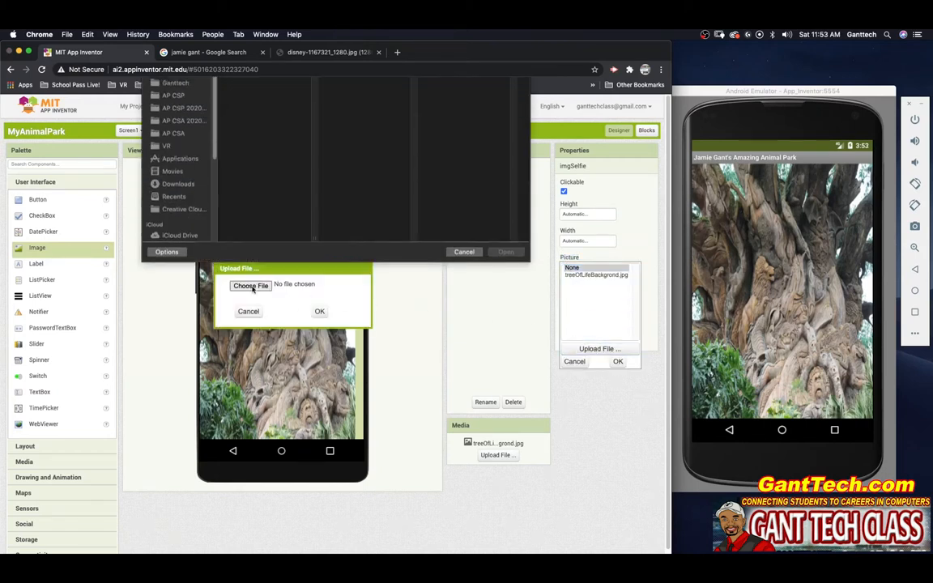
left_click(250, 285)
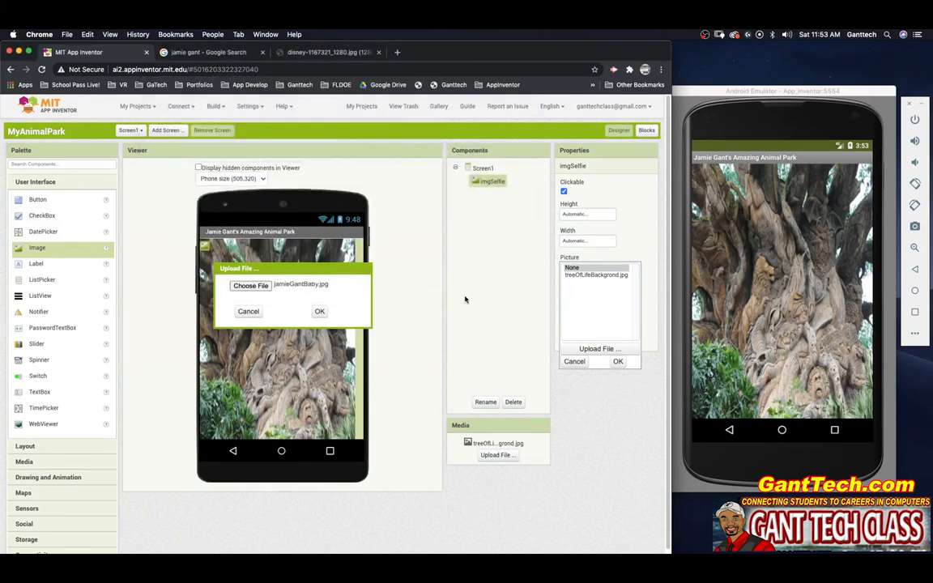
left_click(319, 311)
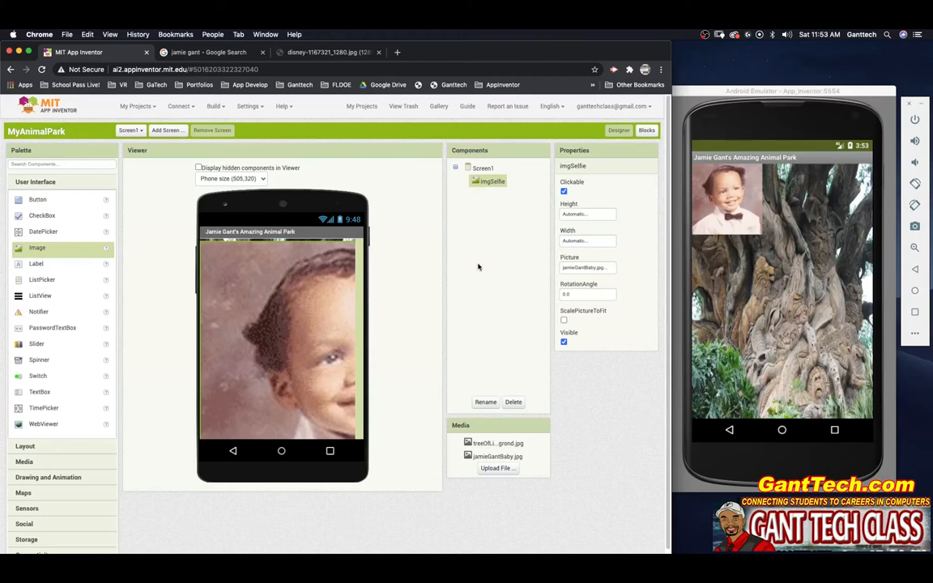
mouse_move(757, 206)
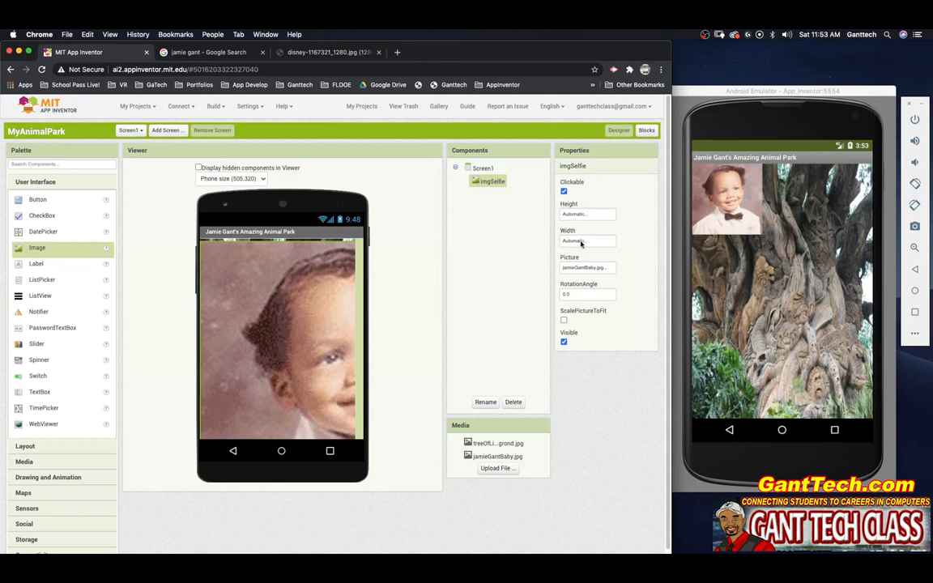
Step: Size imgSelfie to 150 by 150 pixels with ScalePictureToFit ticked
left_click(588, 241)
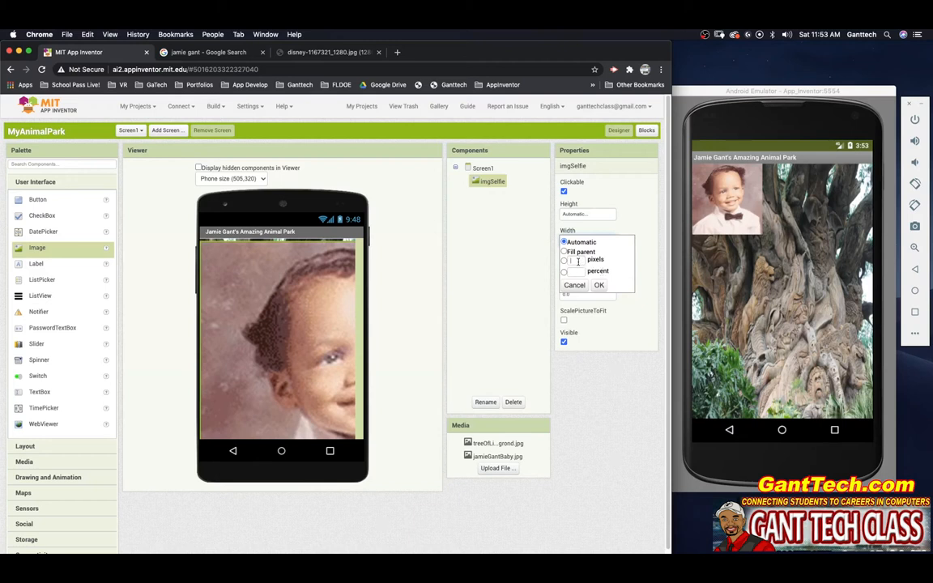
left_click(564, 260)
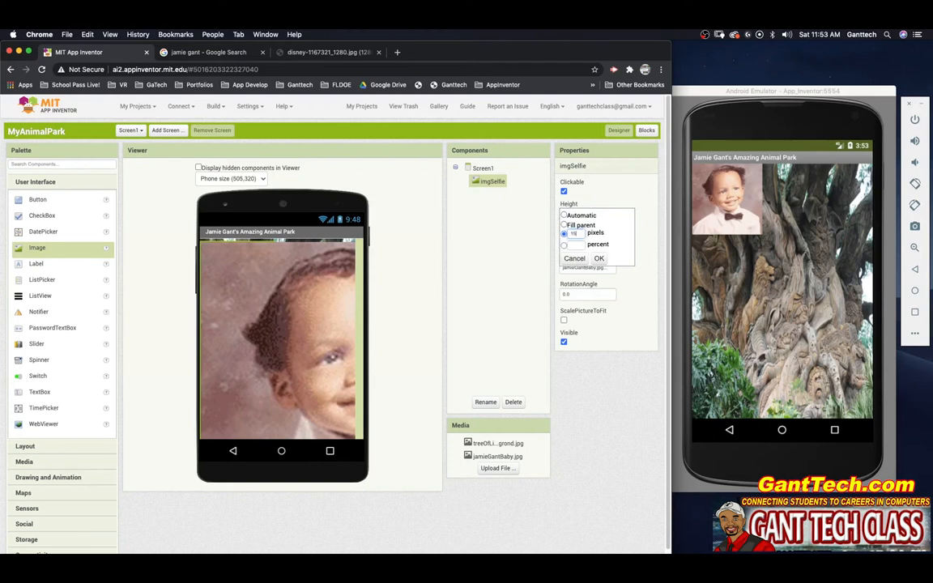
left_click(599, 258)
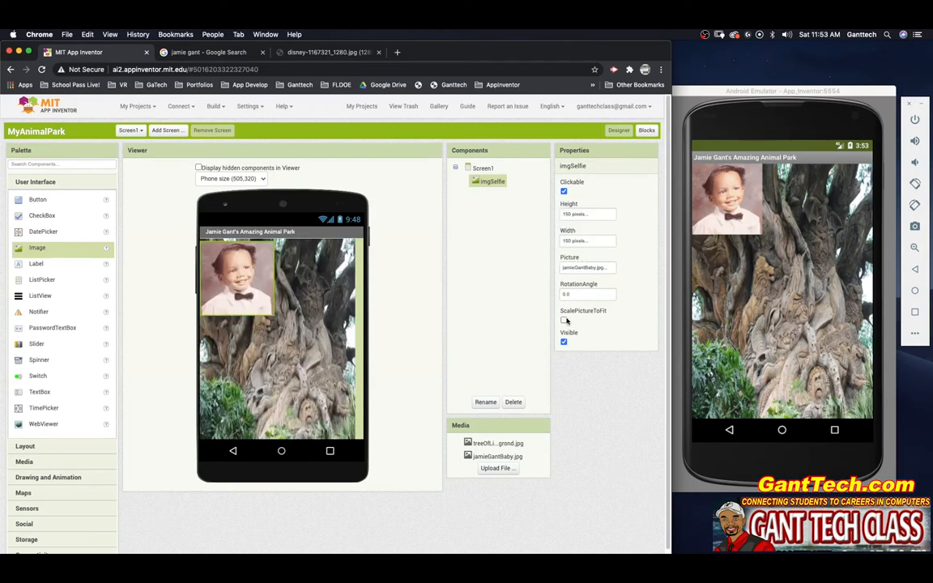
left_click(563, 320)
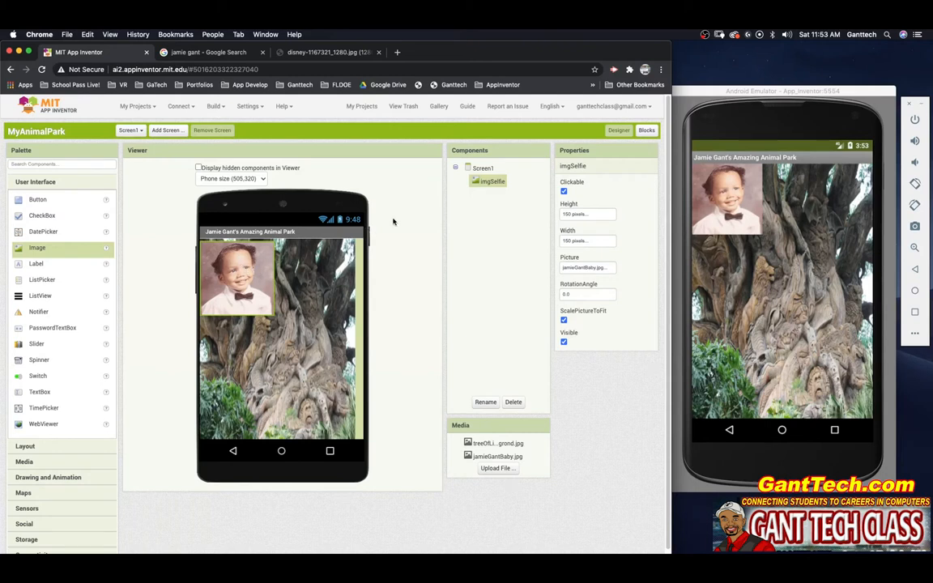
mouse_move(524, 192)
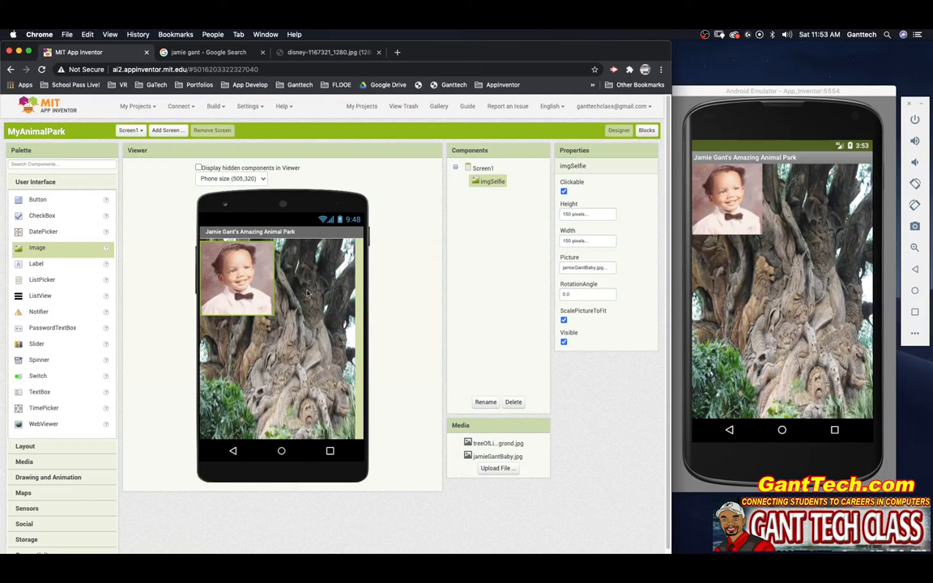
left_click(483, 169)
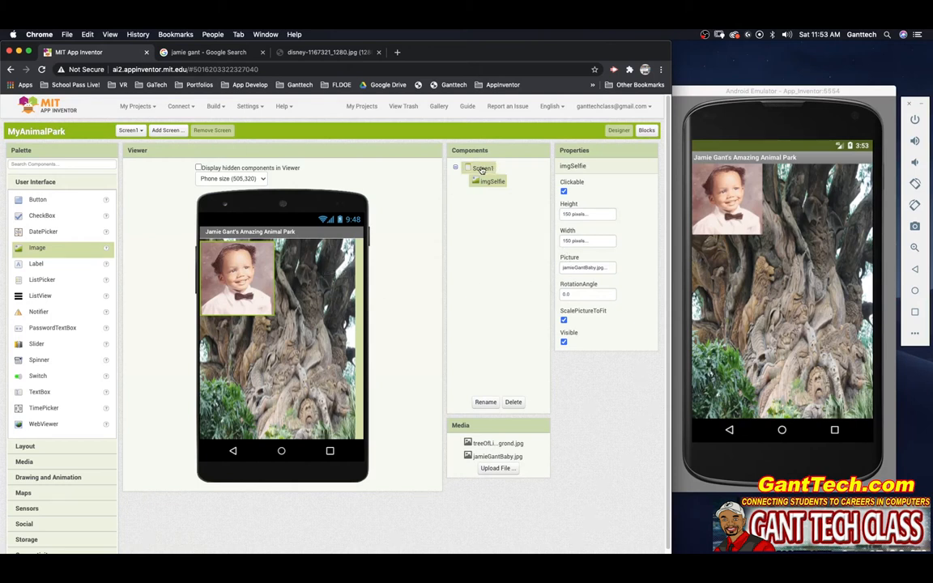
Step: Set Screen1's AlignHorizontal to Center : 3
left_click(483, 168)
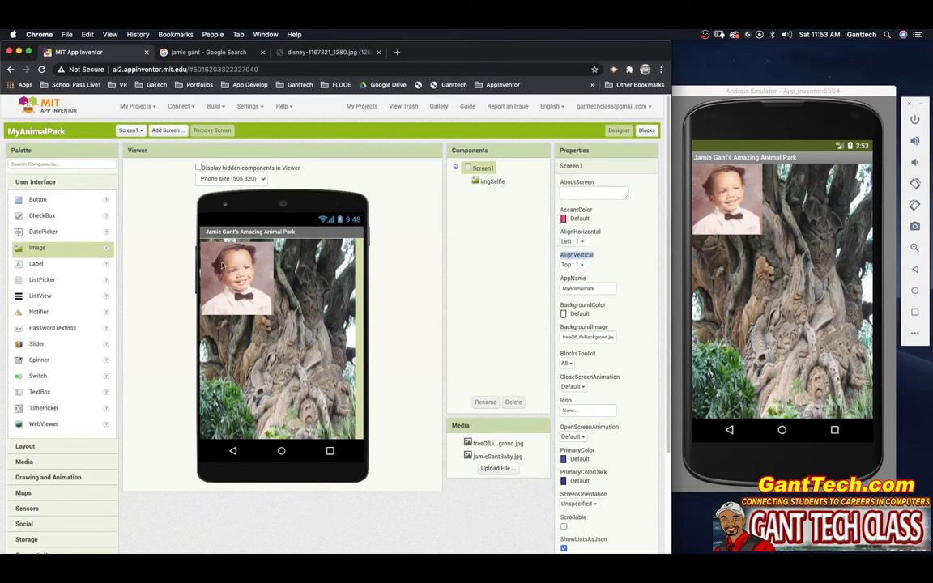
left_click(573, 241)
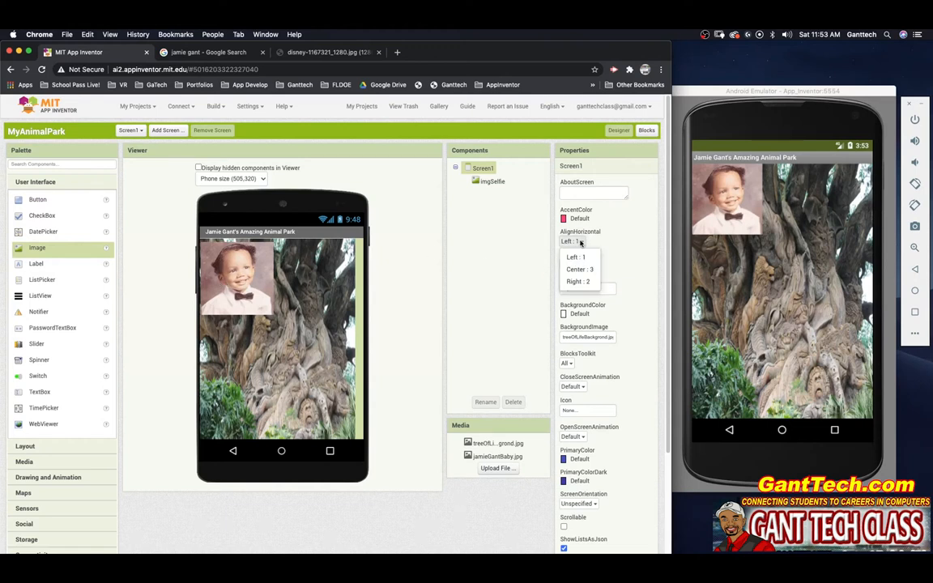
left_click(578, 269)
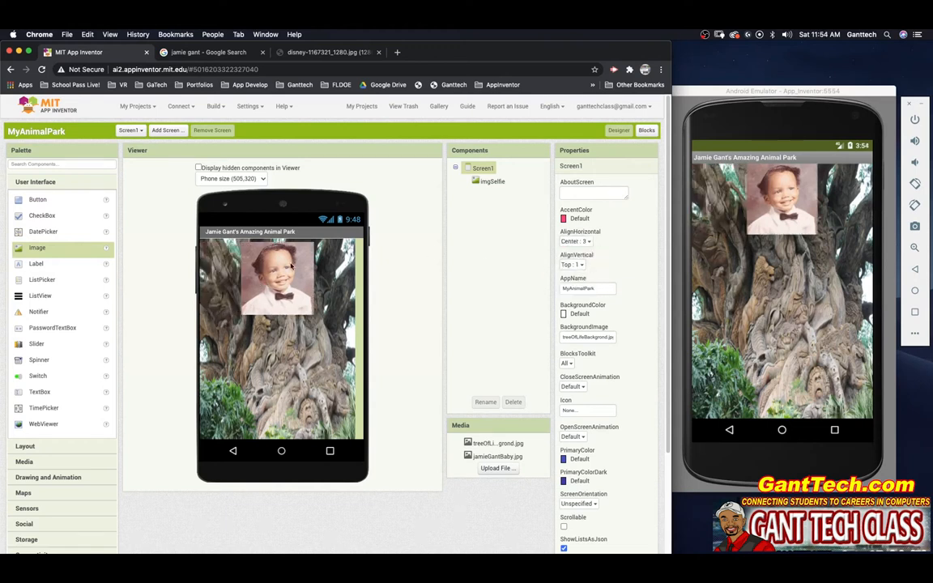
left_click(493, 181)
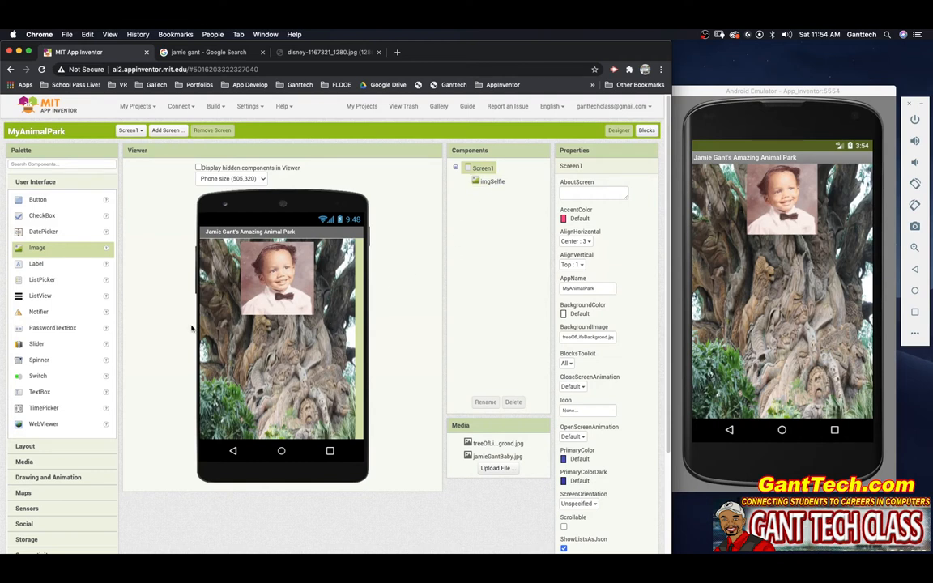
mouse_move(363, 330)
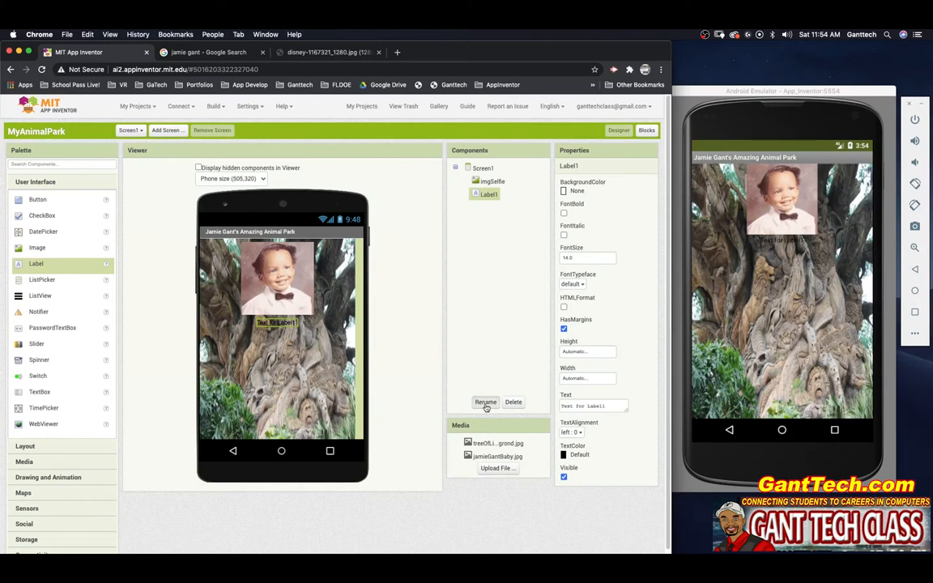
Step: Rename the new label lblUserInfo and give it a red background
left_click(485, 402)
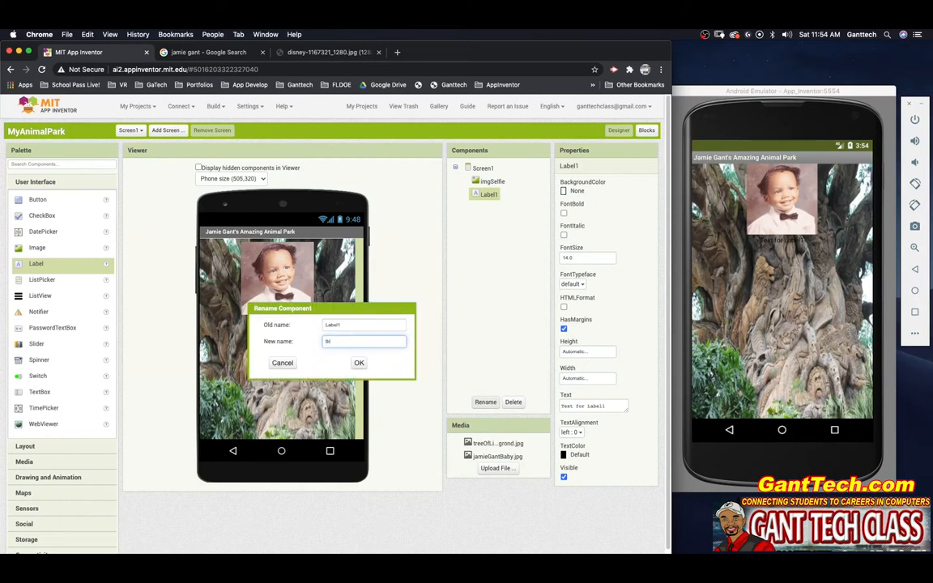
left_click(359, 362)
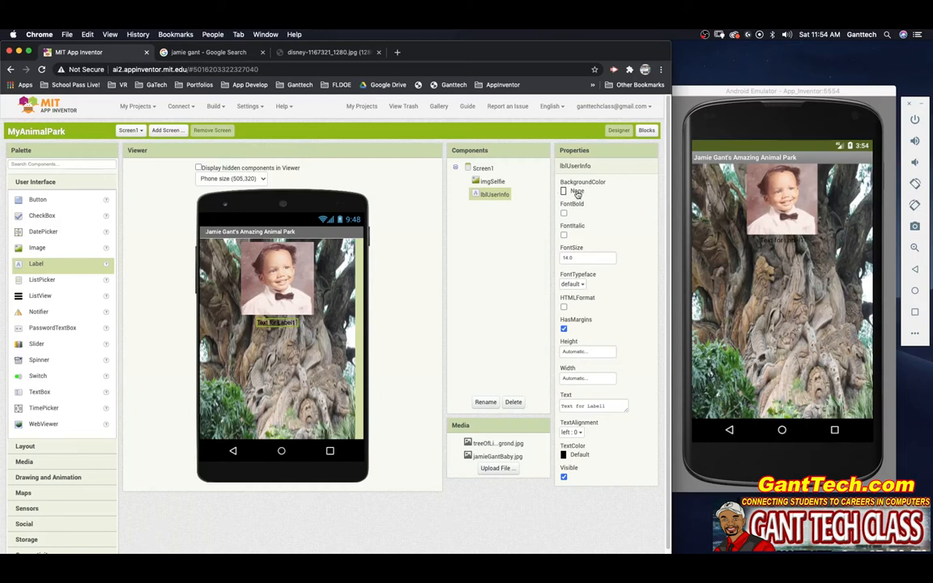
left_click(587, 192)
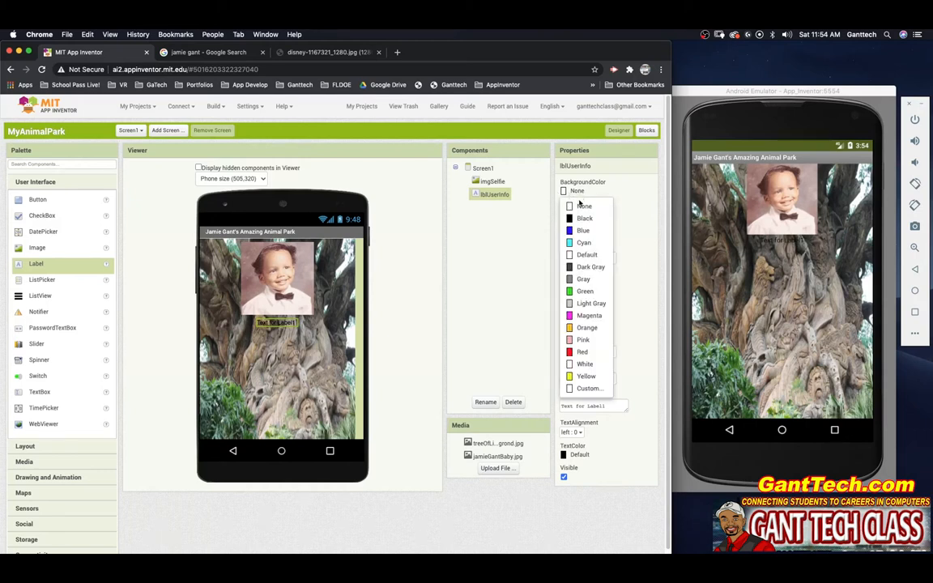
left_click(582, 352)
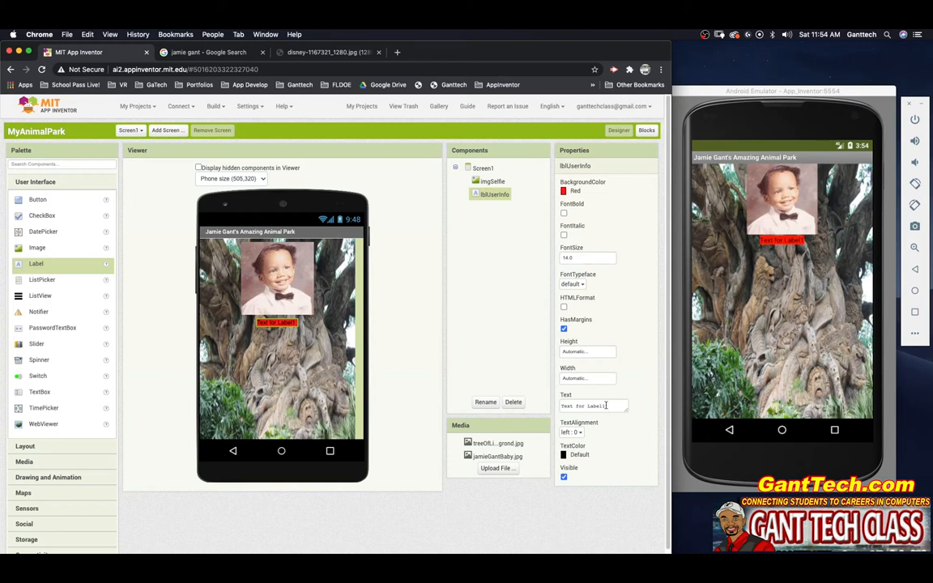
Step: Set the label text to 'Welcome to Jamie's Amazing Animal Park App' in bold
type("welcome")
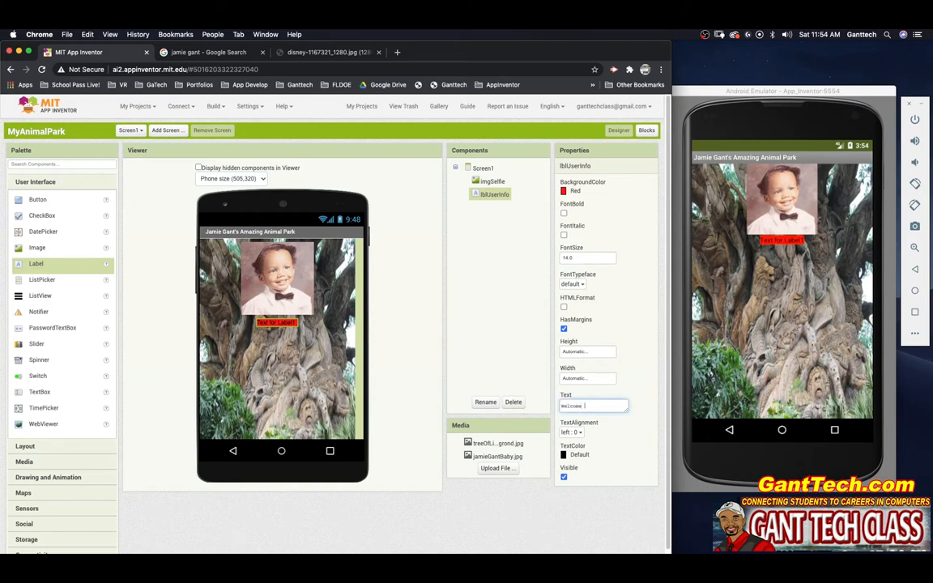
type("Welcome to Jamie's A")
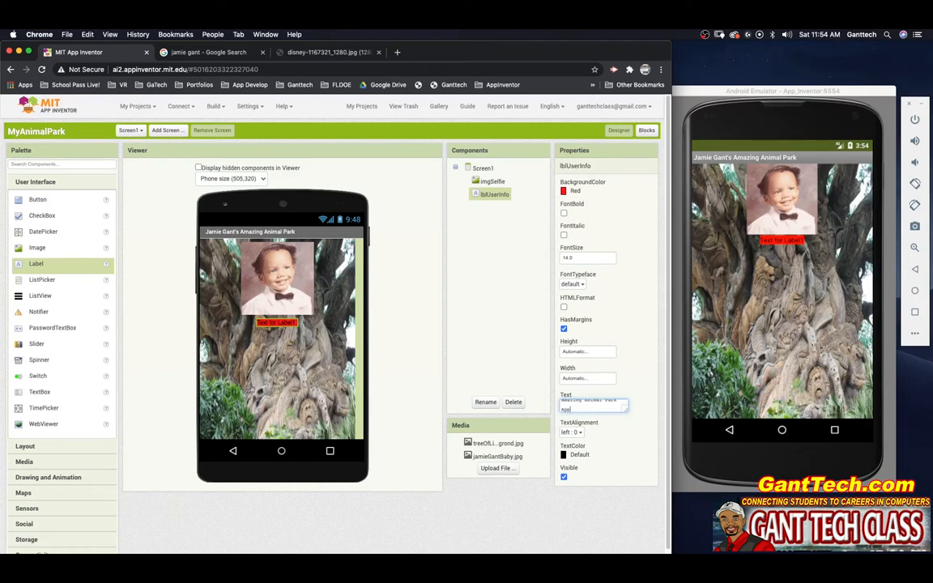
type("Welcome to Jamie's Amazing Animal Park App")
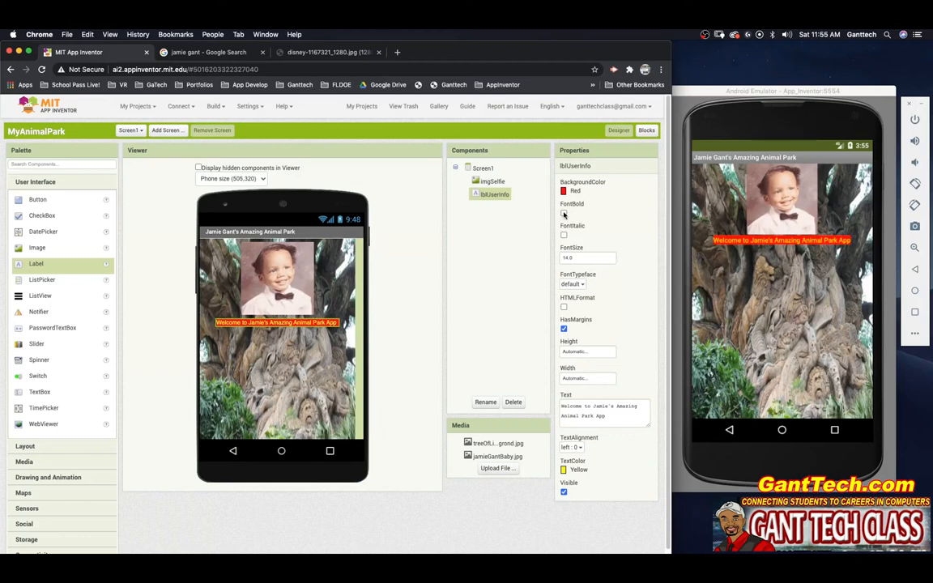
left_click(564, 213)
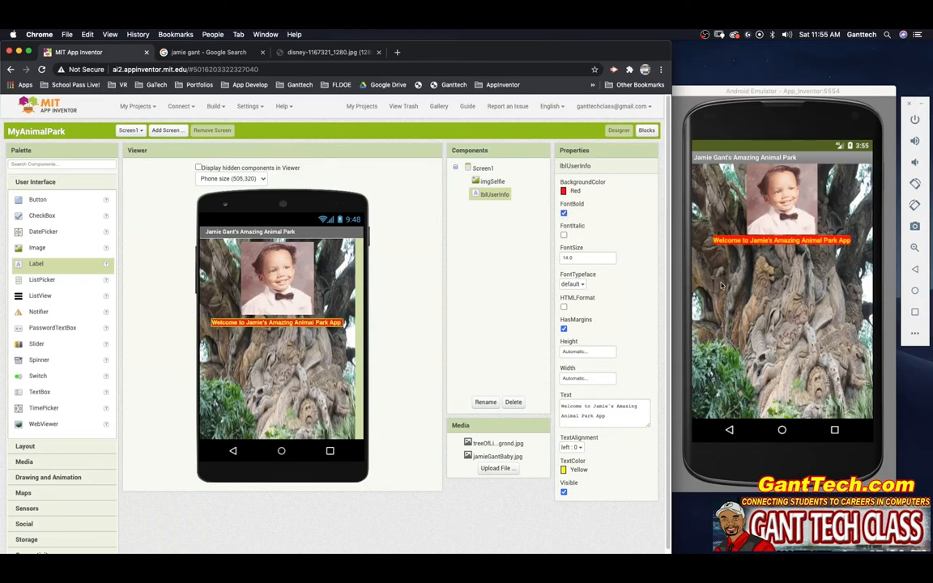
mouse_move(875, 243)
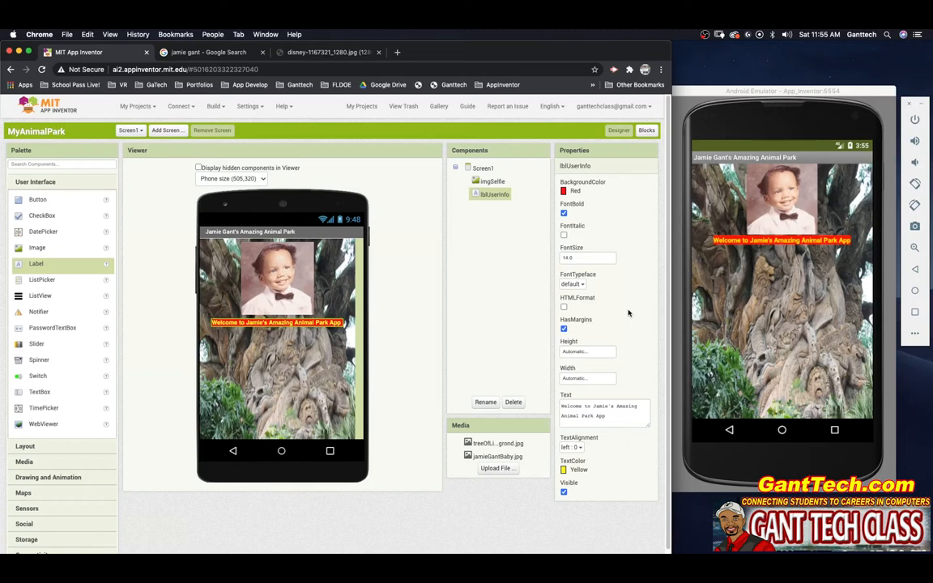
mouse_move(617, 315)
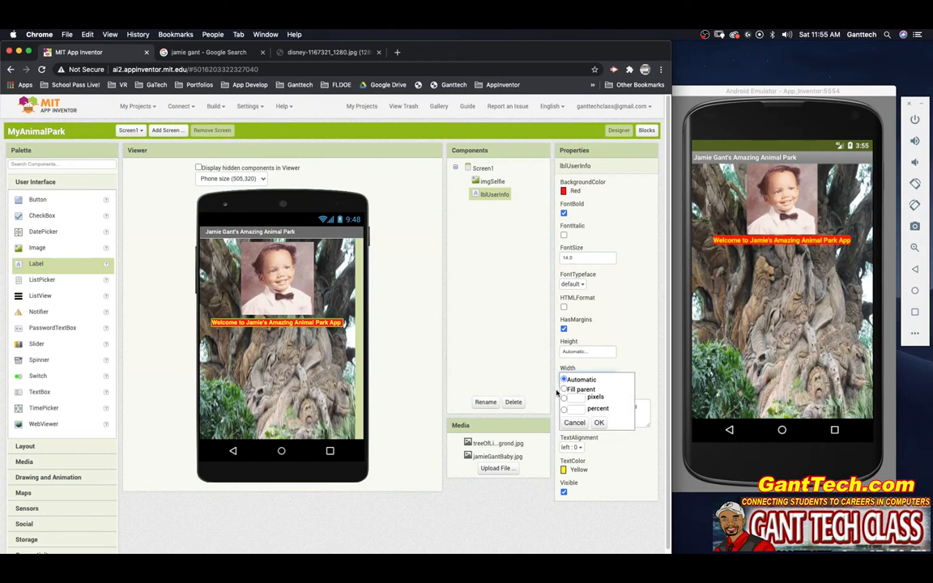
mouse_move(607, 405)
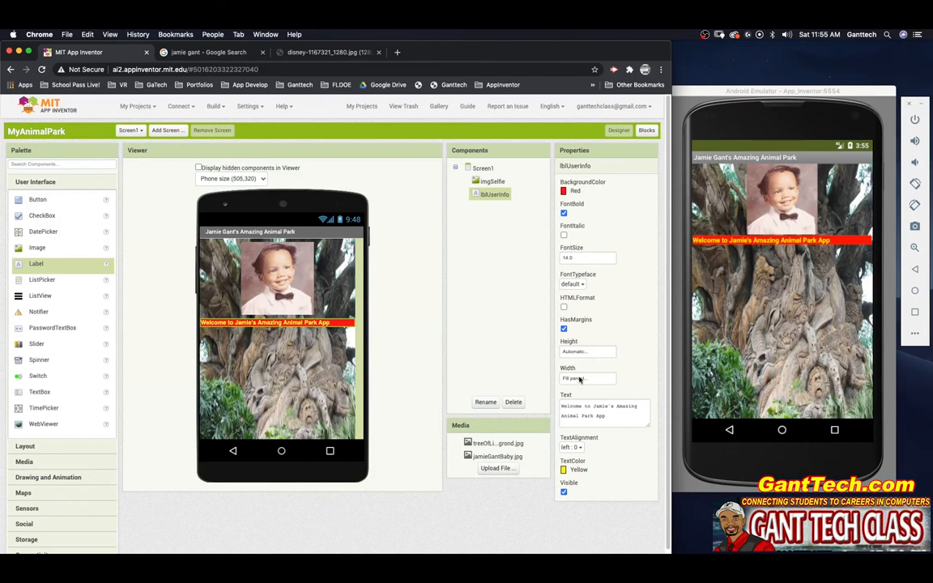
Step: Keep lblUserInfo at Fill parent width after trying percent, and centre-align its text
left_click(587, 379)
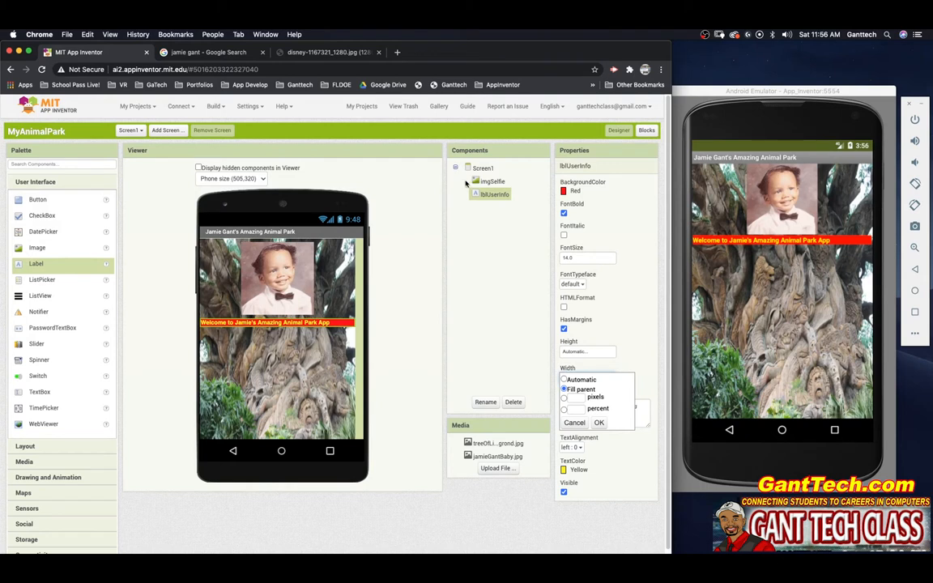
left_click(491, 181)
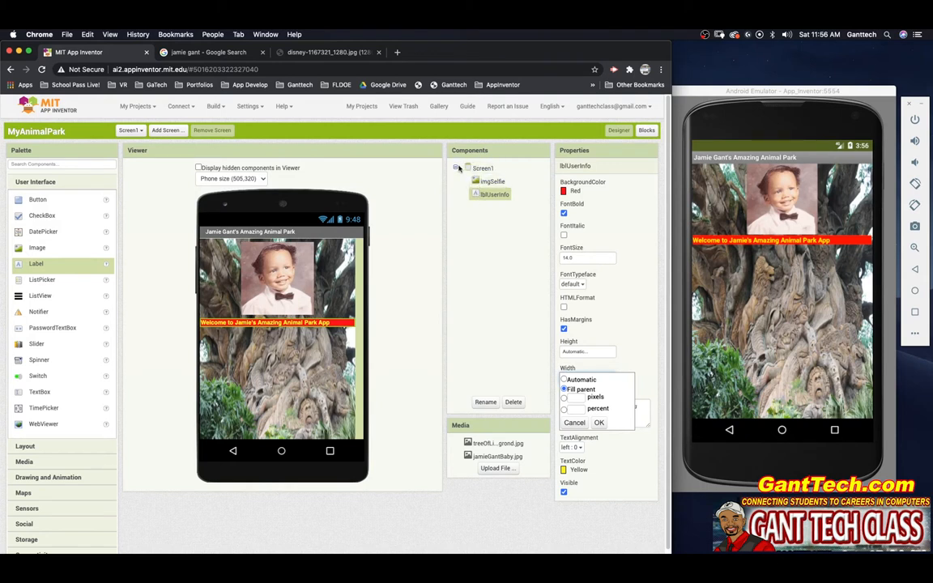
left_click(482, 168)
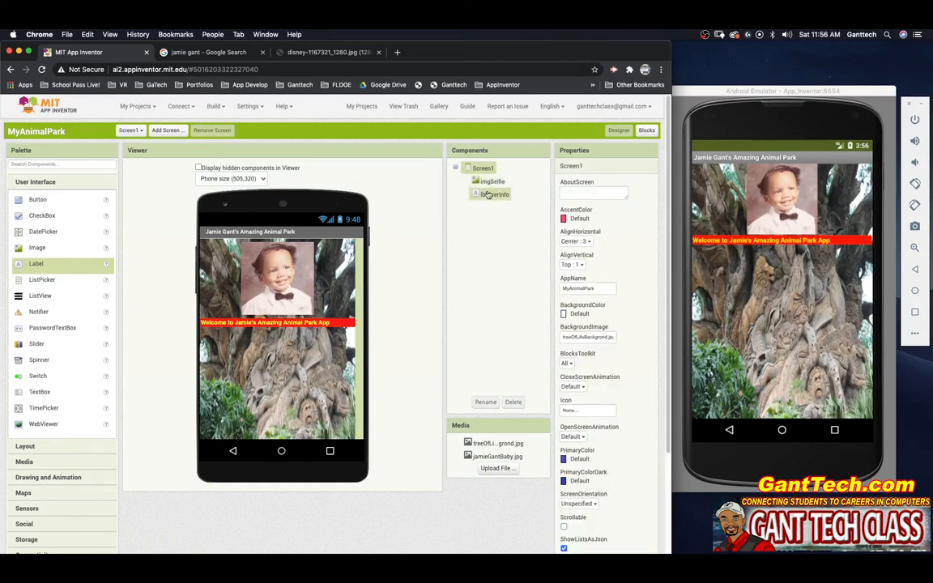
left_click(495, 195)
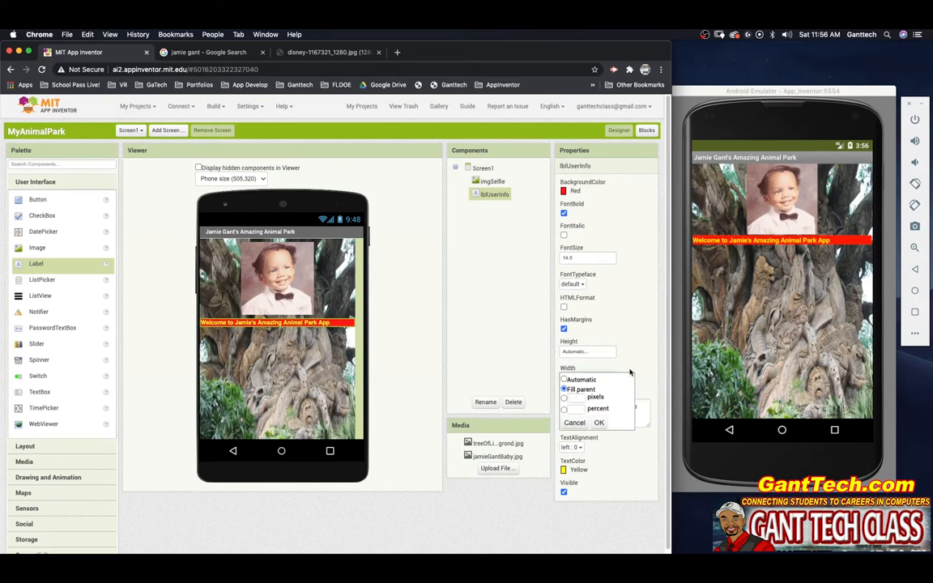
mouse_move(694, 246)
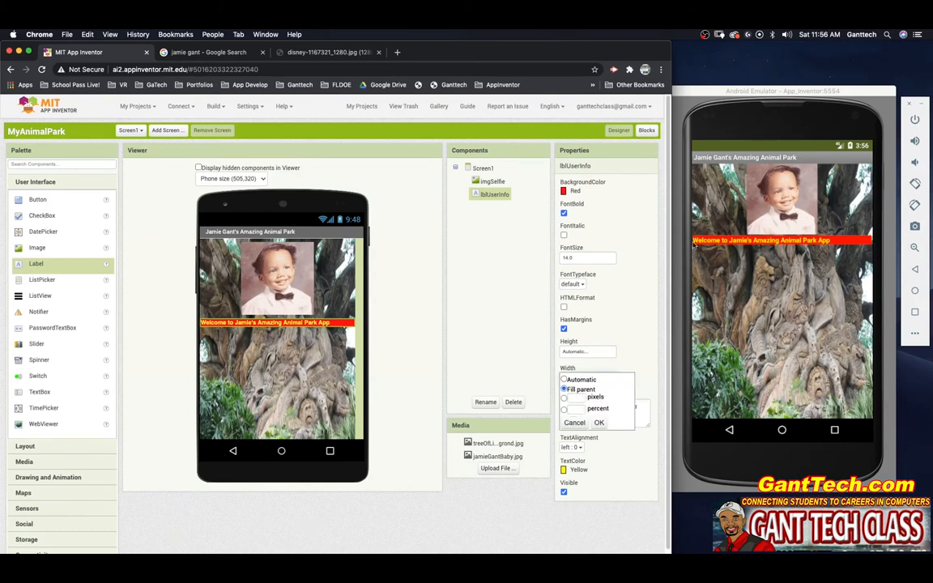
mouse_move(752, 253)
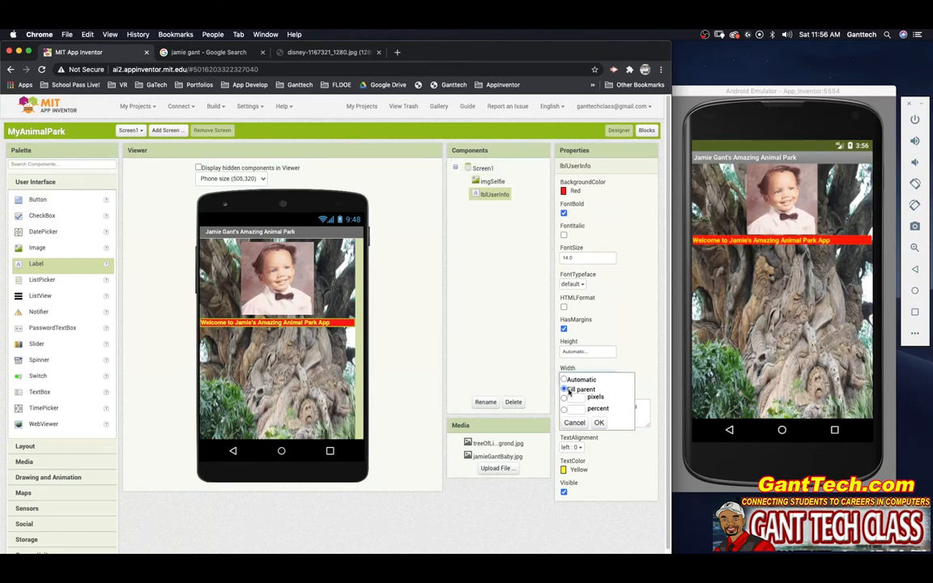
left_click(564, 408)
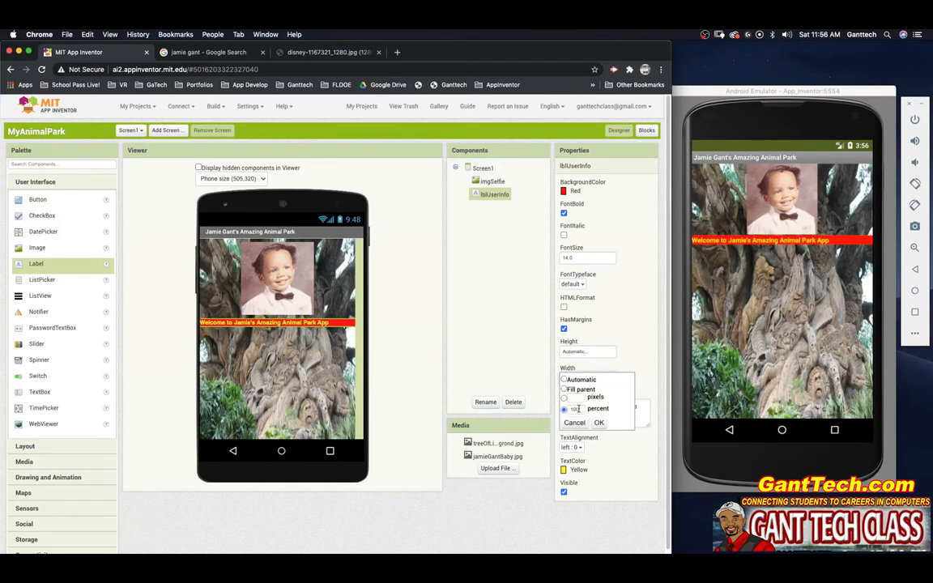
type("50")
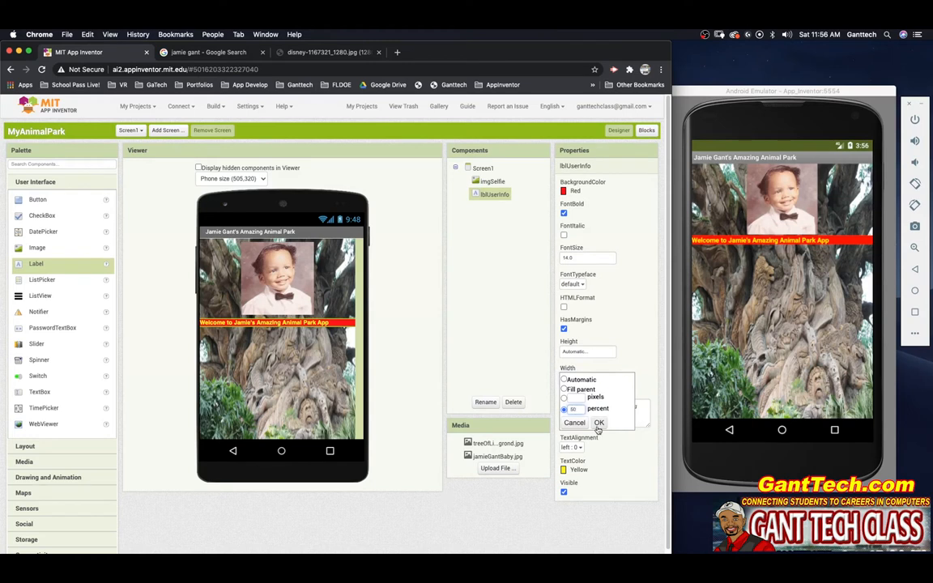
left_click(600, 422)
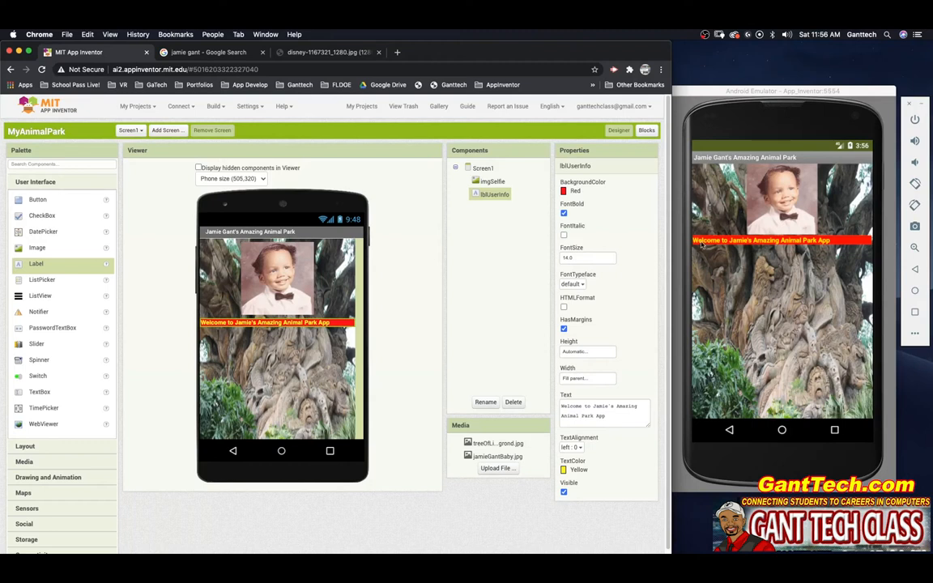
mouse_move(625, 361)
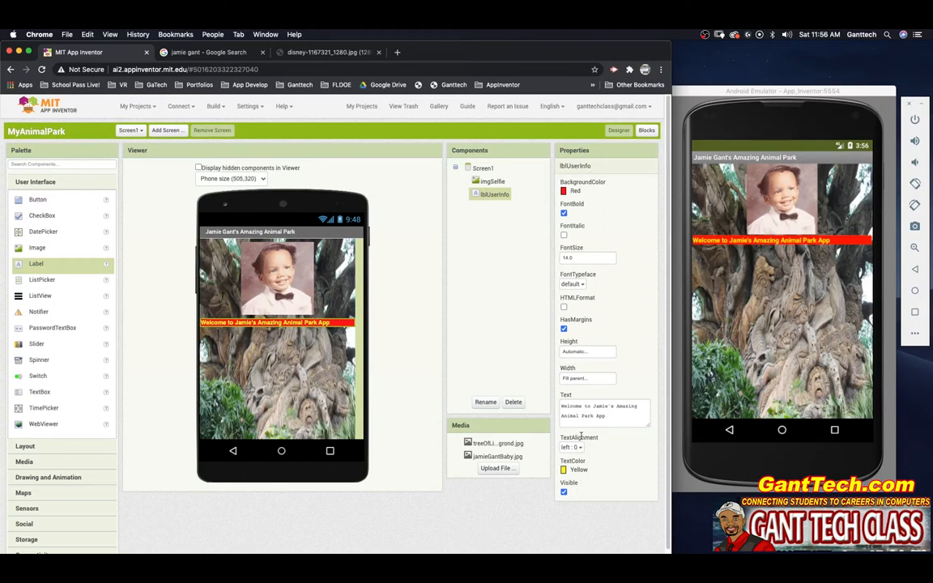
left_click(573, 447)
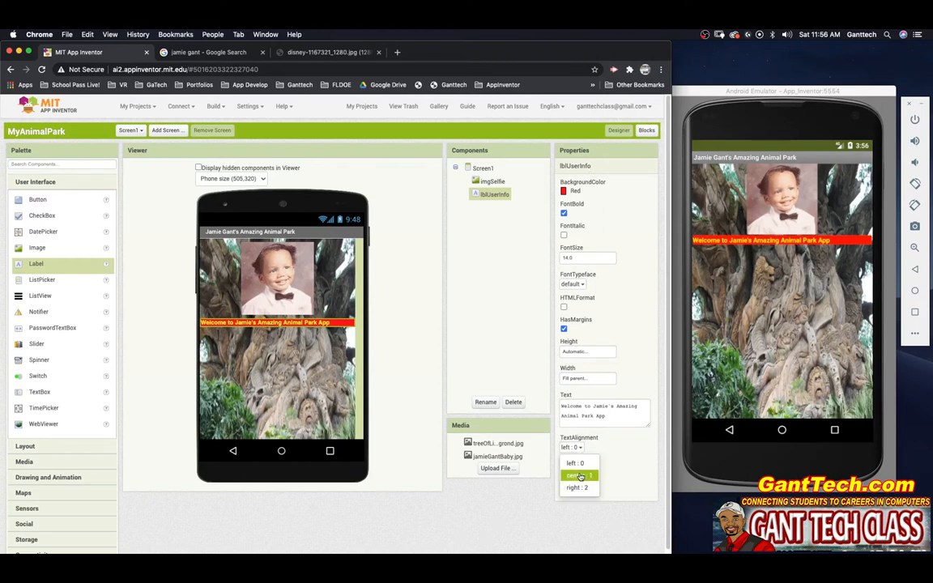
left_click(575, 476)
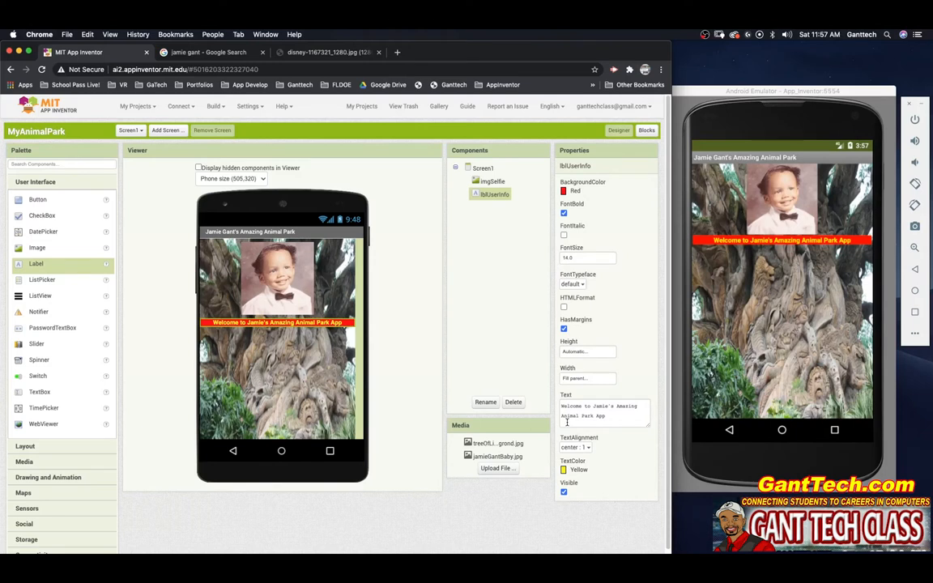
Step: Add a Button below the welcome label and rename it btnAnimalSounds
left_click_drag(37, 200, 310, 349)
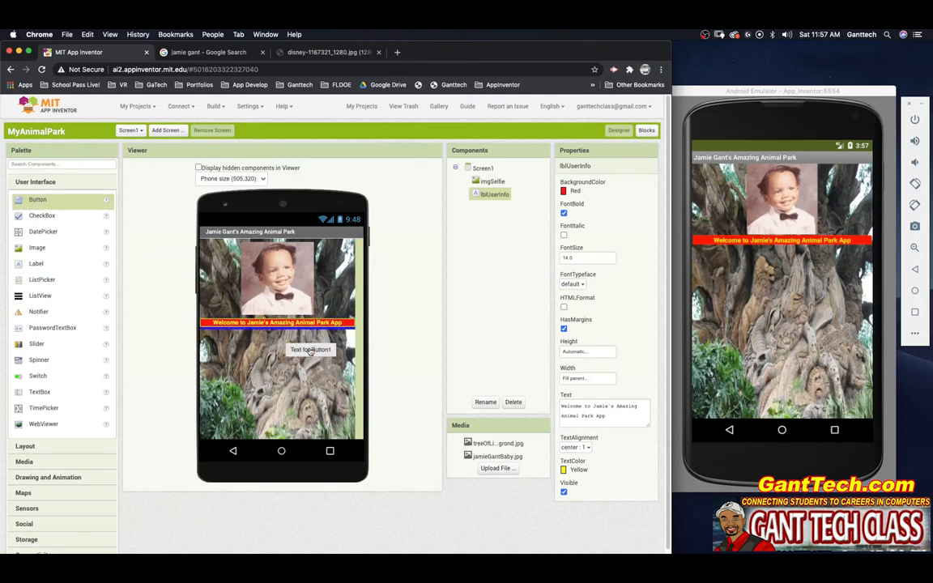
left_click(485, 401)
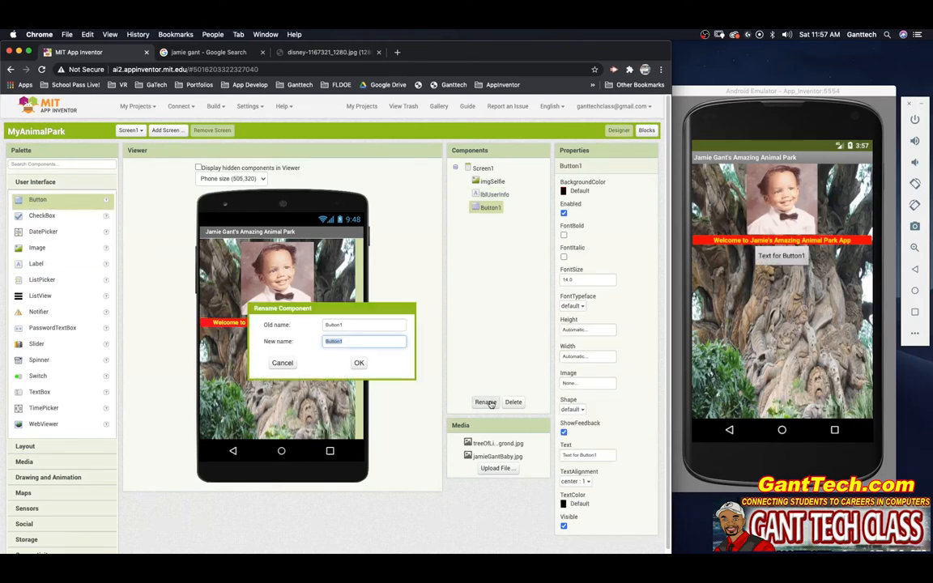
type("btnAnim")
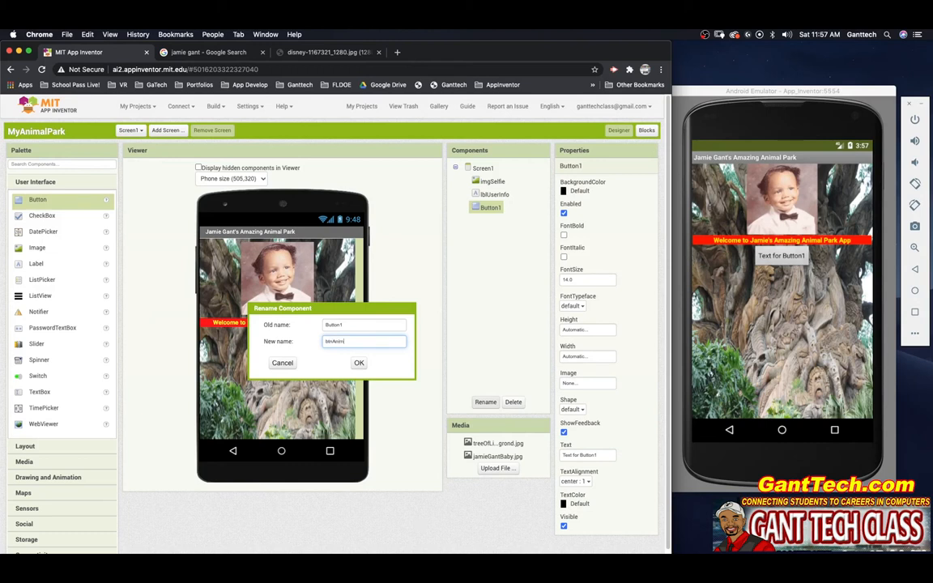
left_click(359, 362)
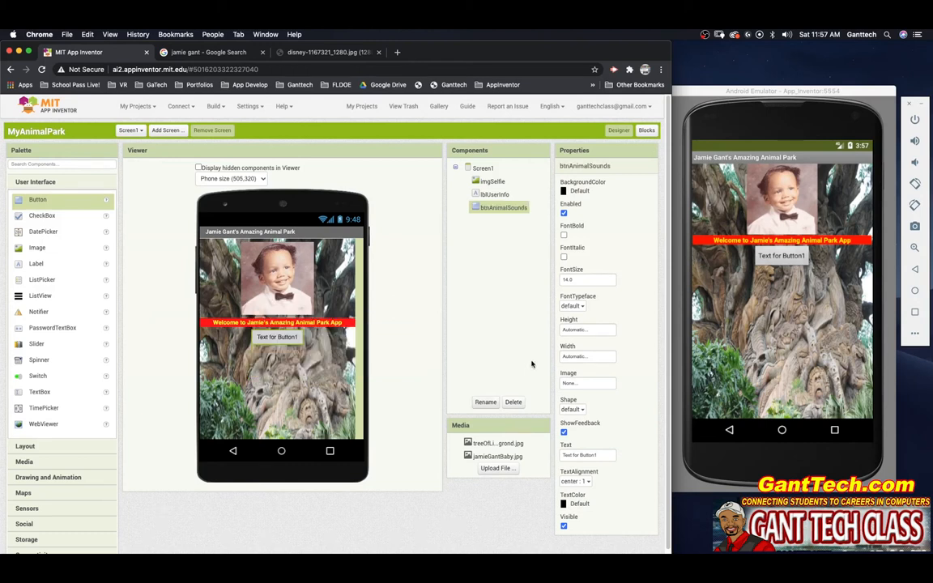
mouse_move(622, 216)
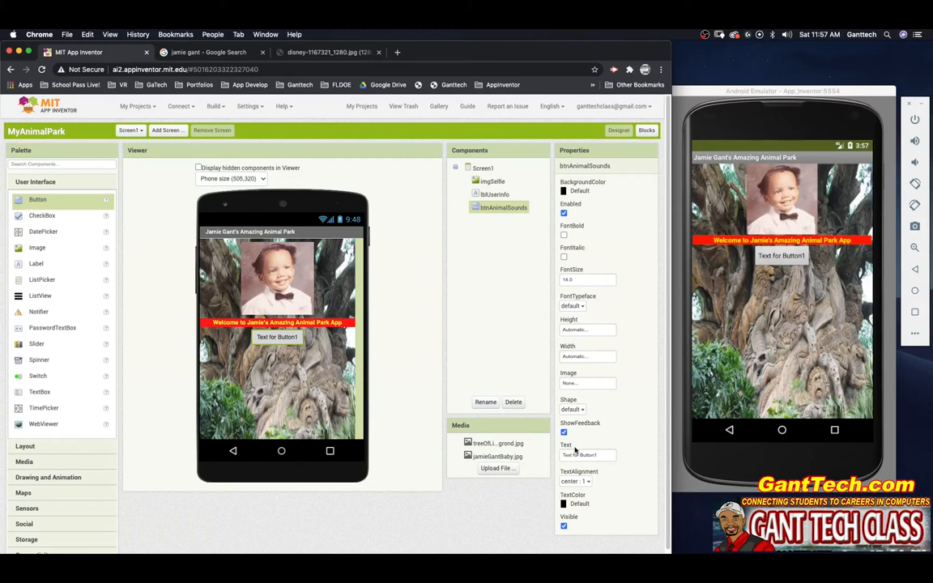
Step: Give the button a yellow background and the caption 'HEAR ANIMAL SOUNDS'
left_click(587, 190)
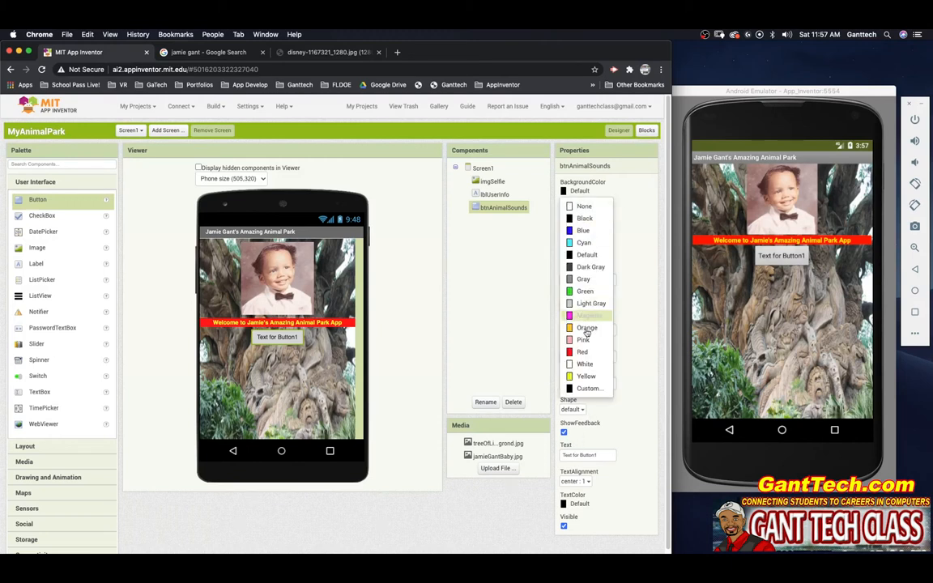
left_click(586, 376)
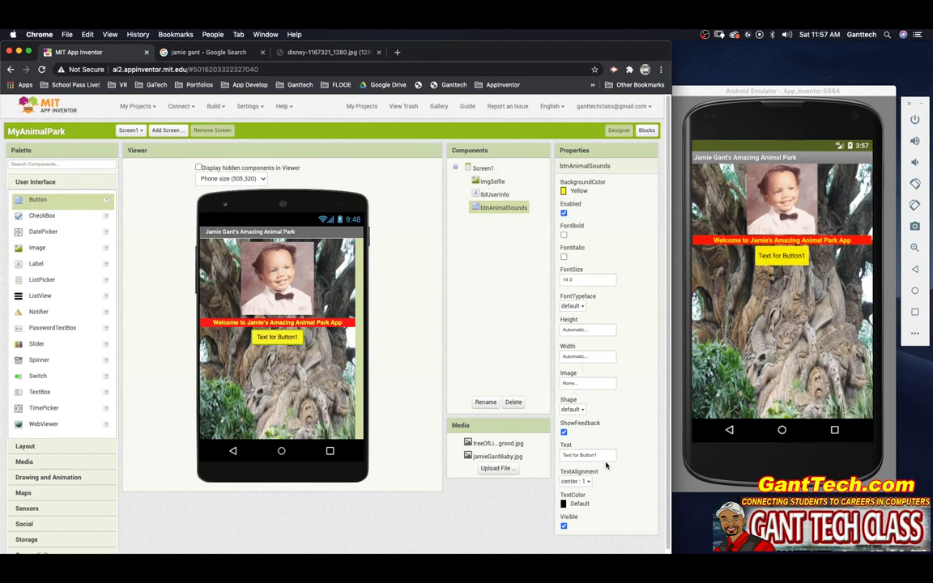
left_click(587, 454)
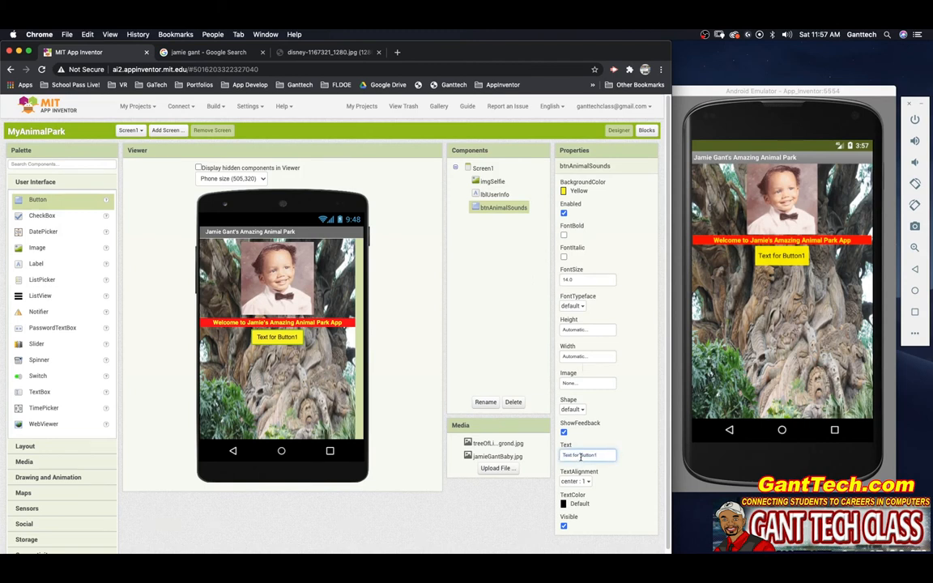
type("HEAR ANIMAL SON")
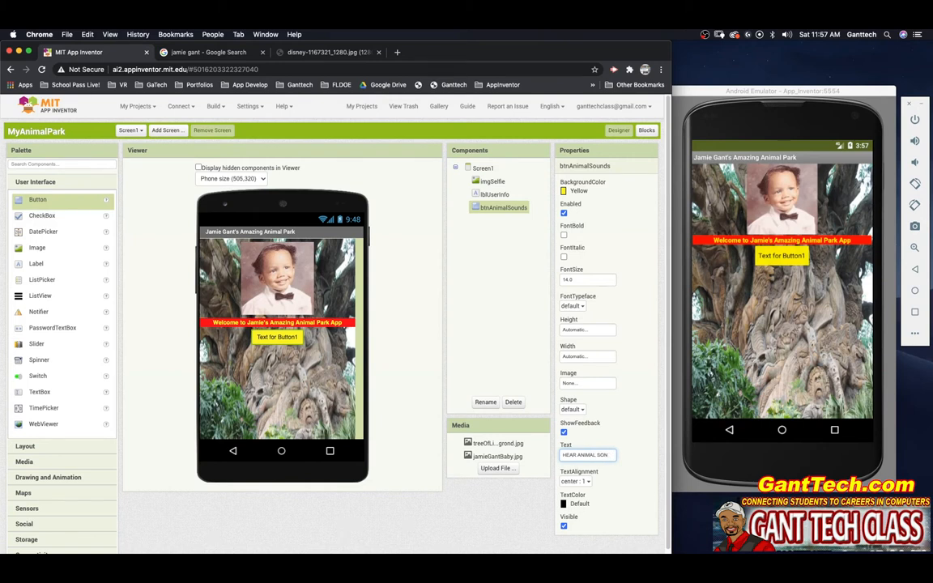
type("HEAR ANIMAL SOUNDS")
left_click(588, 280)
type("18")
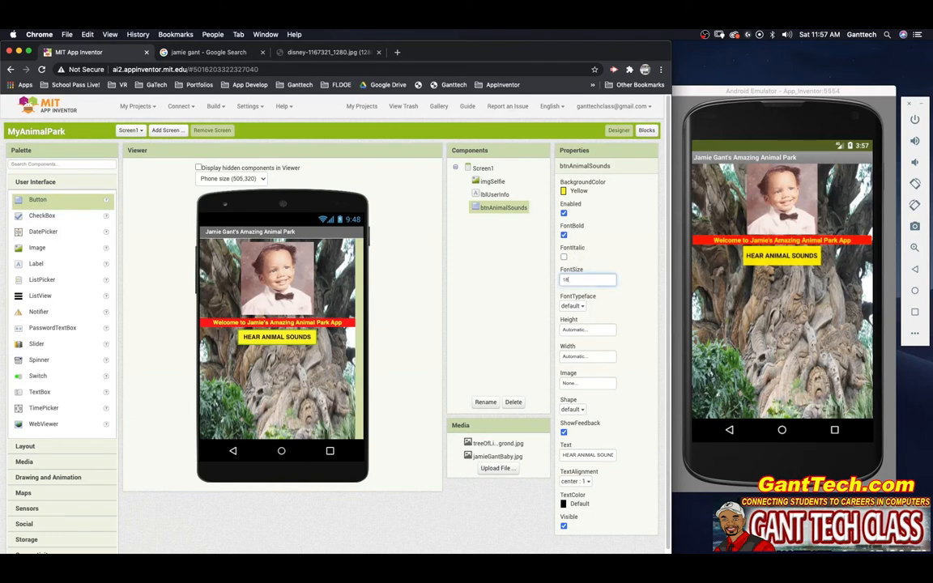
Step: Set the button font size to 16 and its shape to rounded
left_click(573, 409)
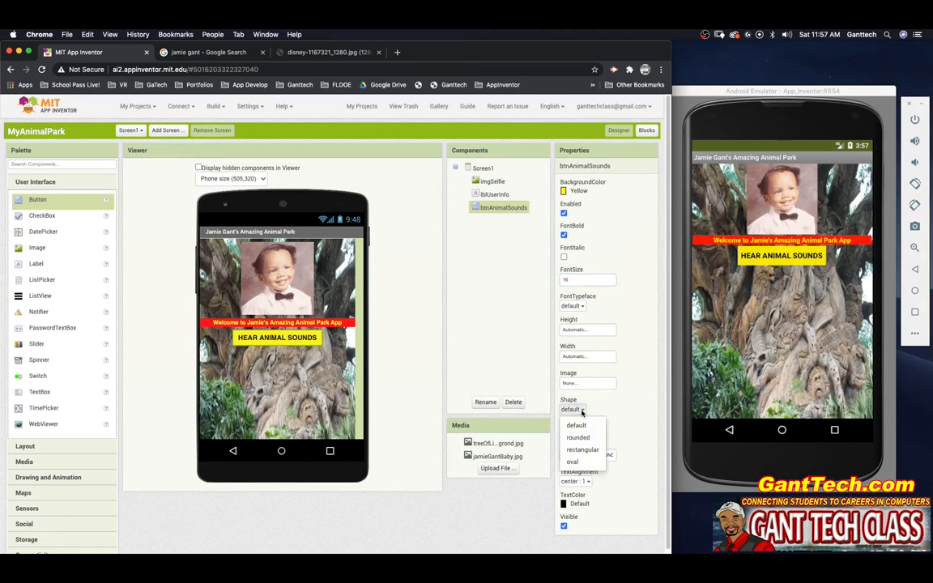
left_click(578, 437)
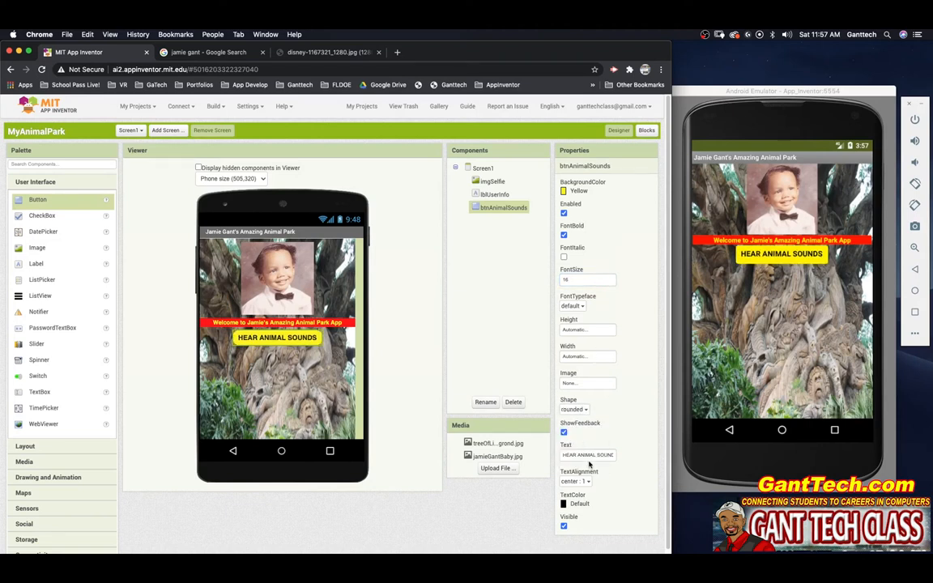
left_click(579, 503)
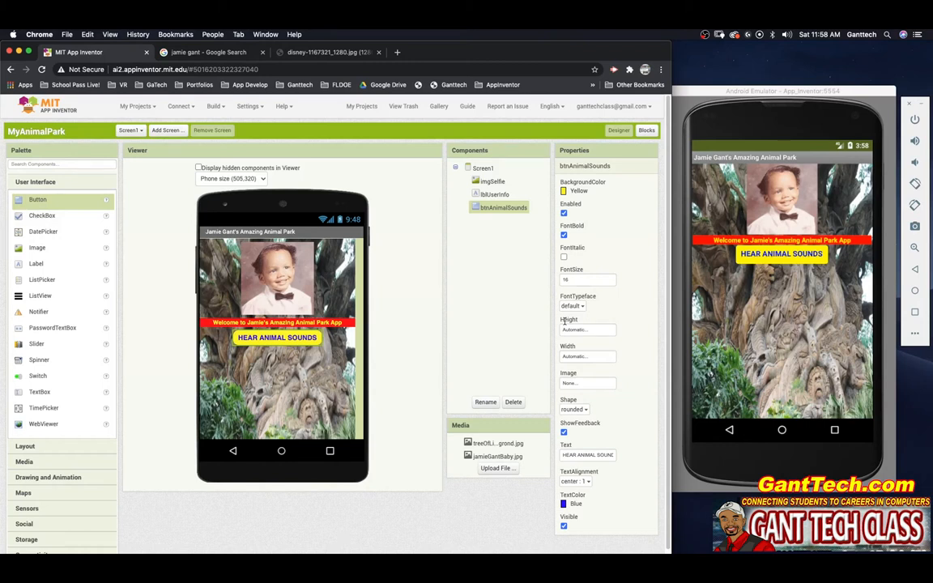
mouse_move(761, 277)
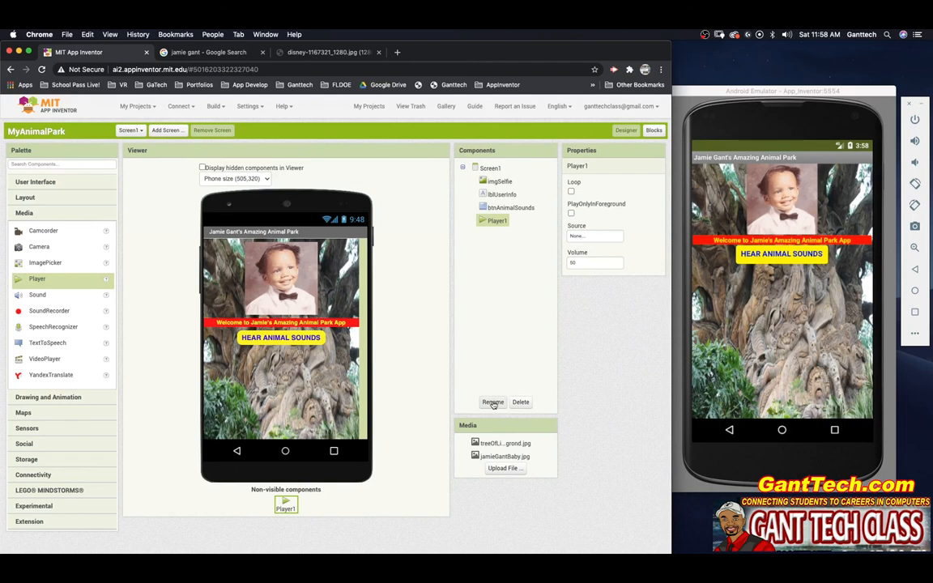
Step: Rename the new Player to plyBackgroundMusic, then bring up the course lesson page
left_click(492, 402)
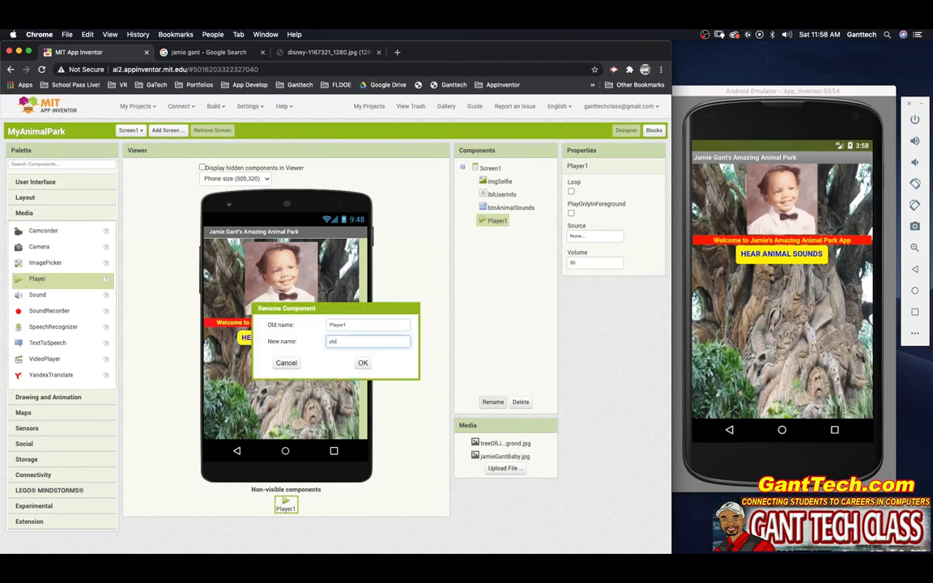
type("plyBackgroundMusi")
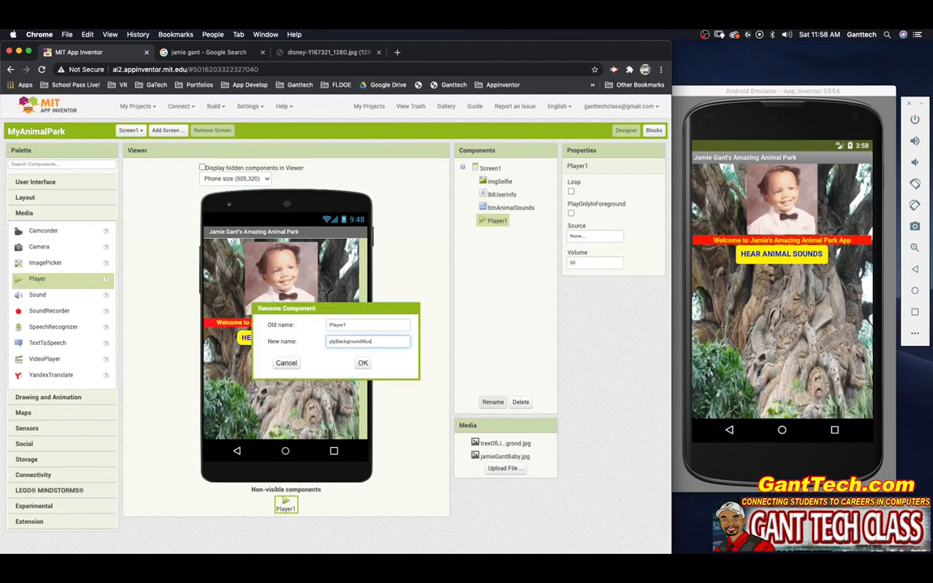
left_click(363, 362)
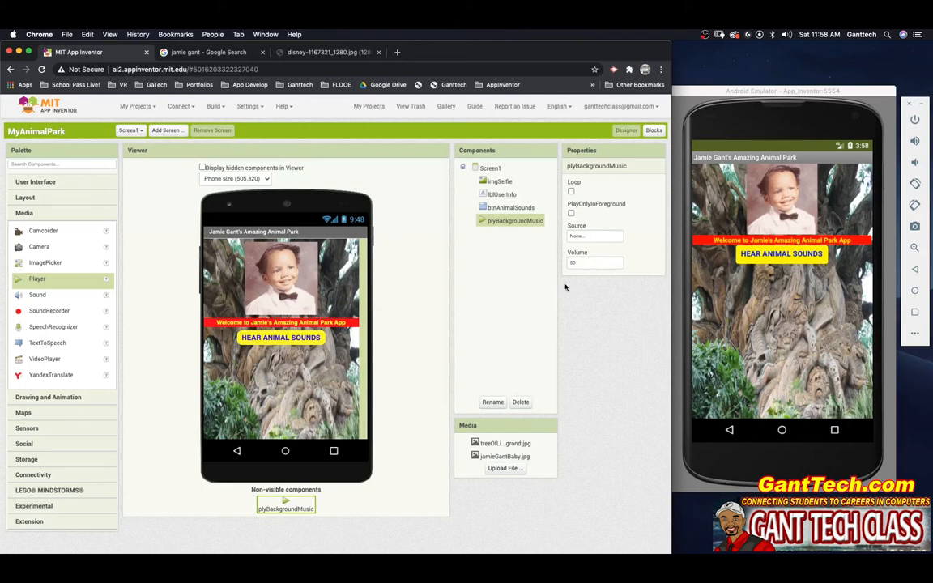
left_click(323, 52)
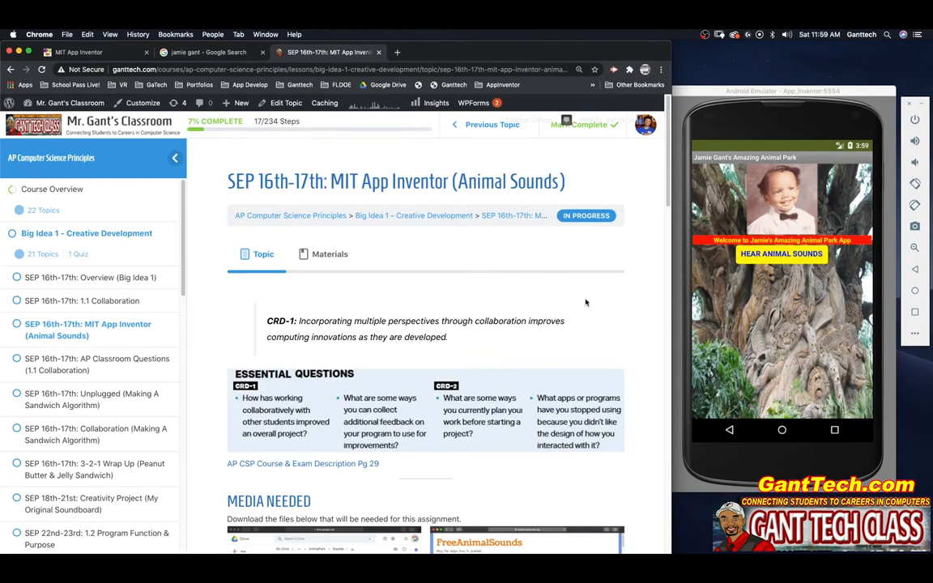
scroll("down", 3)
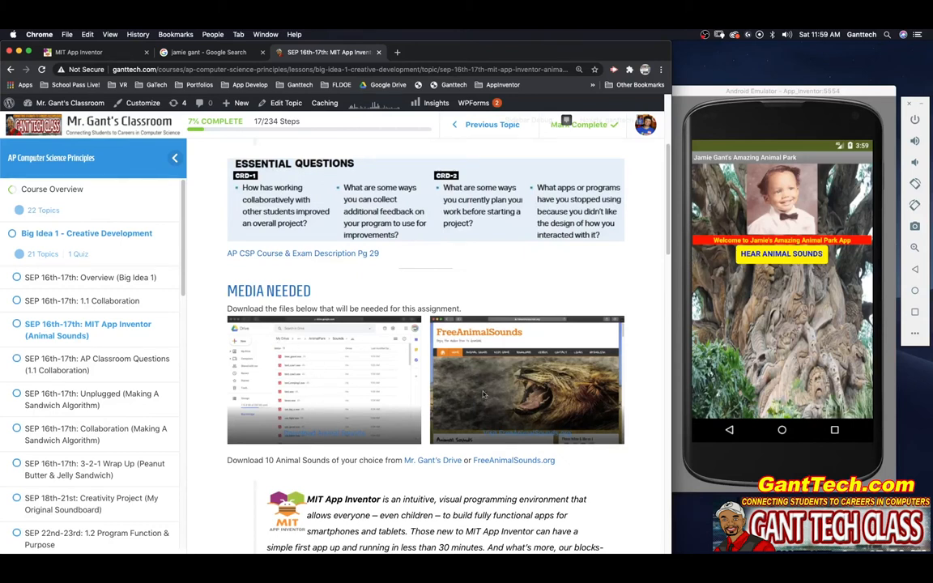
mouse_move(450, 382)
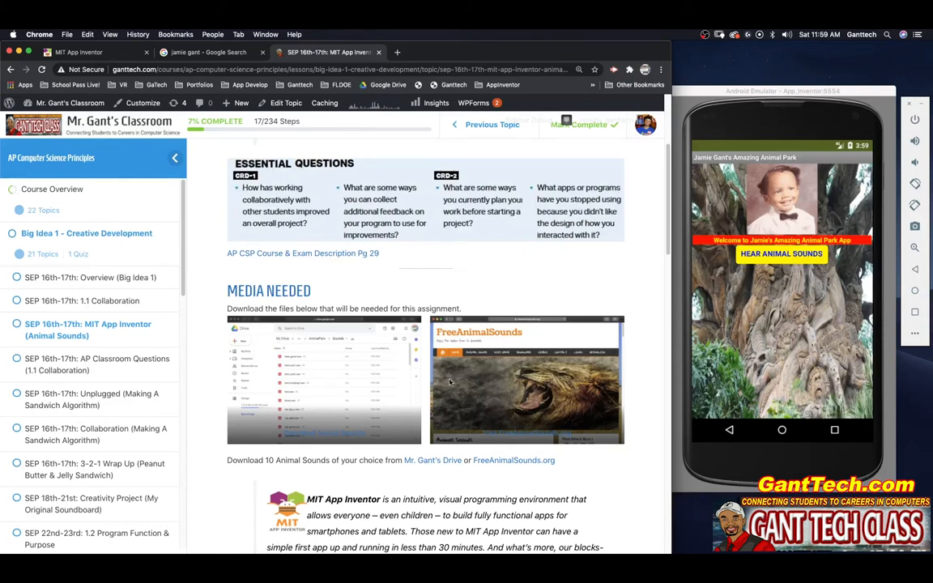
mouse_move(268, 344)
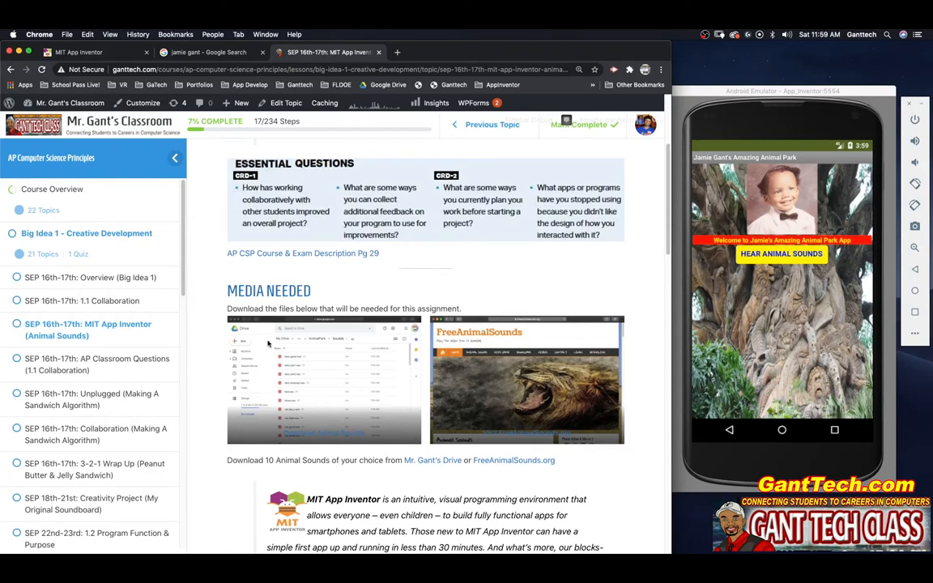
mouse_move(281, 409)
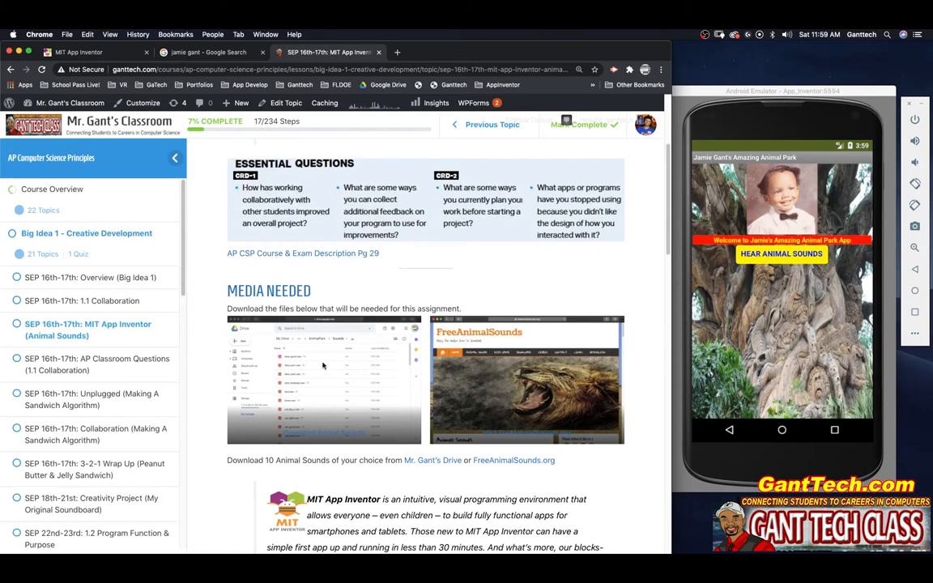
mouse_move(510, 339)
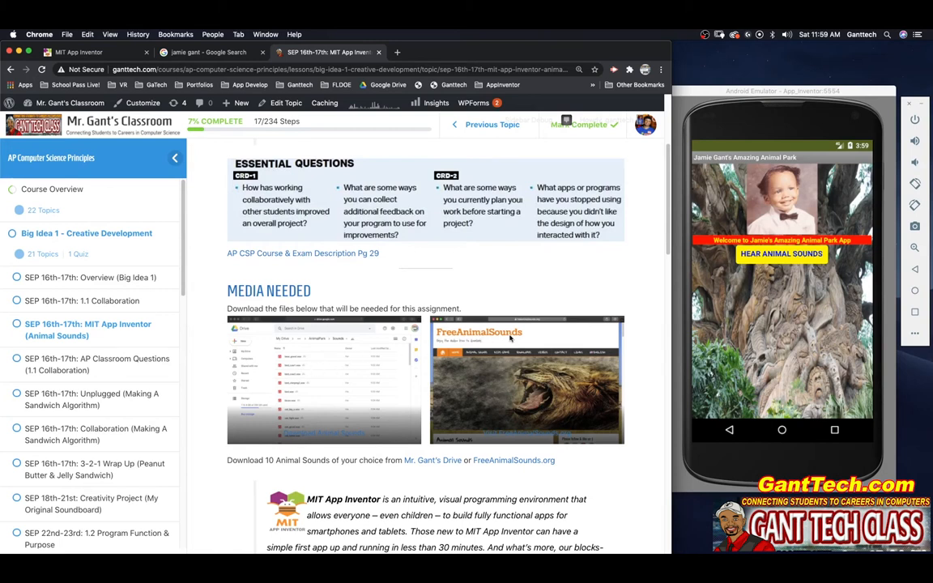
mouse_move(555, 448)
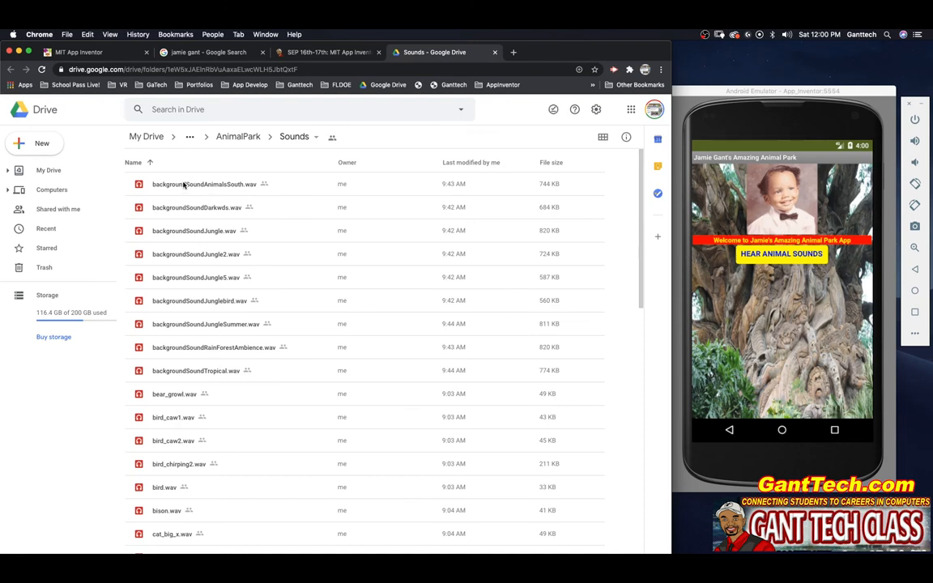
Step: Preview backgroundSoundJungle.wav in Drive and save it into the sounds folder
double_click(203, 184)
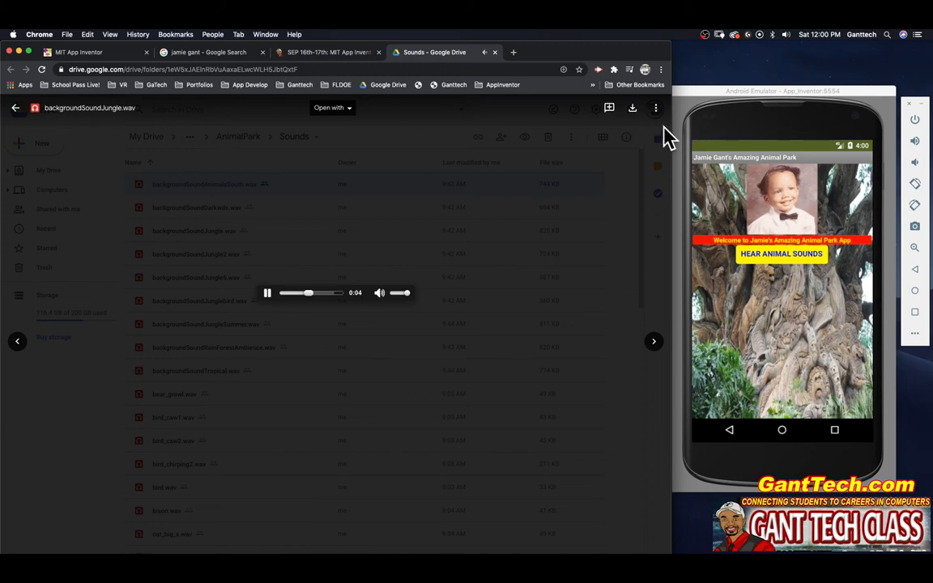
left_click(631, 108)
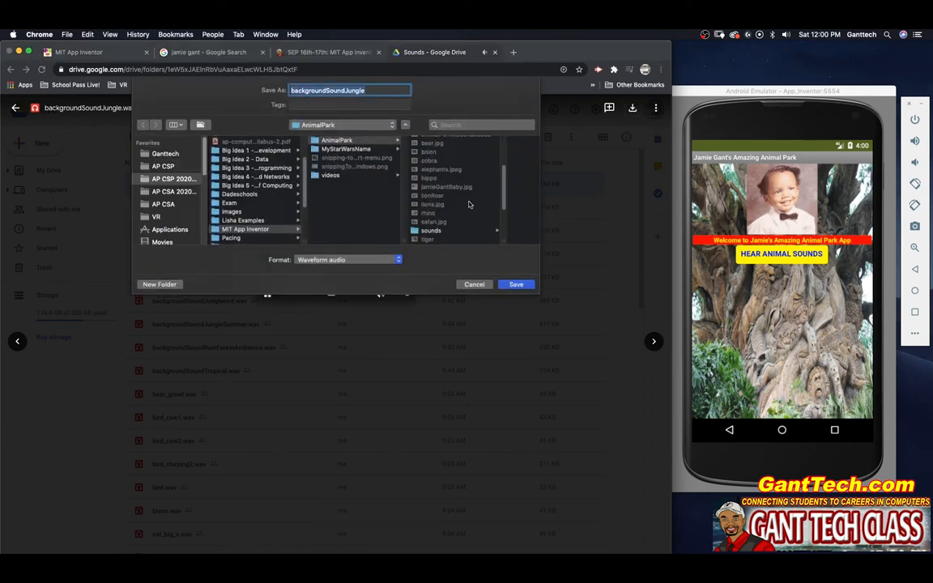
left_click(430, 231)
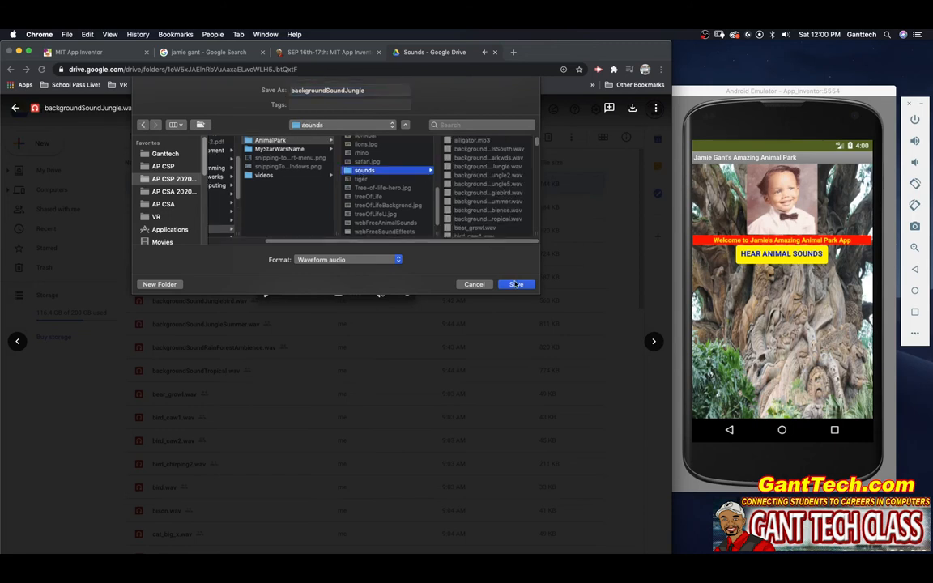
left_click(516, 284)
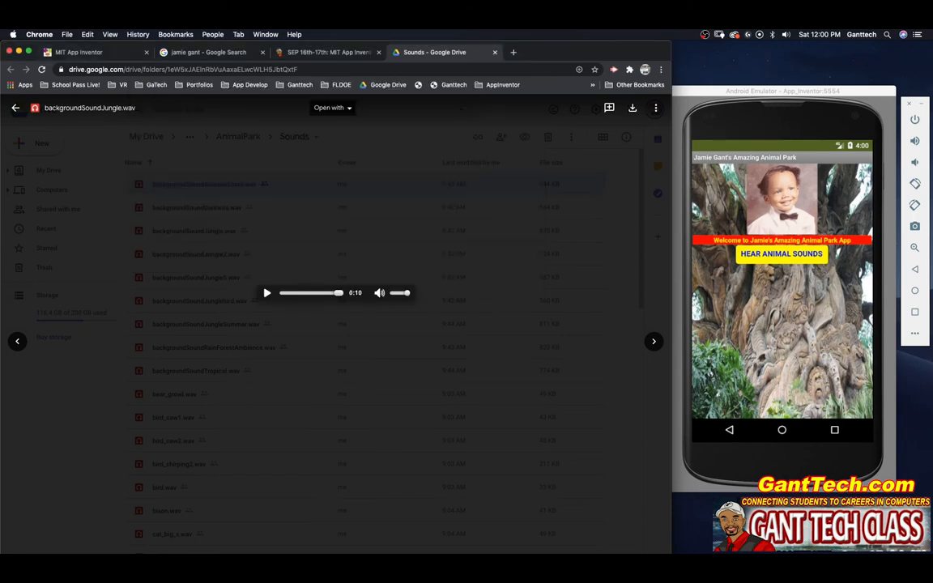
left_click(80, 52)
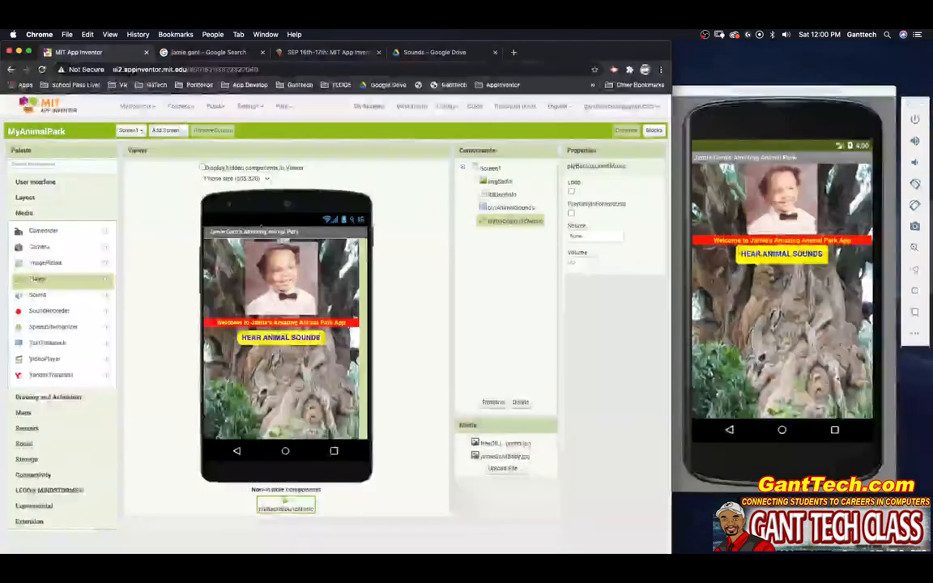
Step: Set plyBackgroundMusic's source to the uploaded jungle wav, turn Loop on, volume 20
left_click(514, 220)
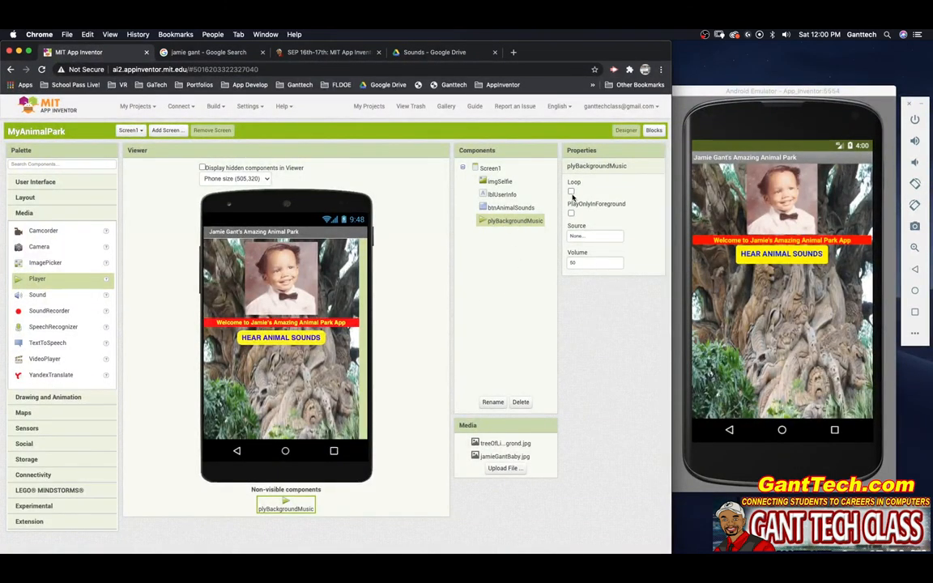
left_click(595, 236)
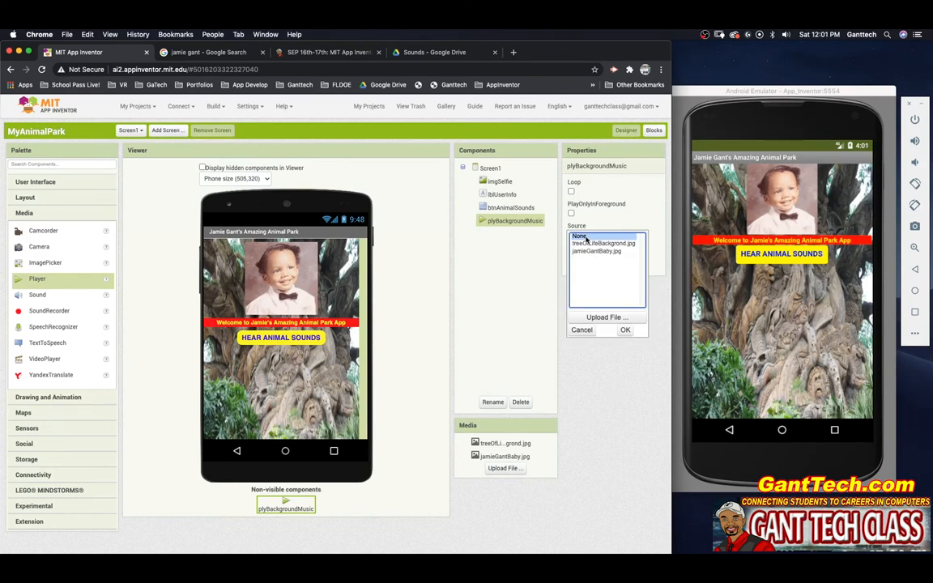
left_click(607, 316)
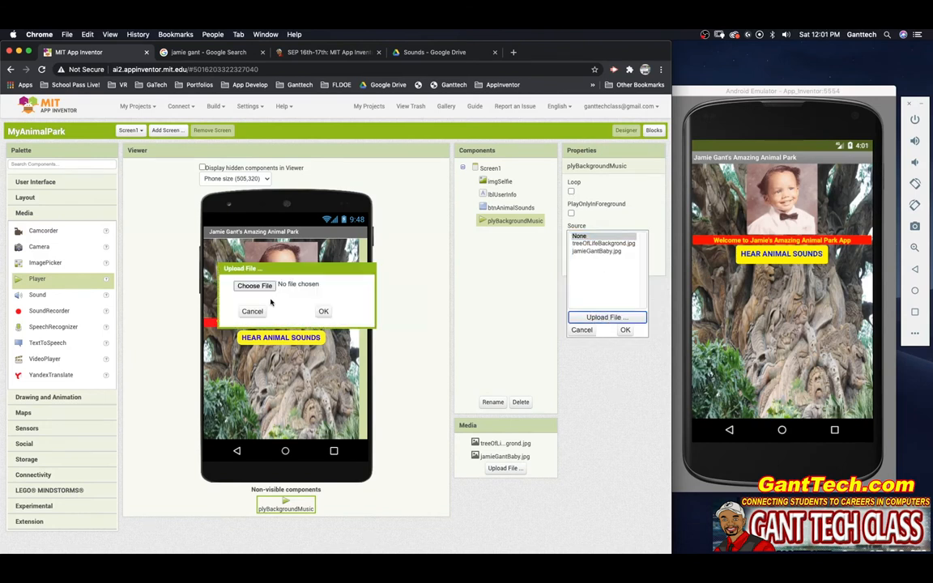
left_click(254, 285)
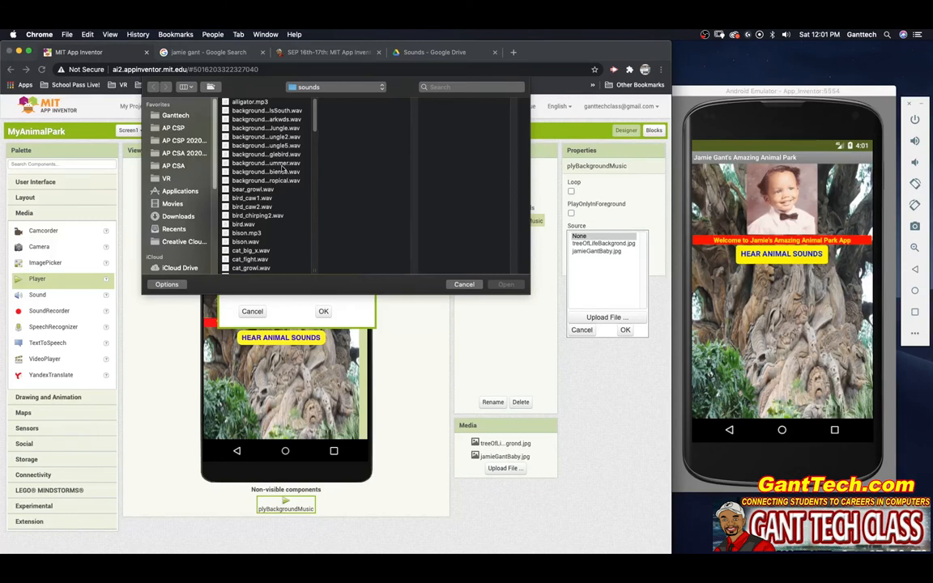
left_click(266, 128)
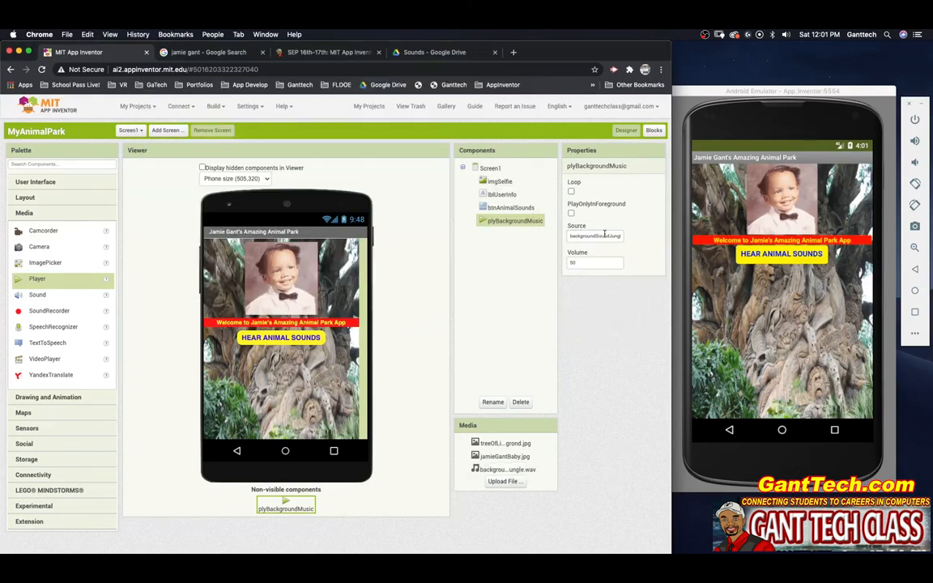
left_click(571, 193)
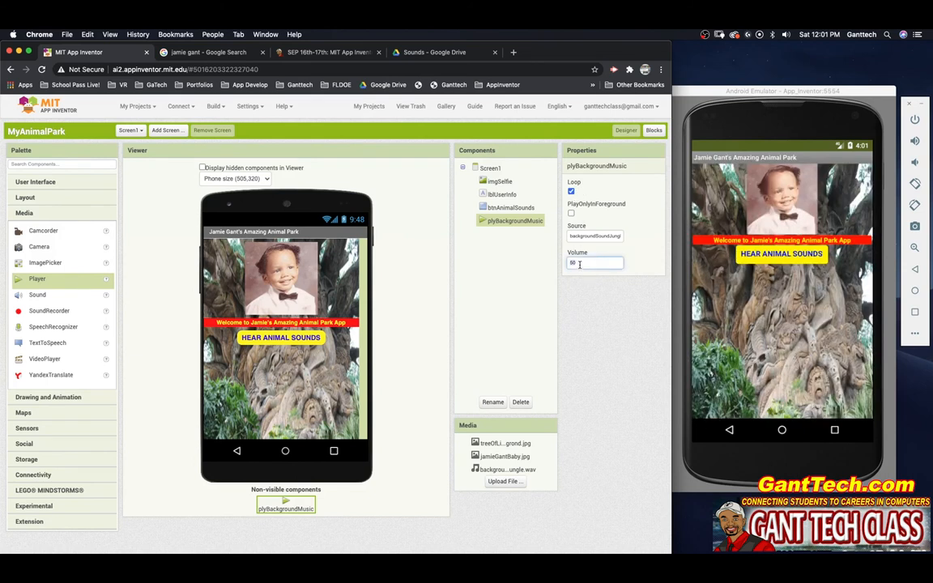
type("20")
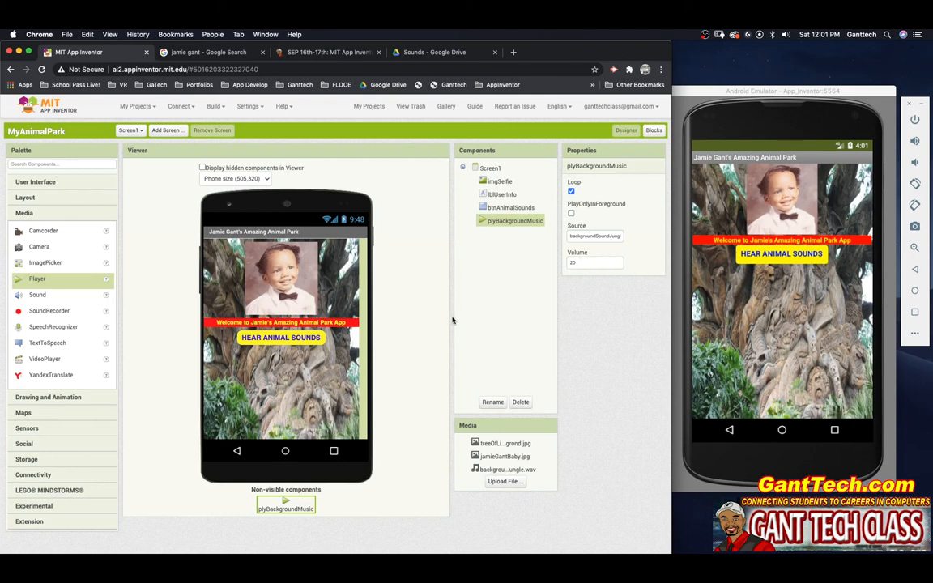
mouse_move(35, 346)
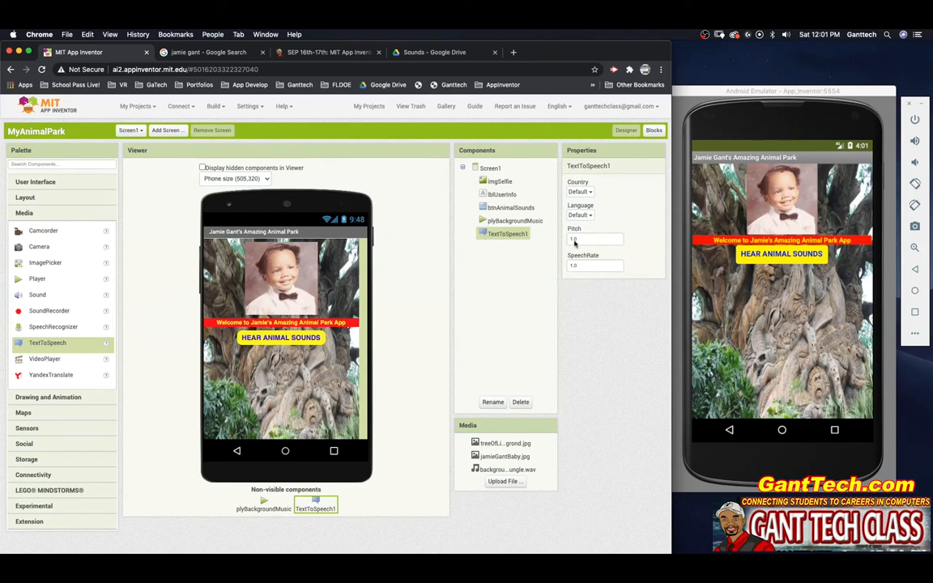
Step: Keep TextToSpeech1's Country and Language at Default and check Pitch and SpeechRate
left_click(580, 192)
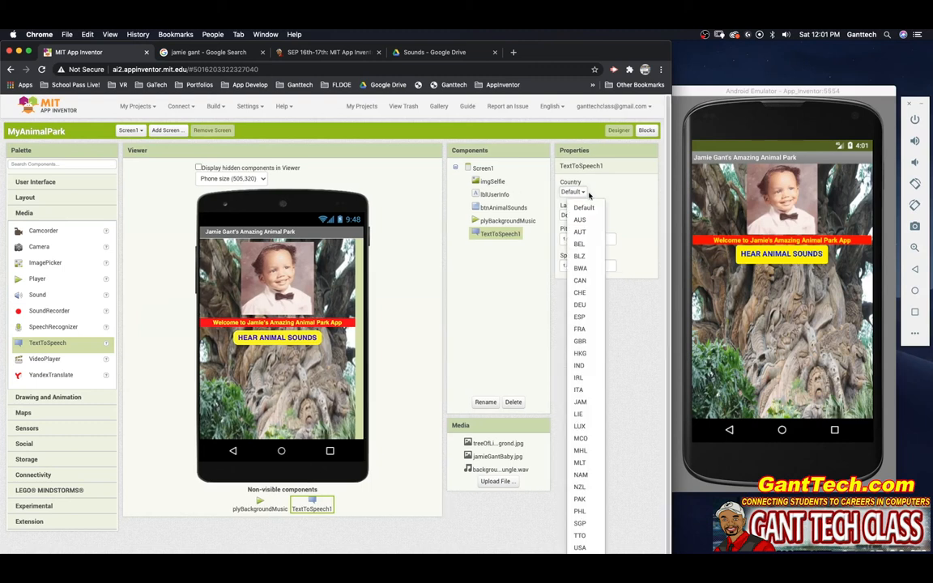
left_click(580, 192)
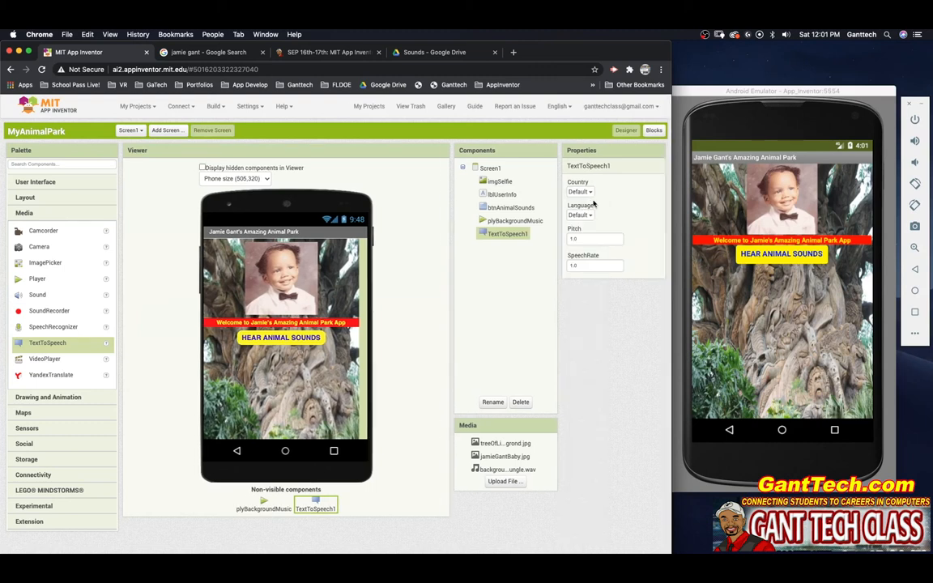
left_click(579, 214)
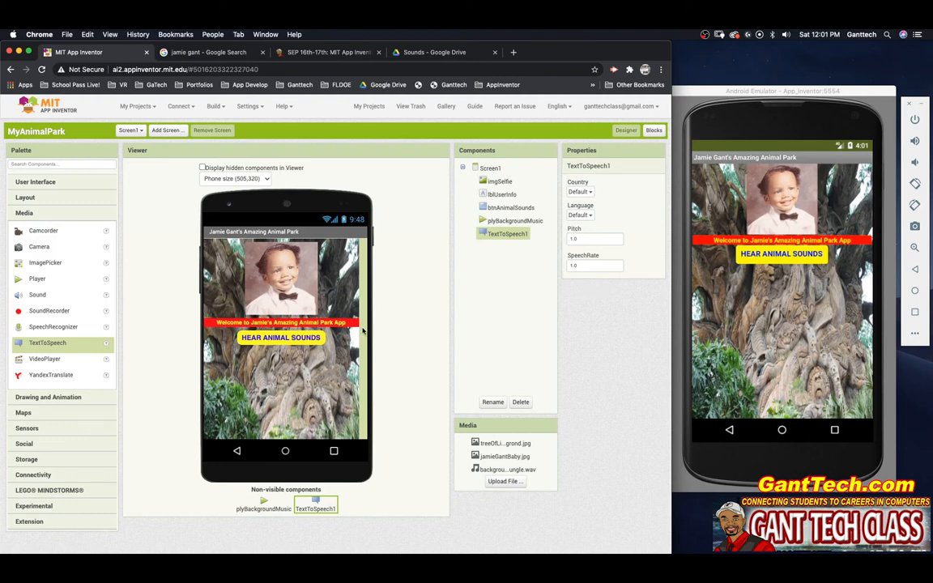
left_click(579, 215)
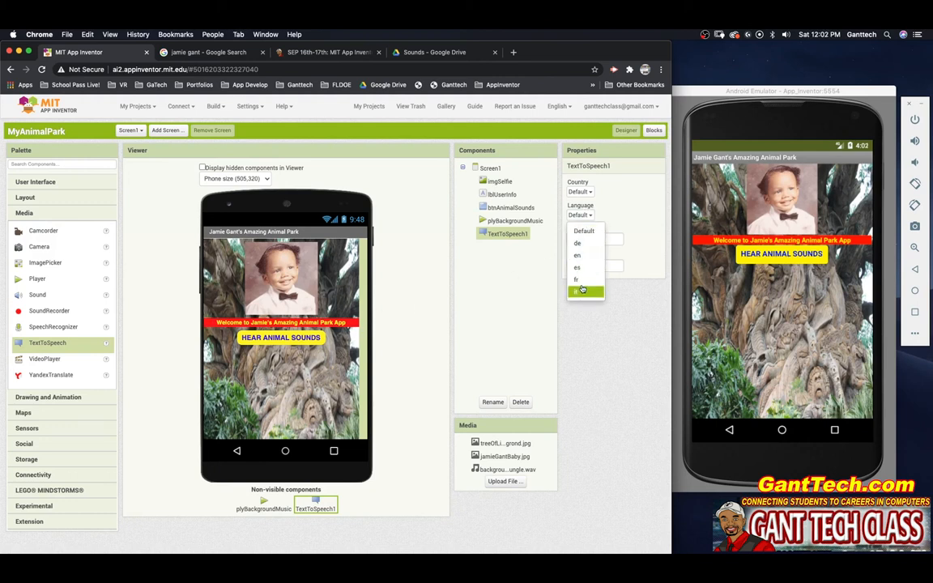
left_click(577, 291)
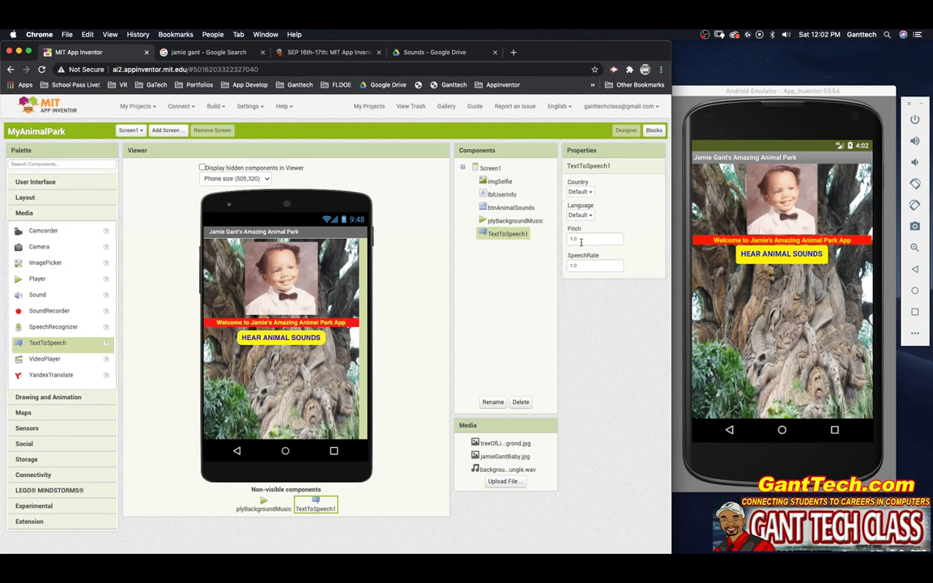
left_click(596, 239)
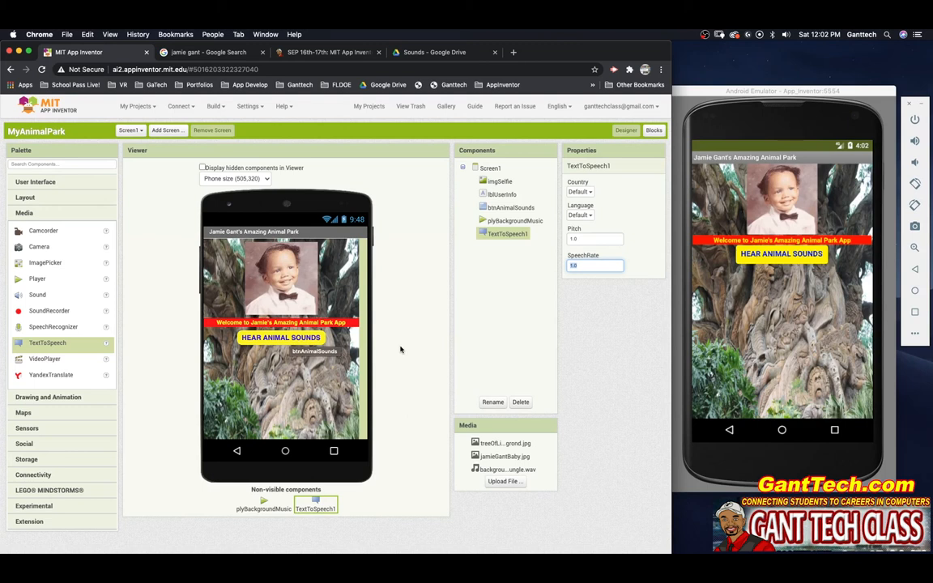
mouse_move(206, 336)
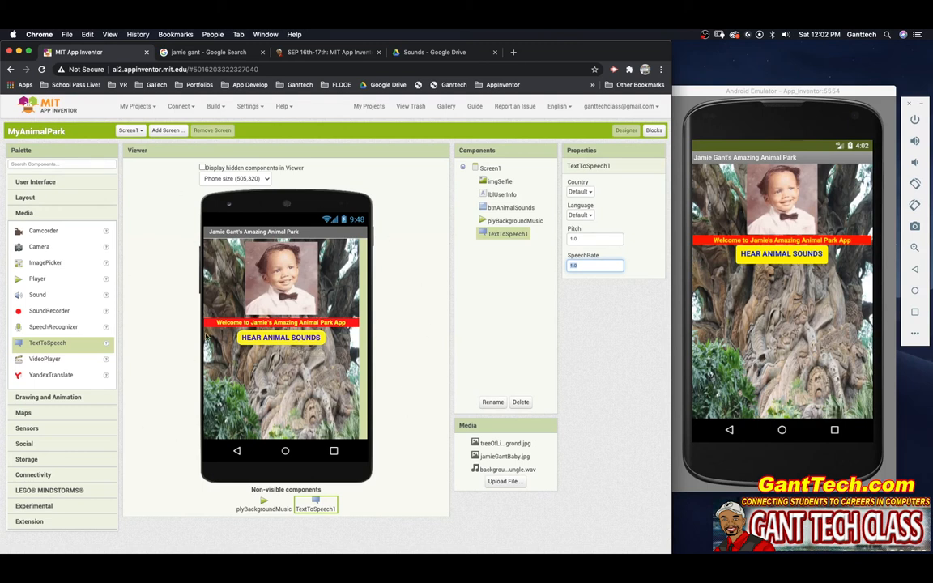